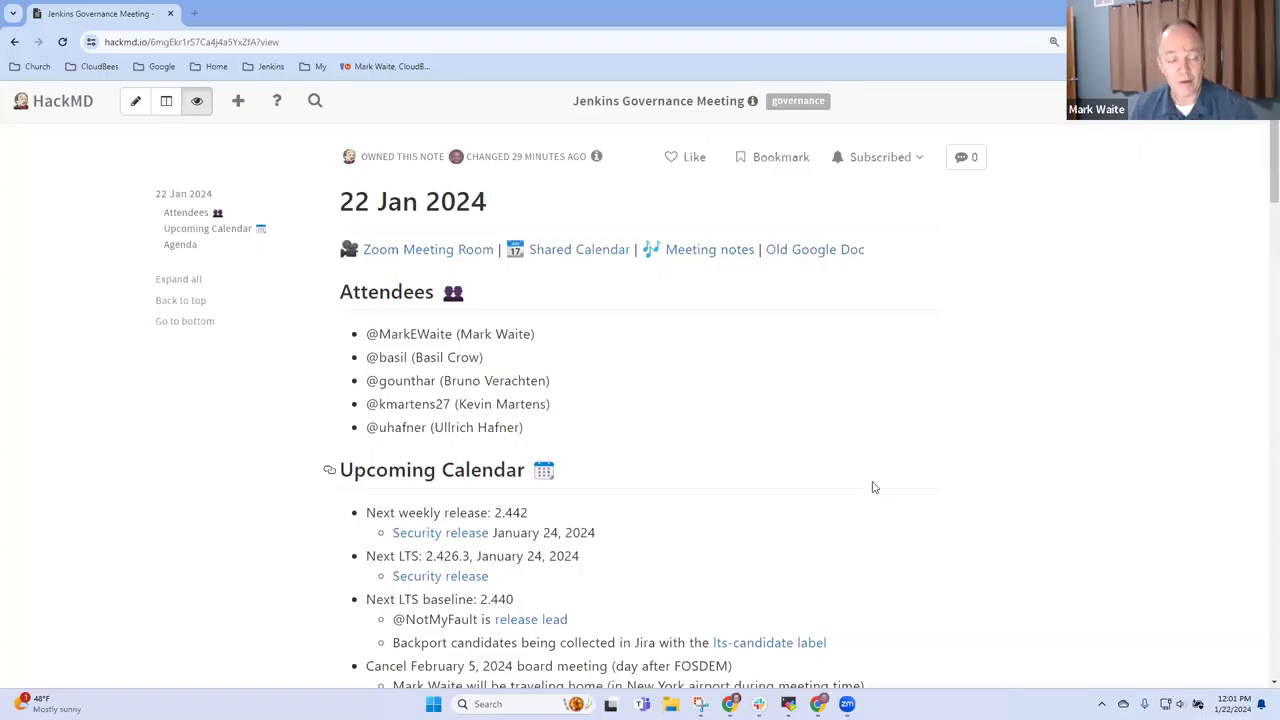
pyautogui.moveTo(488, 224)
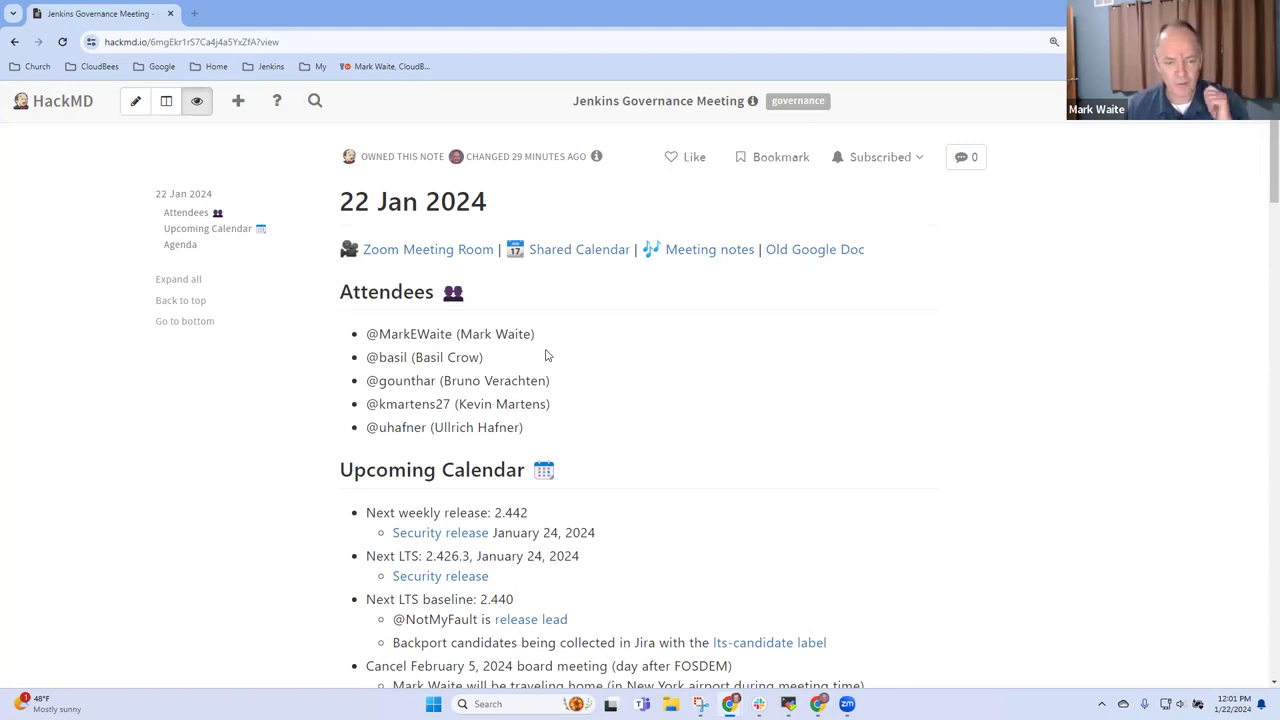
# Step: Scroll through the 22 Jan 2024 governance notes down to Governance Topics
pyautogui.scroll(-3)
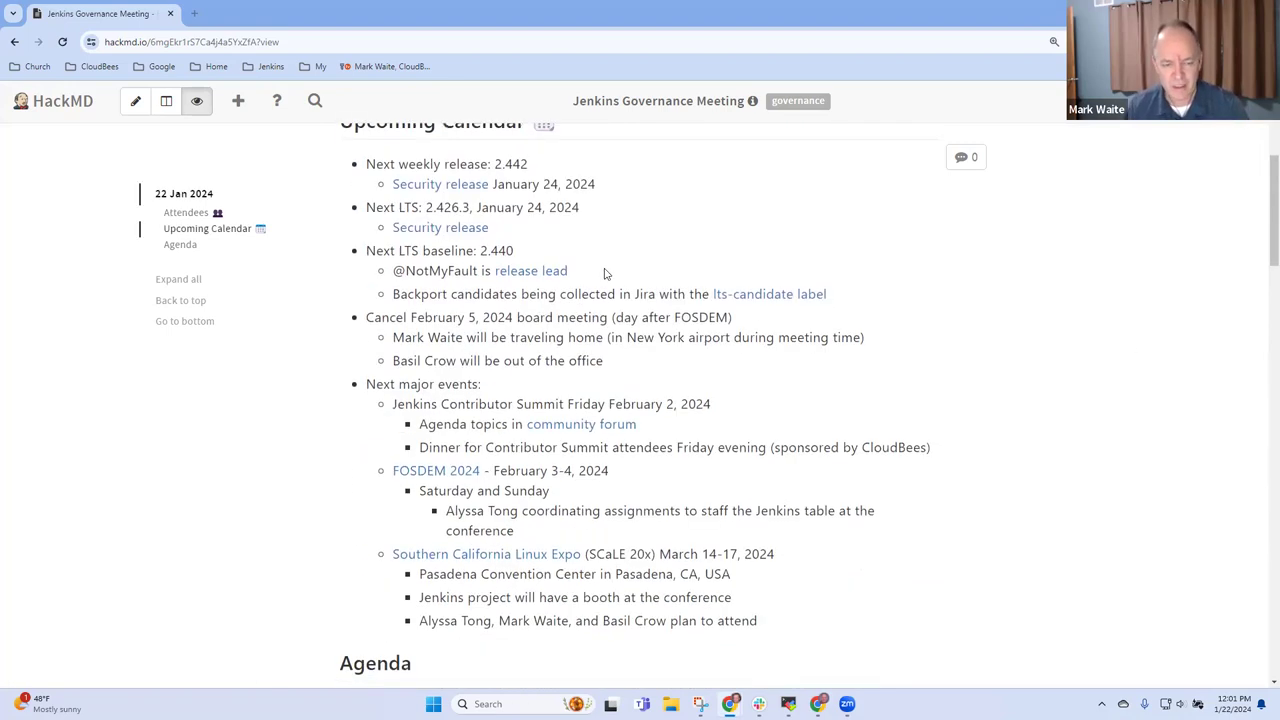
pyautogui.scroll(-3)
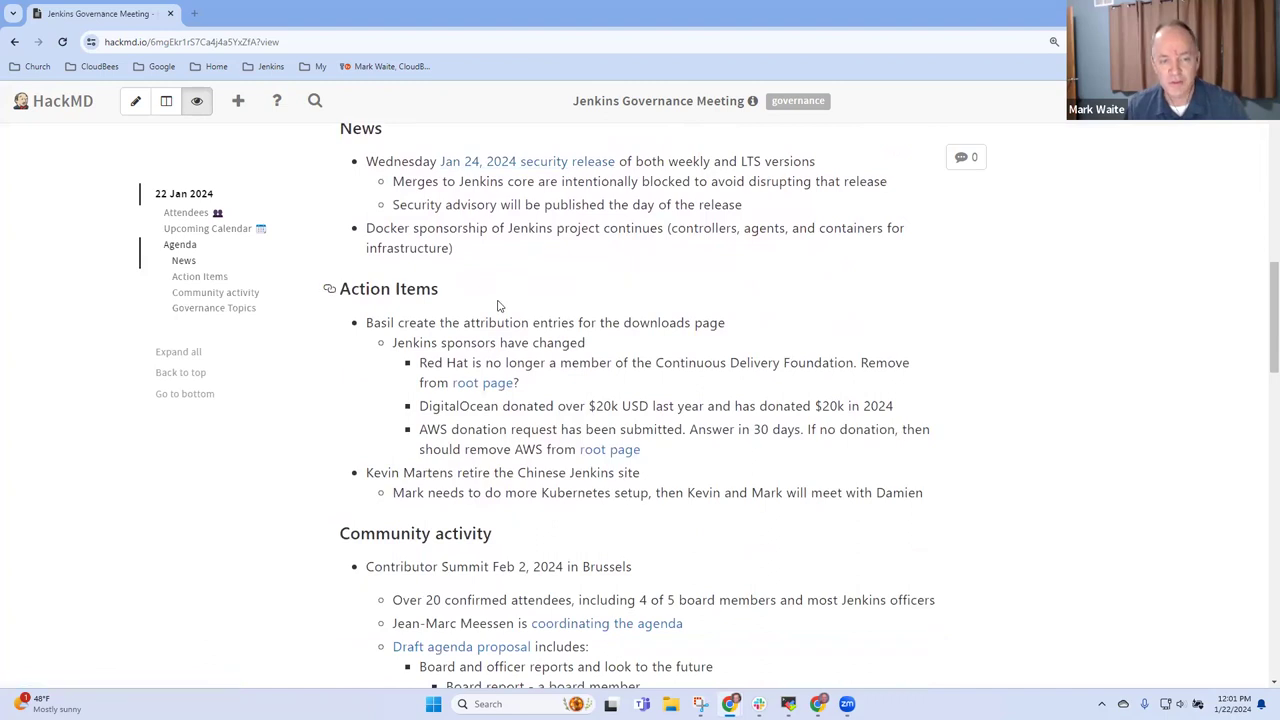
pyautogui.scroll(-3)
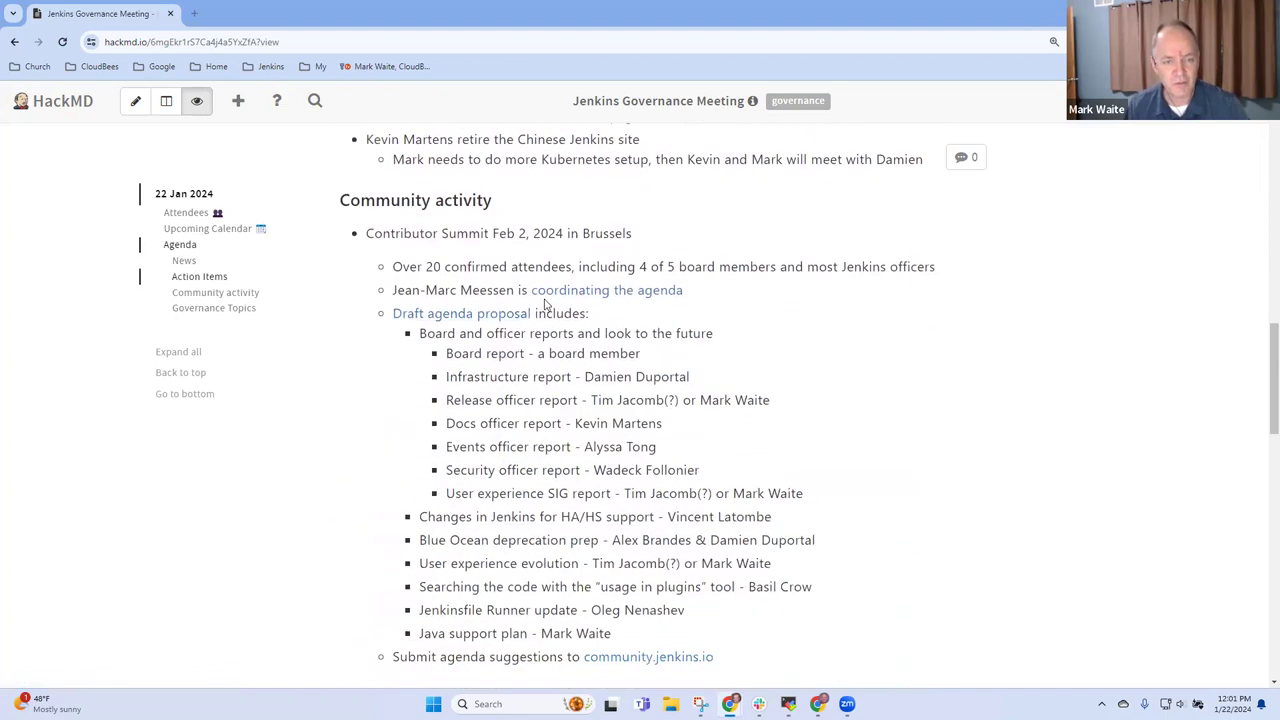
pyautogui.scroll(-3)
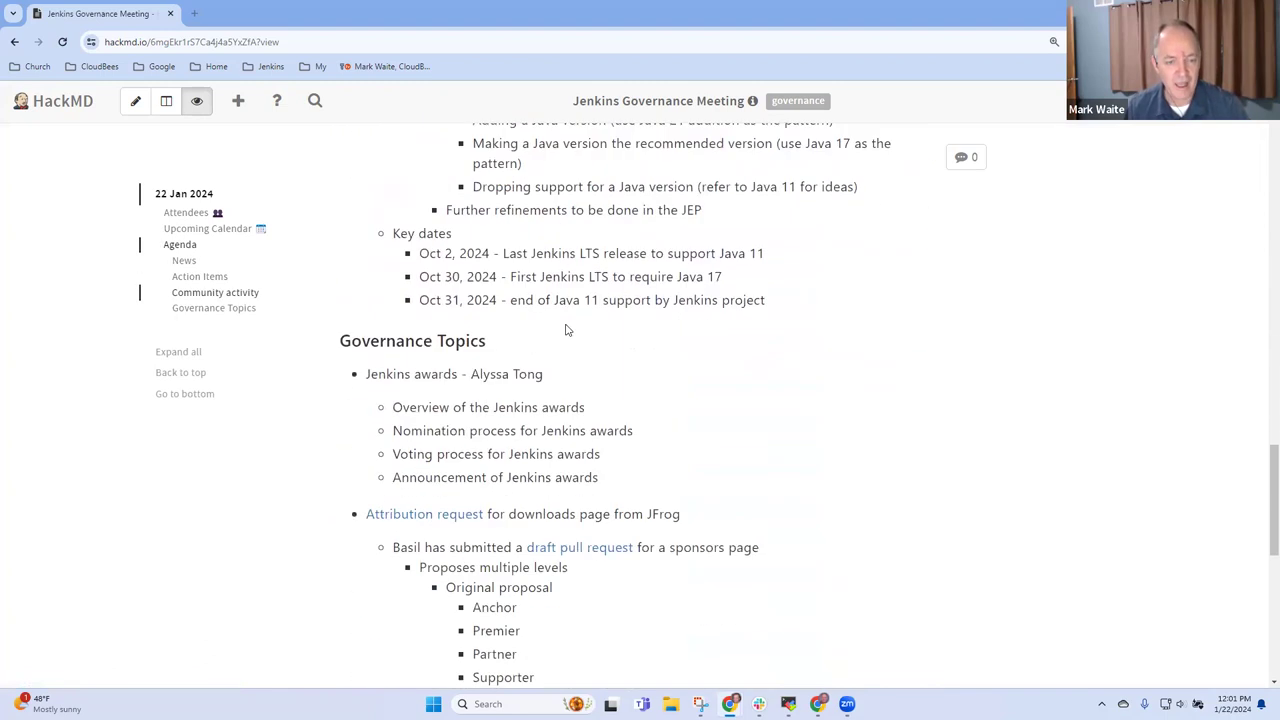
pyautogui.scroll(-3)
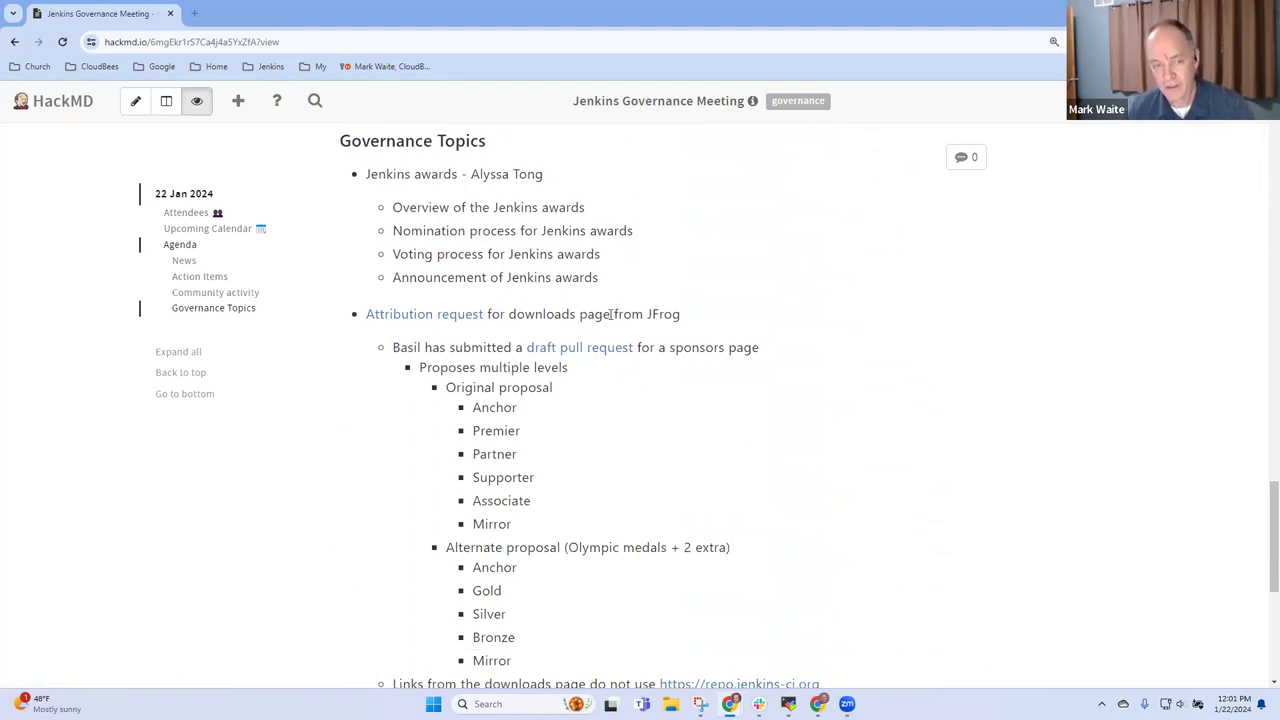
pyautogui.moveTo(617, 337)
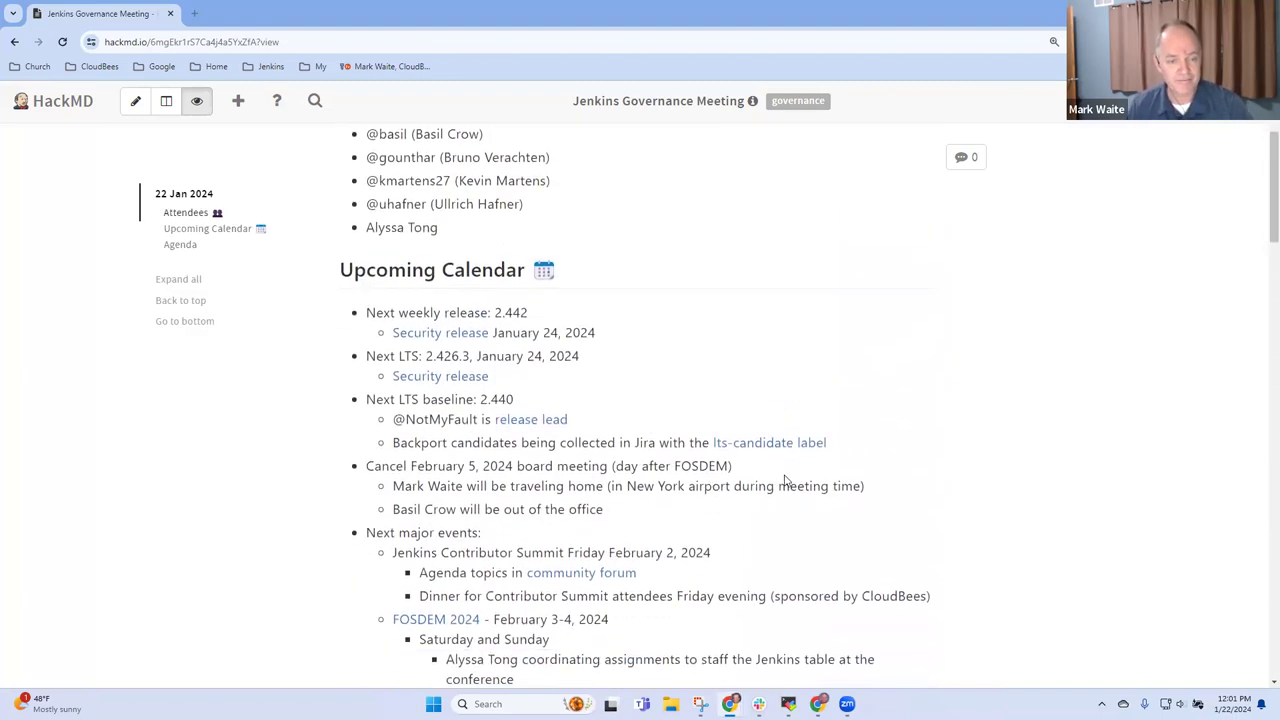
pyautogui.scroll(-3)
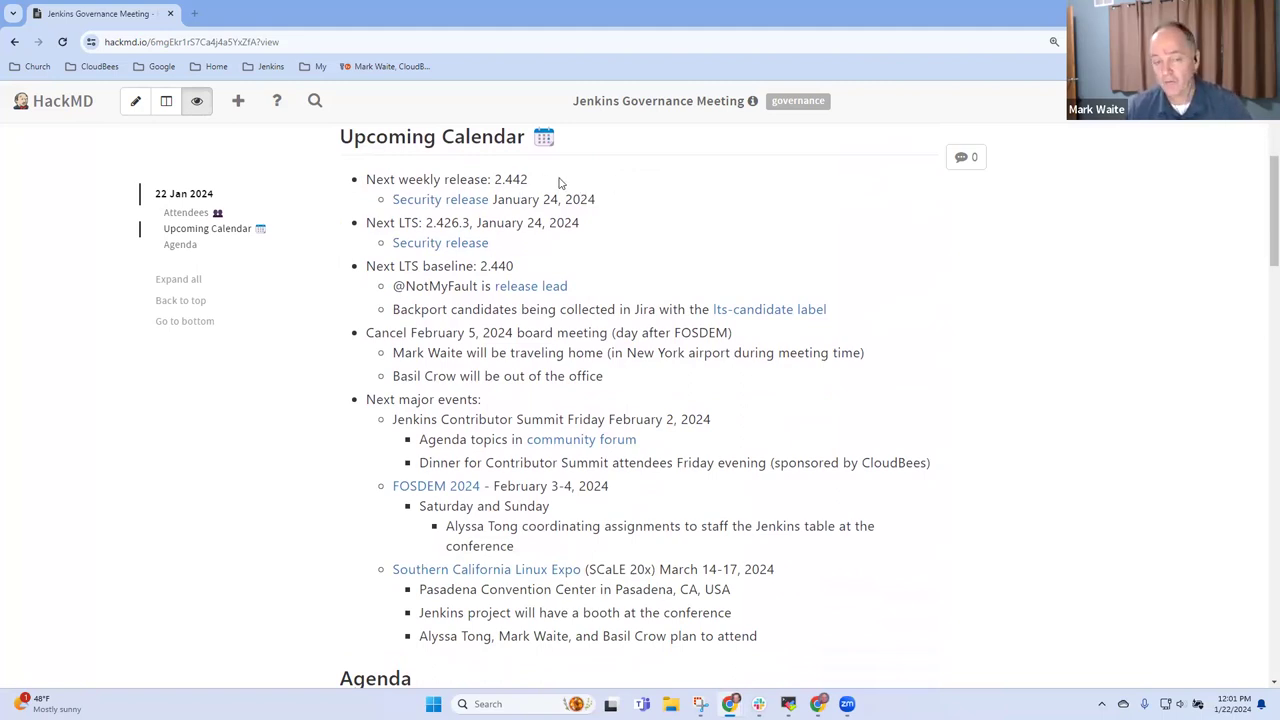
pyautogui.moveTo(648, 196)
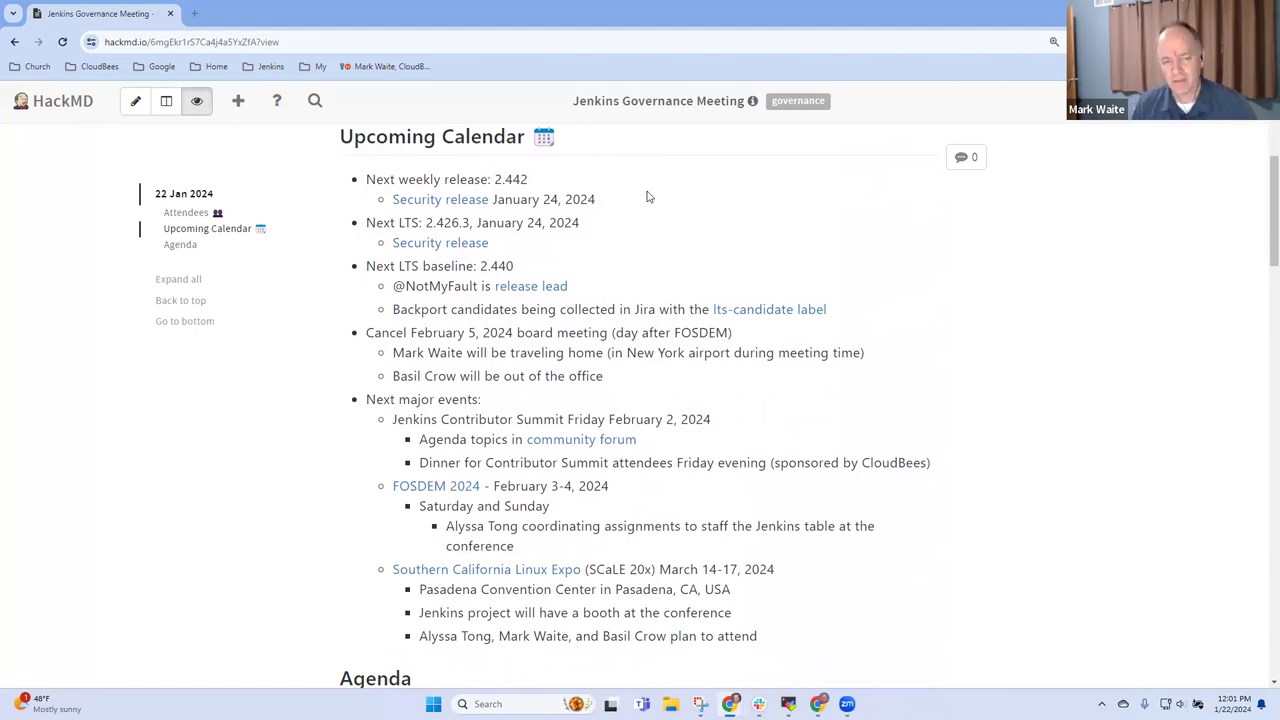
pyautogui.moveTo(612, 209)
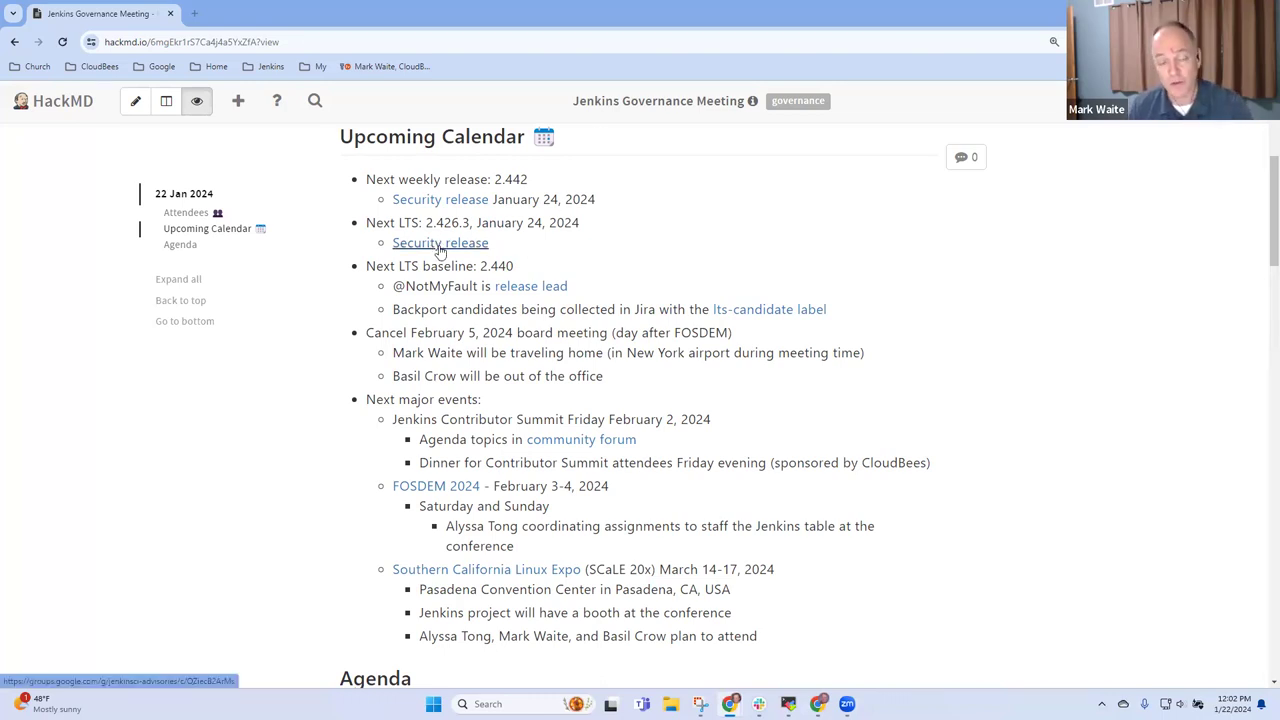
pyautogui.moveTo(552, 263)
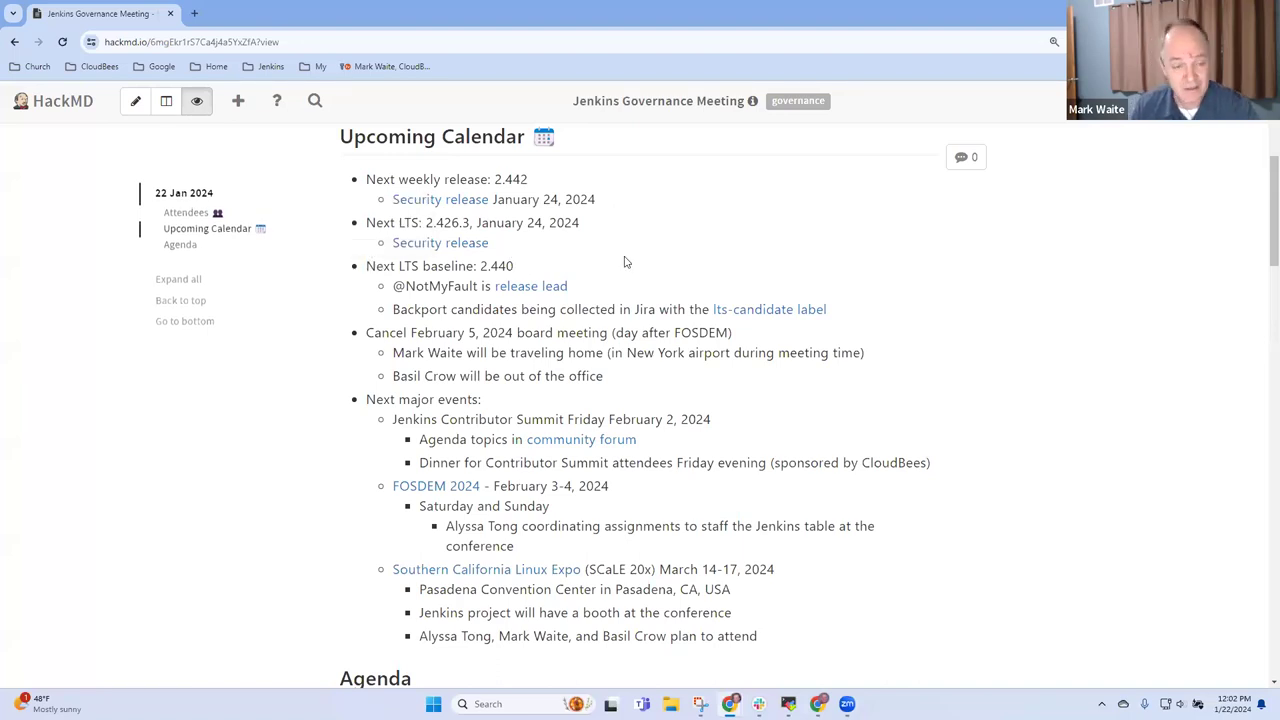
pyautogui.moveTo(598, 291)
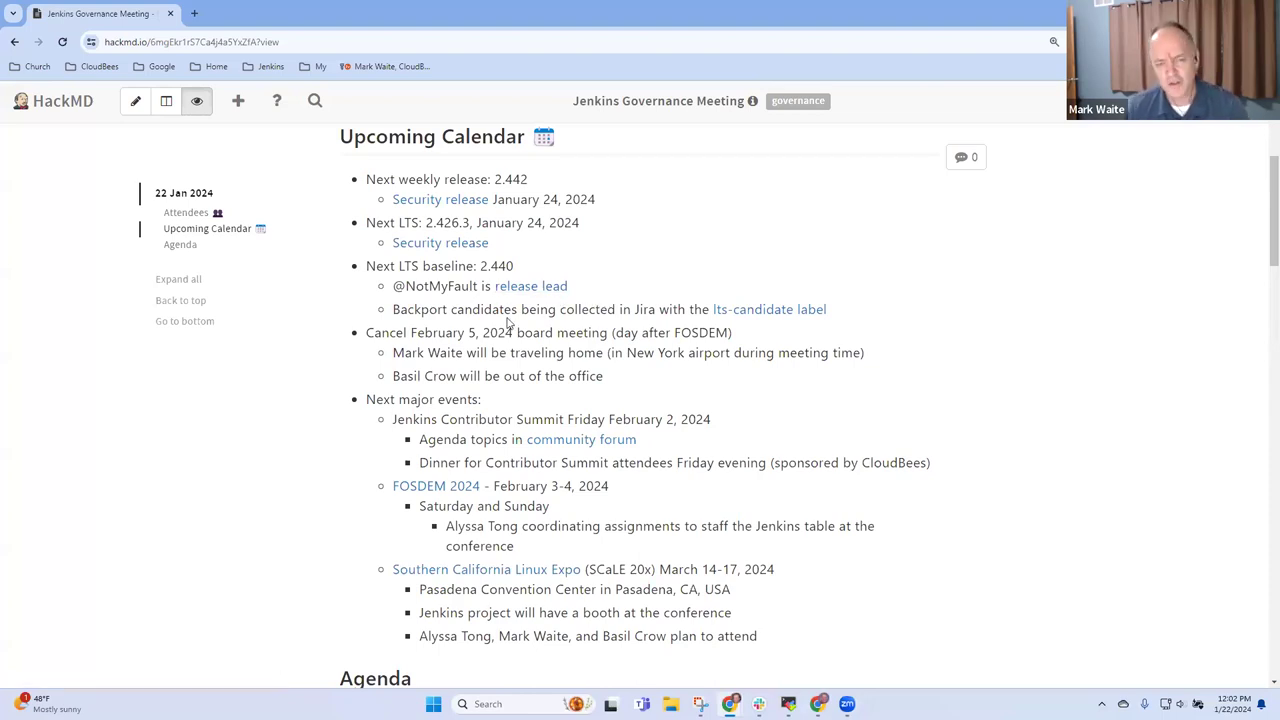
pyautogui.moveTo(595, 264)
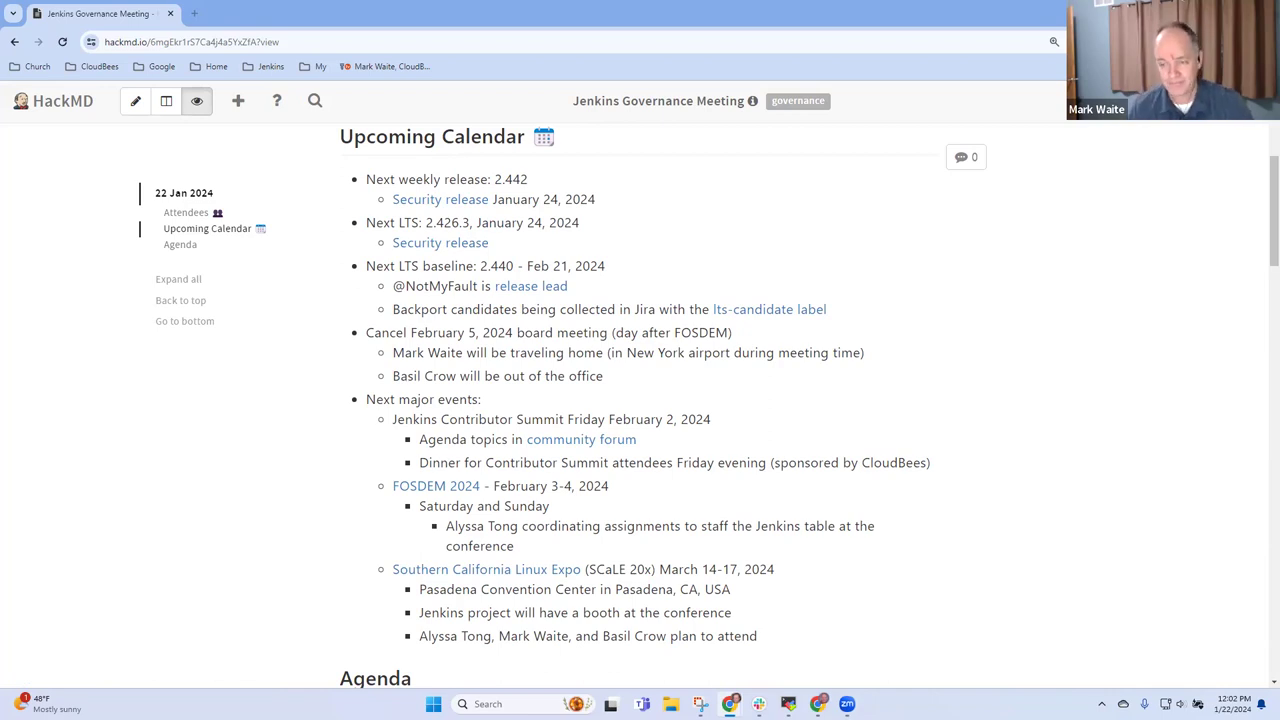
# Step: Scroll down to the Agenda's News section with the Jan 24 security release item
pyautogui.scroll(-3)
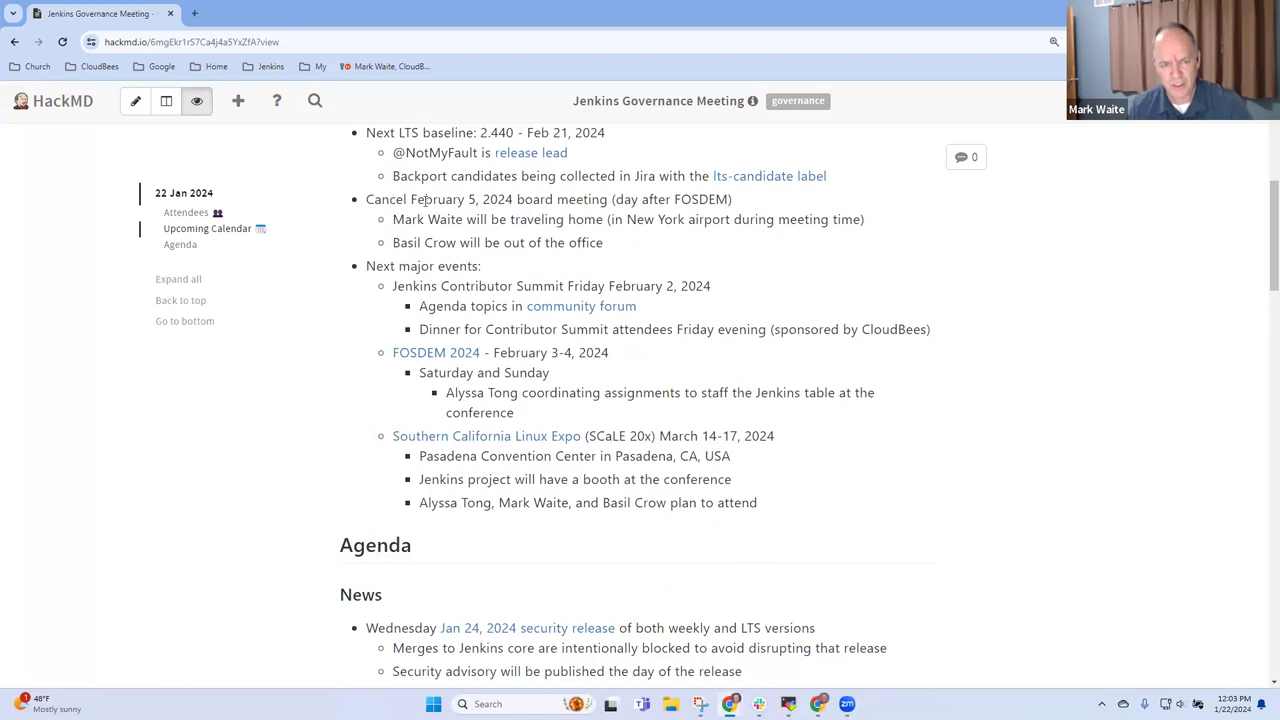
pyautogui.moveTo(616, 218)
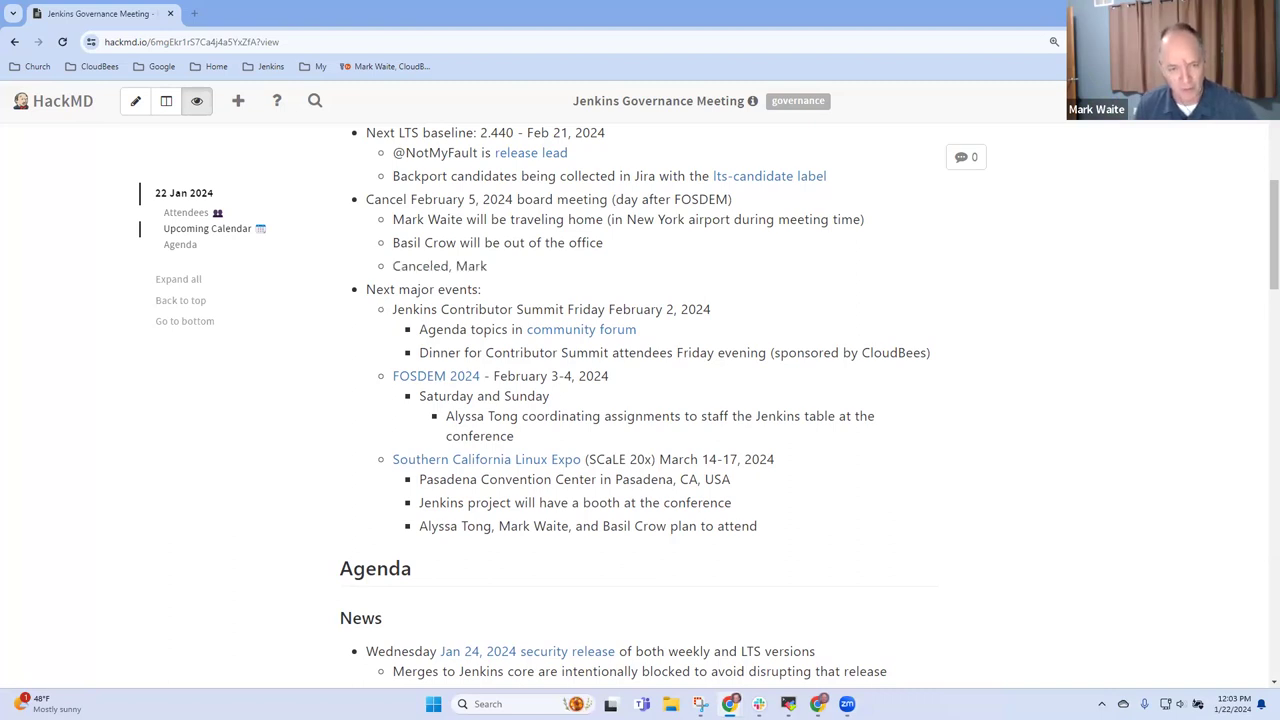
# Step: Extend the cancellation sub-bullet to read 'Canceled, Mark remove from the calendar'
pyautogui.write('remove from teh')
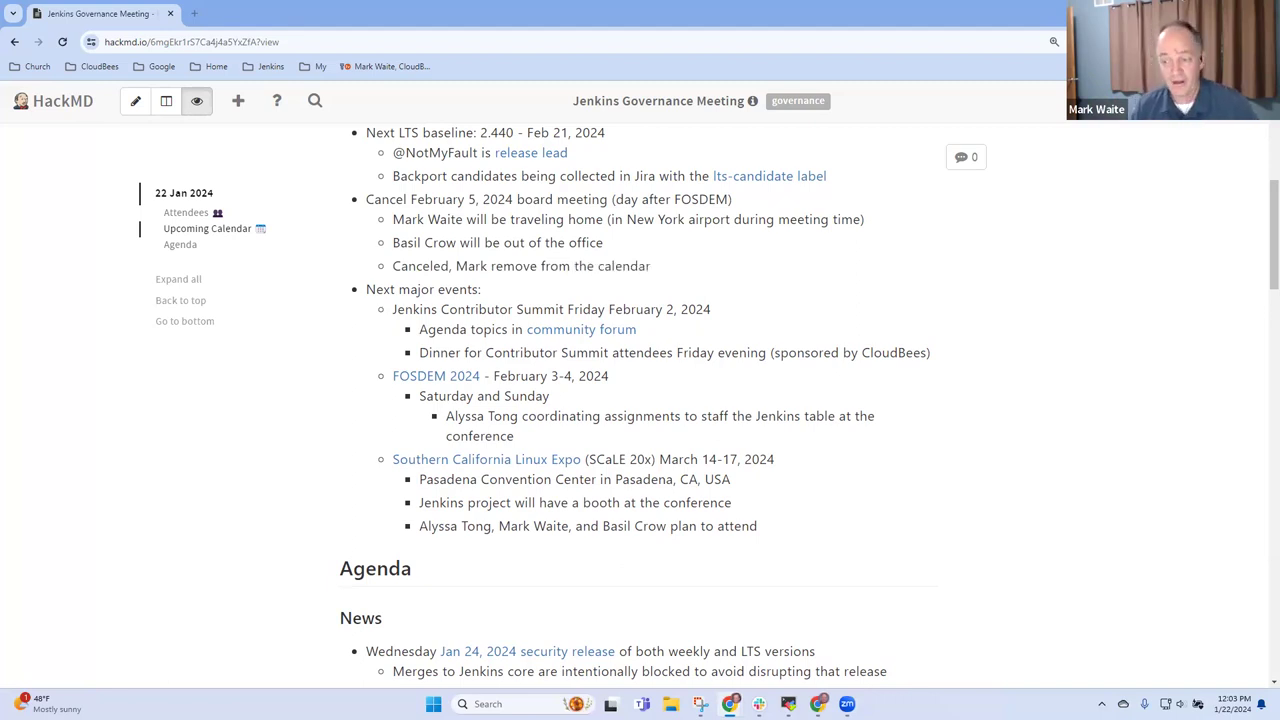
pyautogui.moveTo(855, 284)
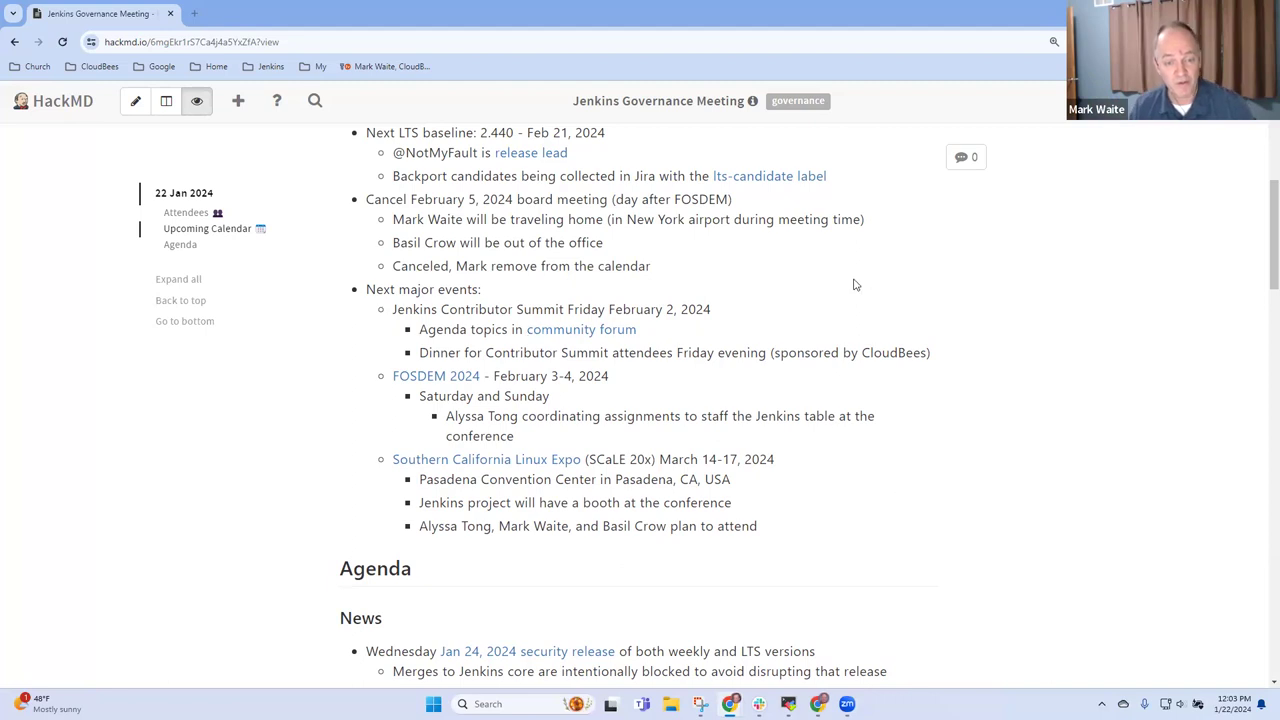
pyautogui.moveTo(724, 326)
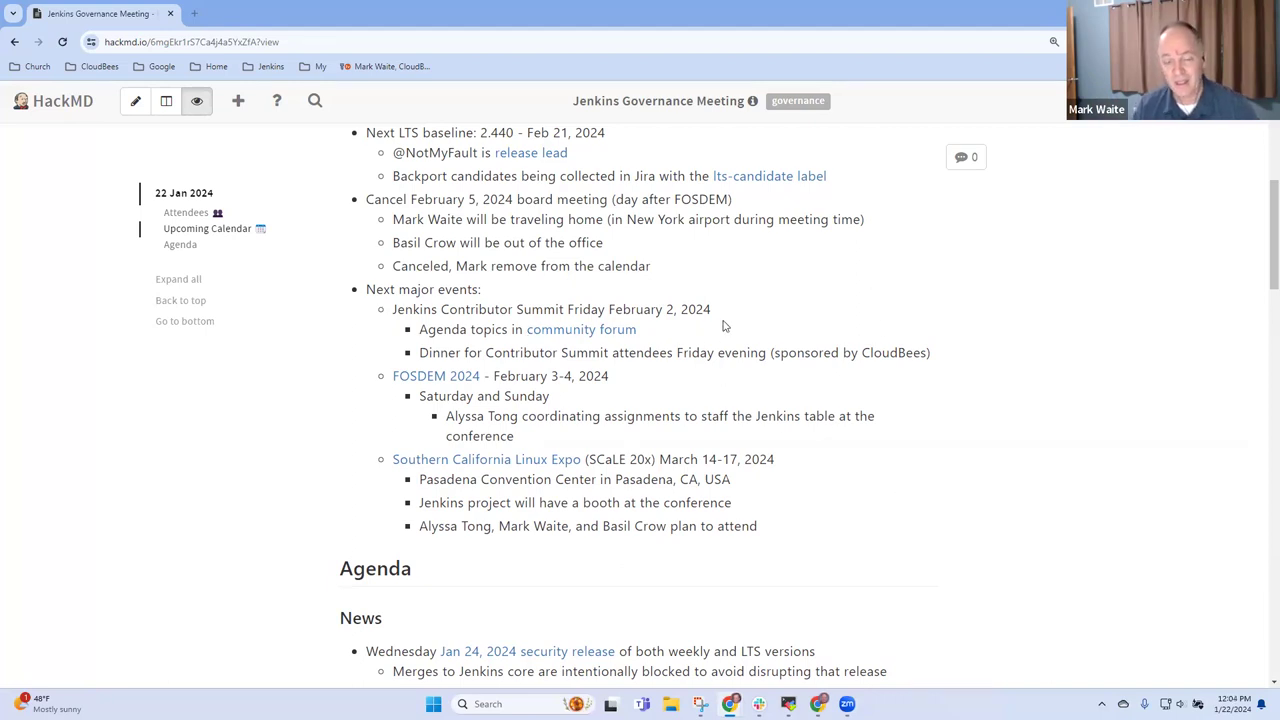
pyautogui.moveTo(754, 313)
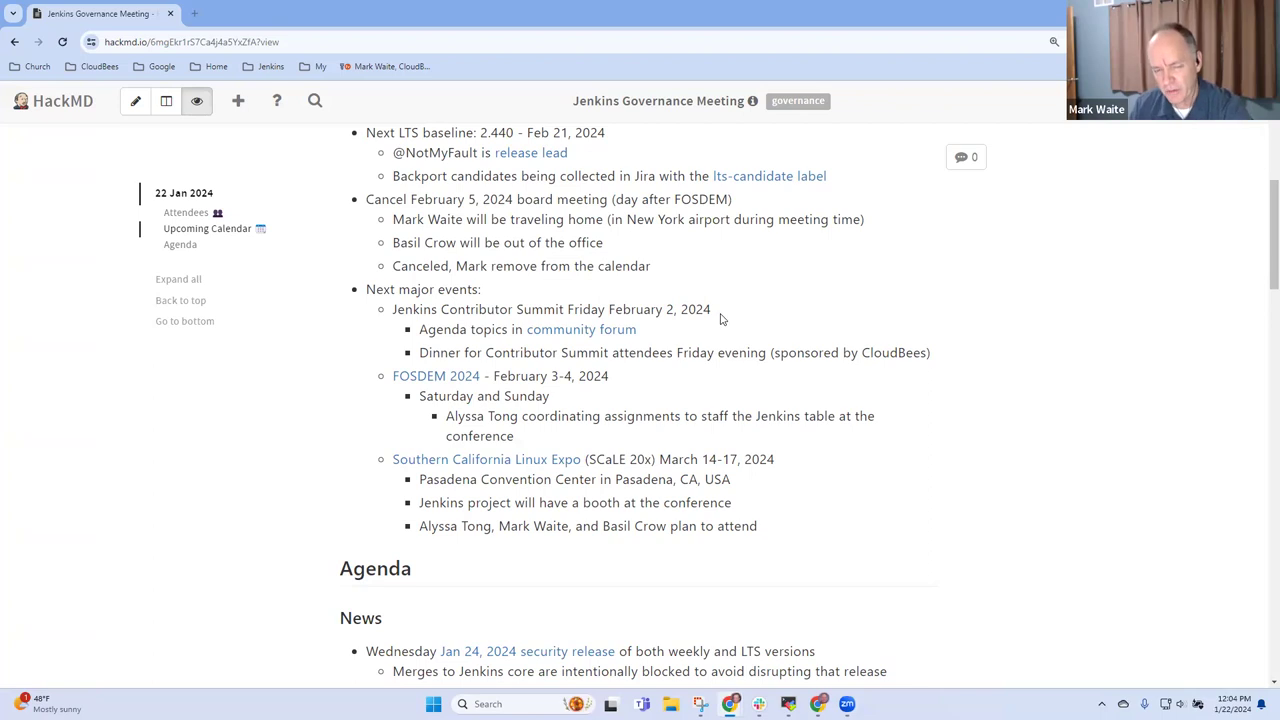
pyautogui.moveTo(720, 322)
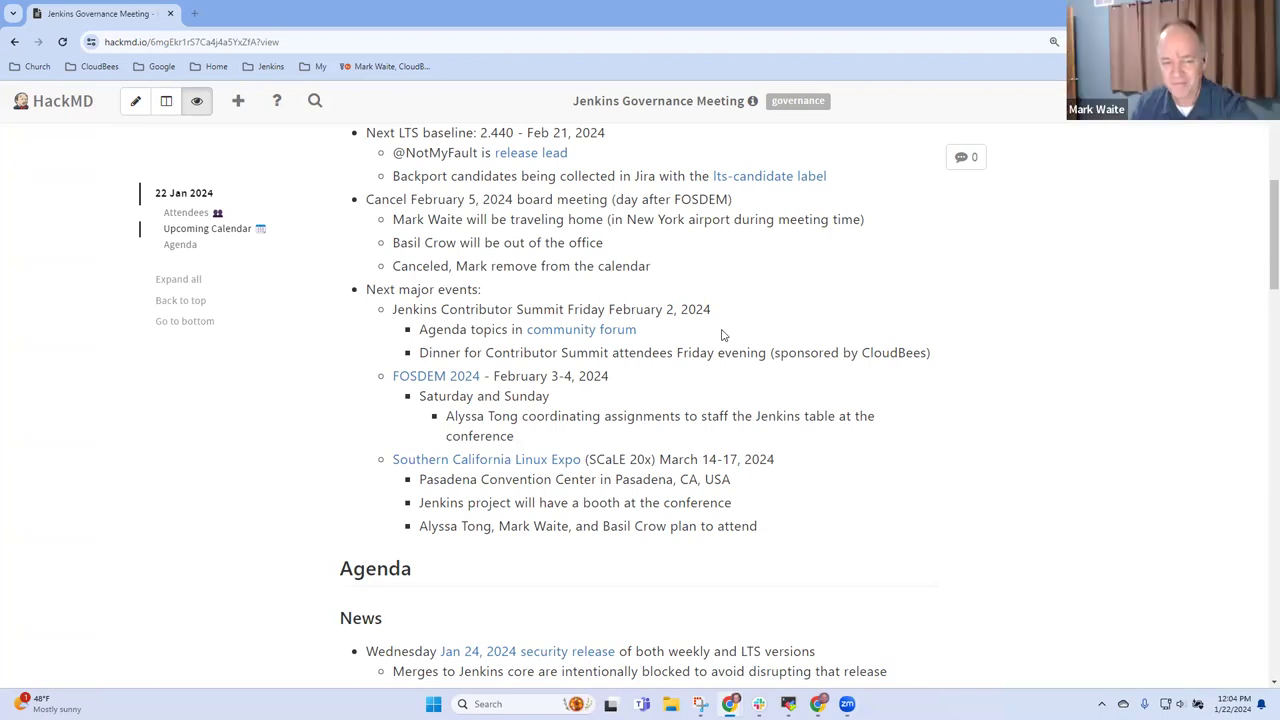
pyautogui.moveTo(661, 351)
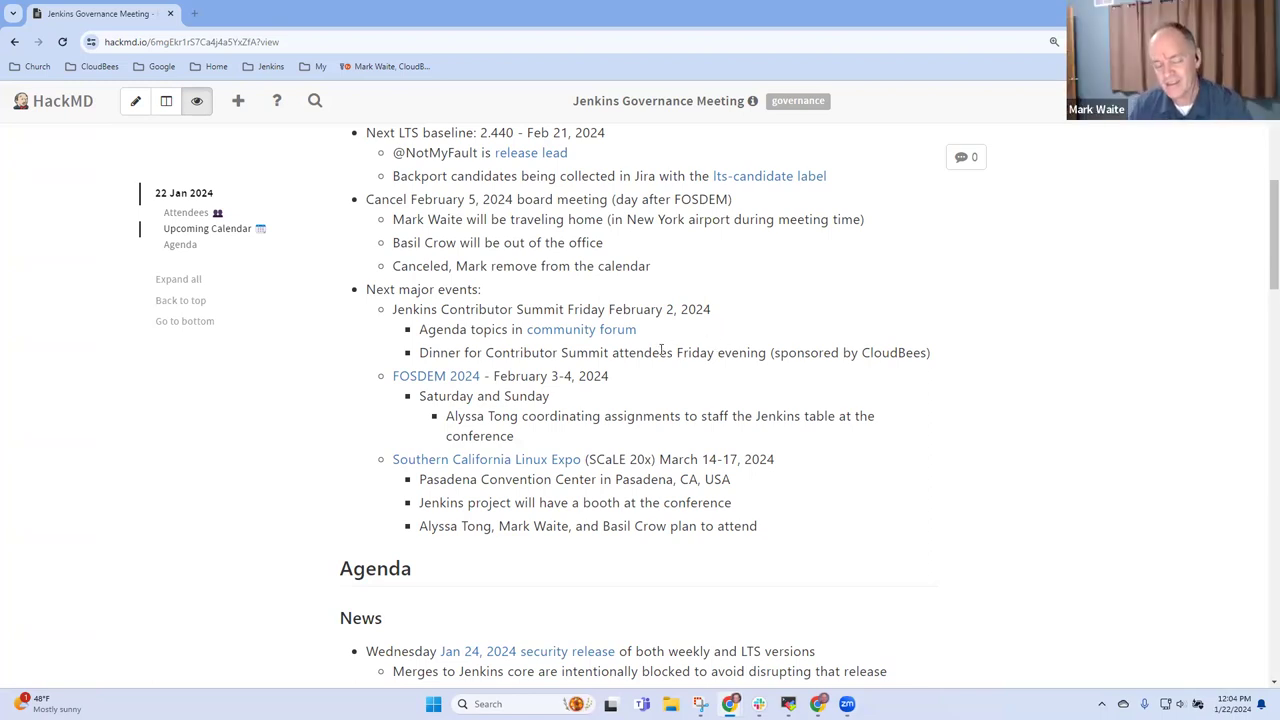
pyautogui.moveTo(620, 370)
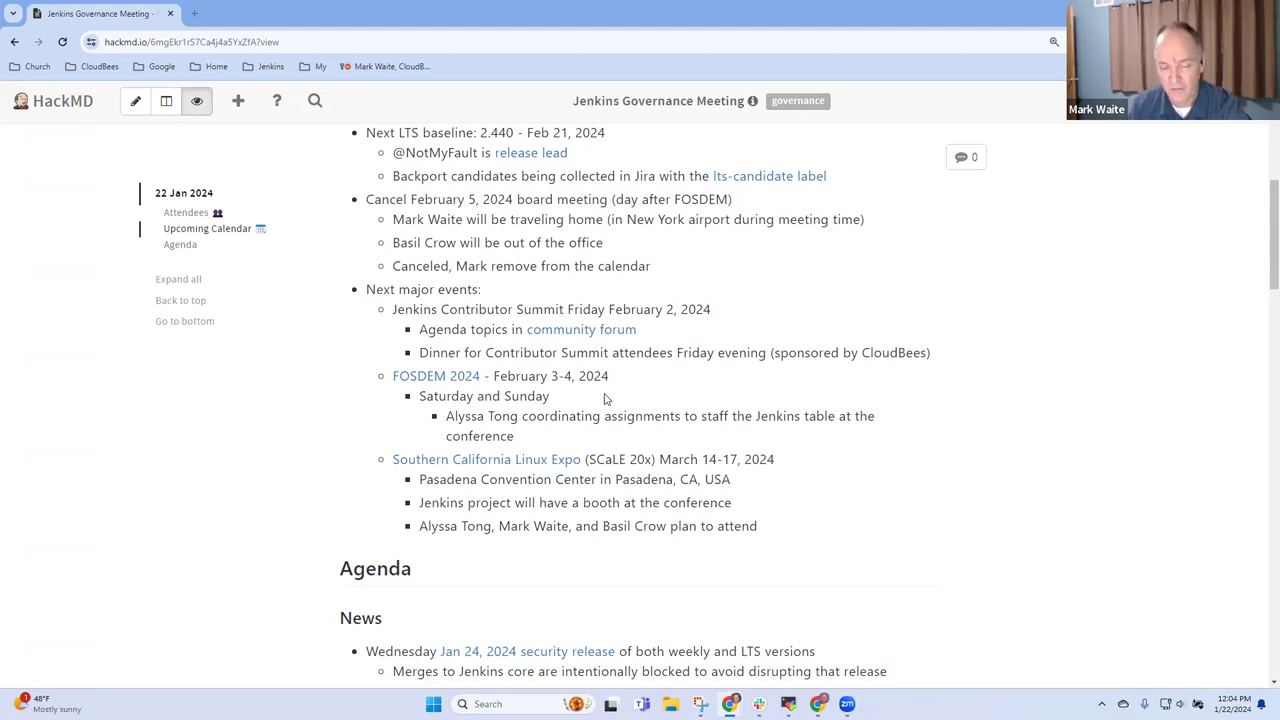
pyautogui.moveTo(611, 395)
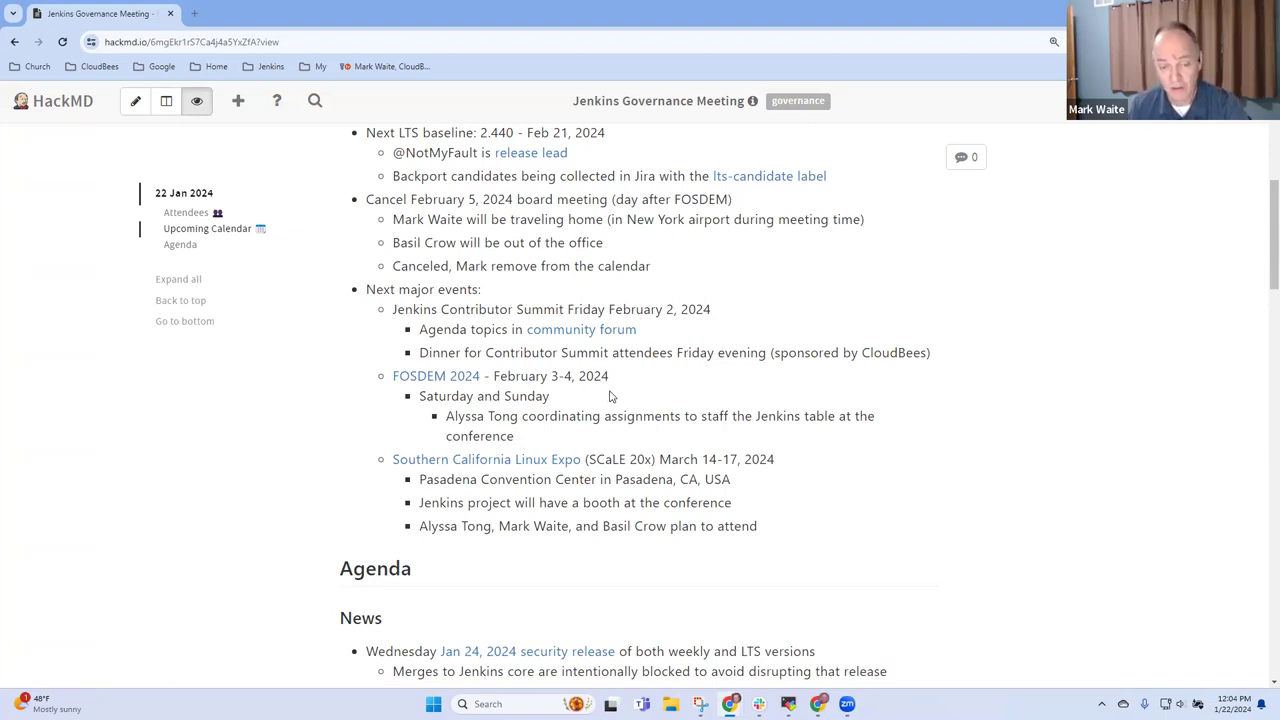
pyautogui.moveTo(603, 397)
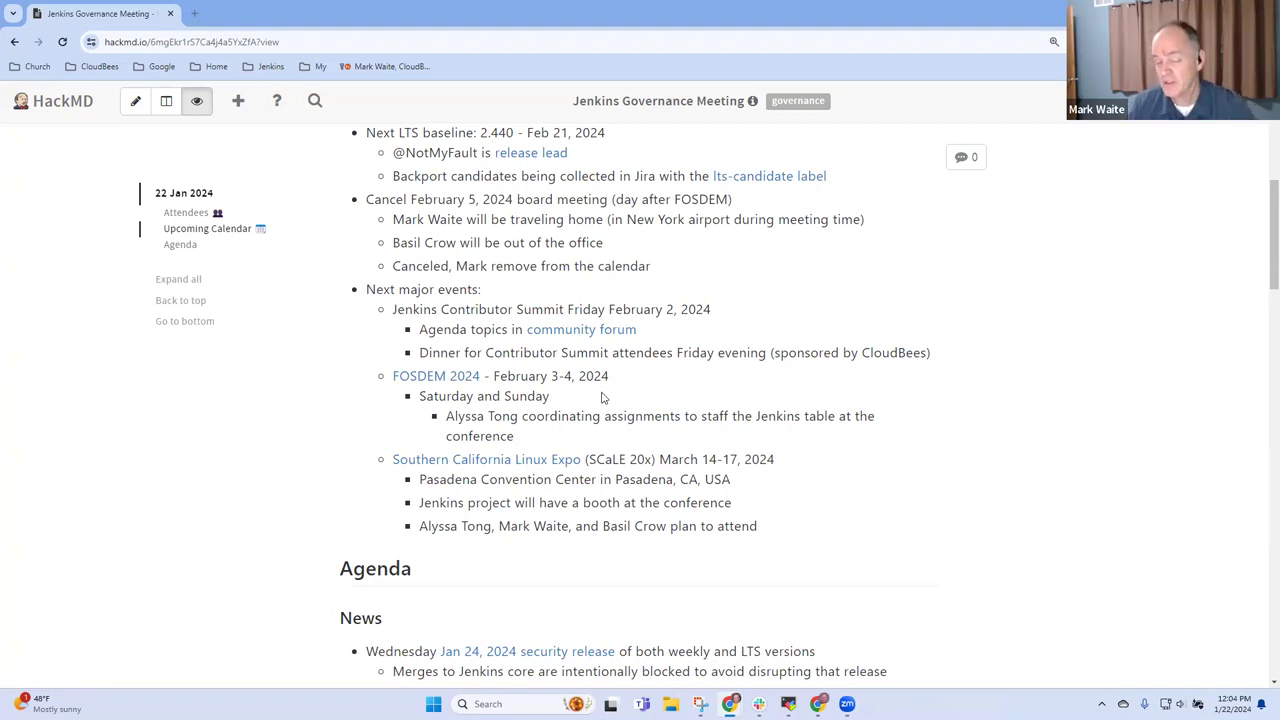
pyautogui.moveTo(612, 388)
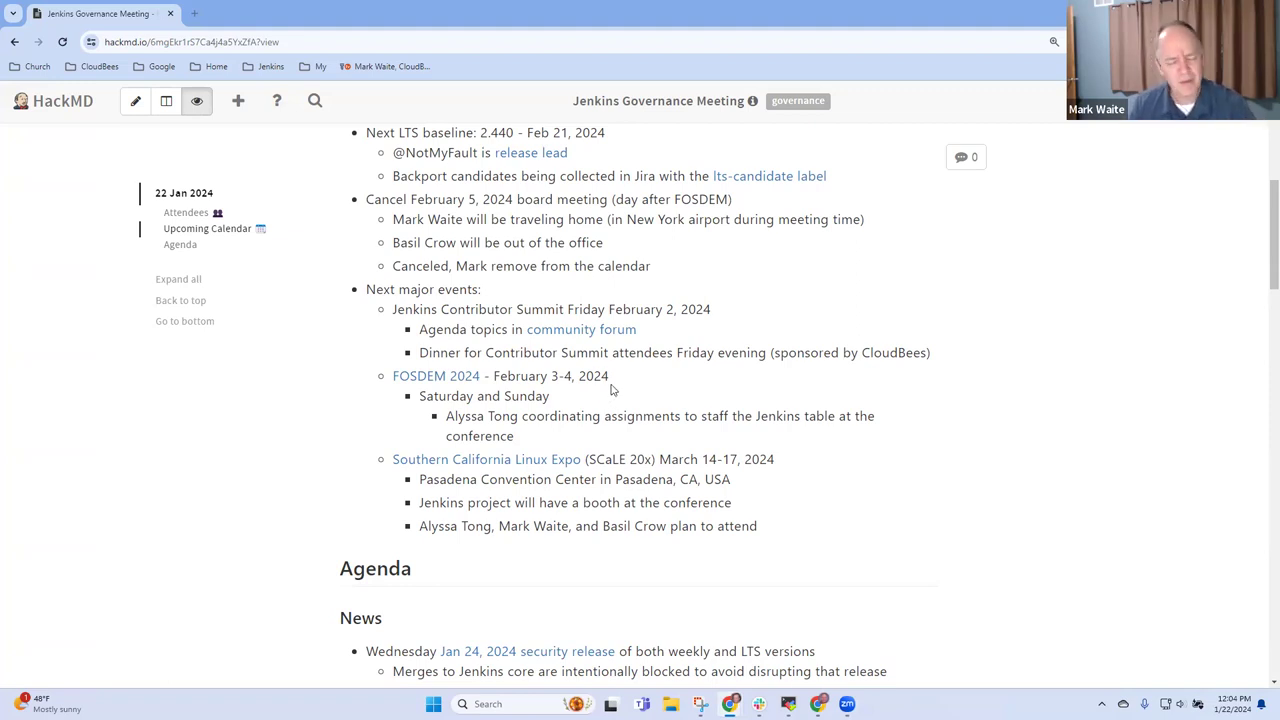
pyautogui.moveTo(642, 388)
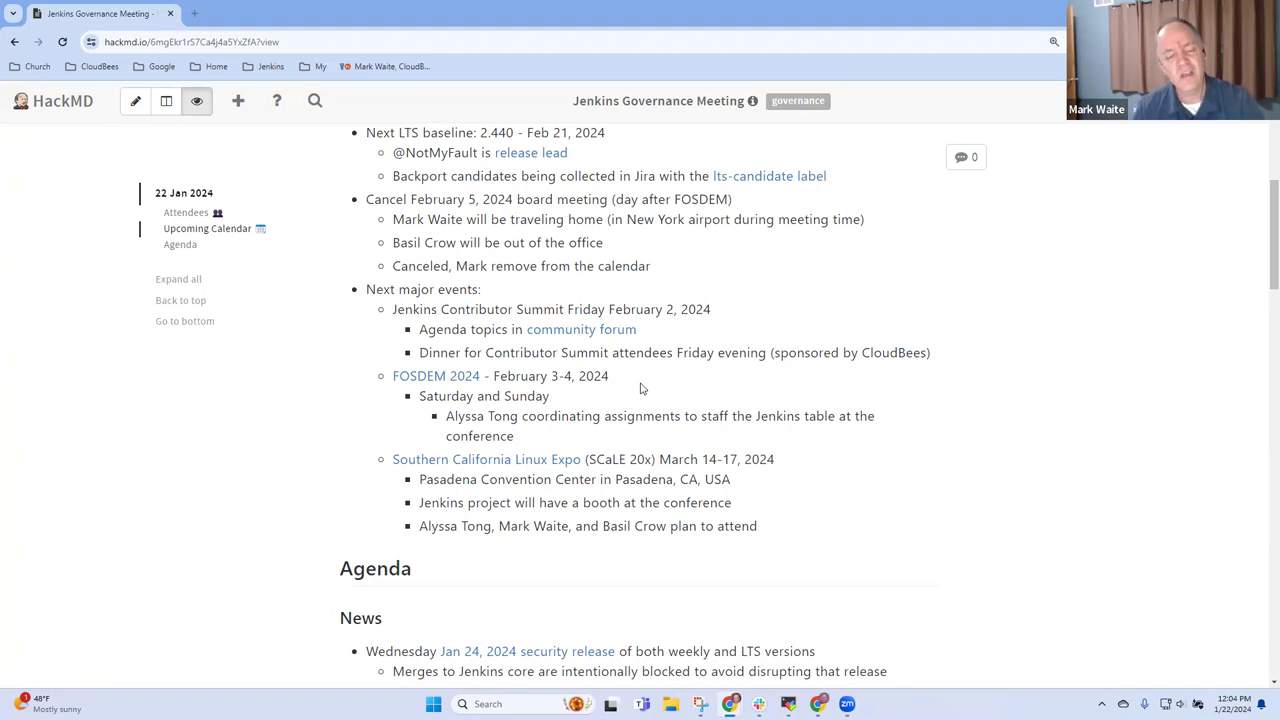
pyautogui.moveTo(555, 437)
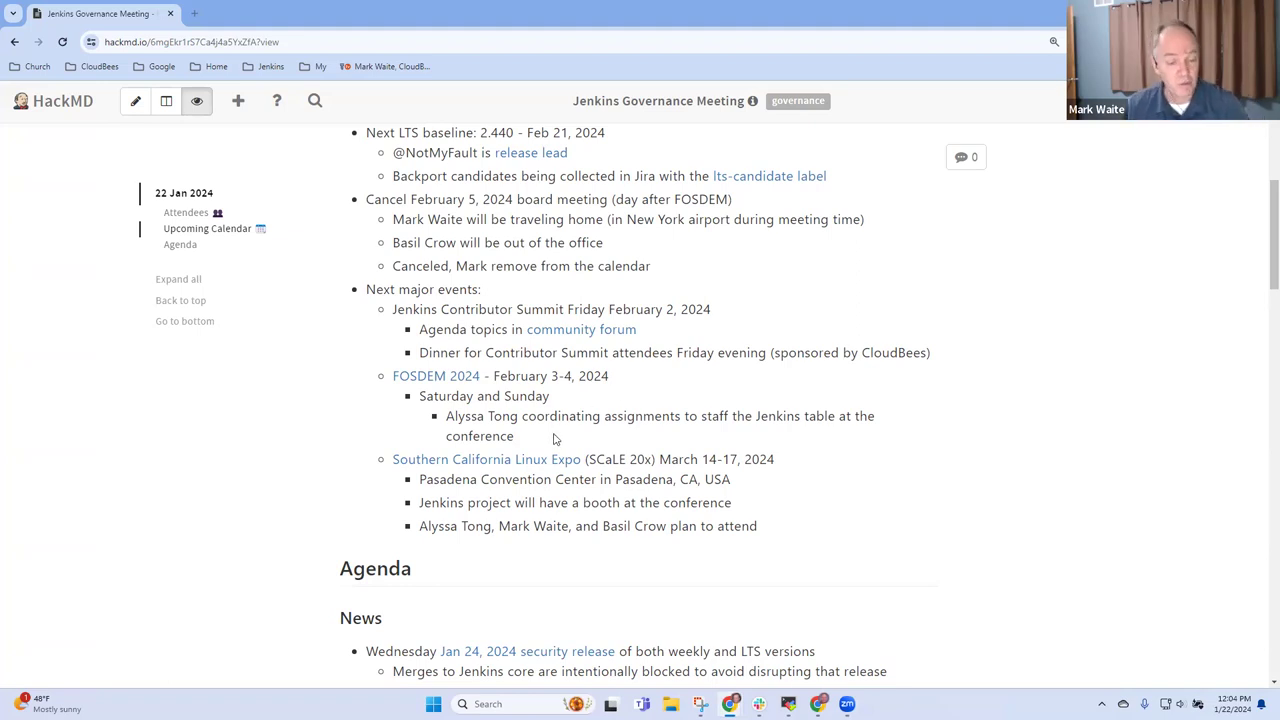
pyautogui.moveTo(588, 418)
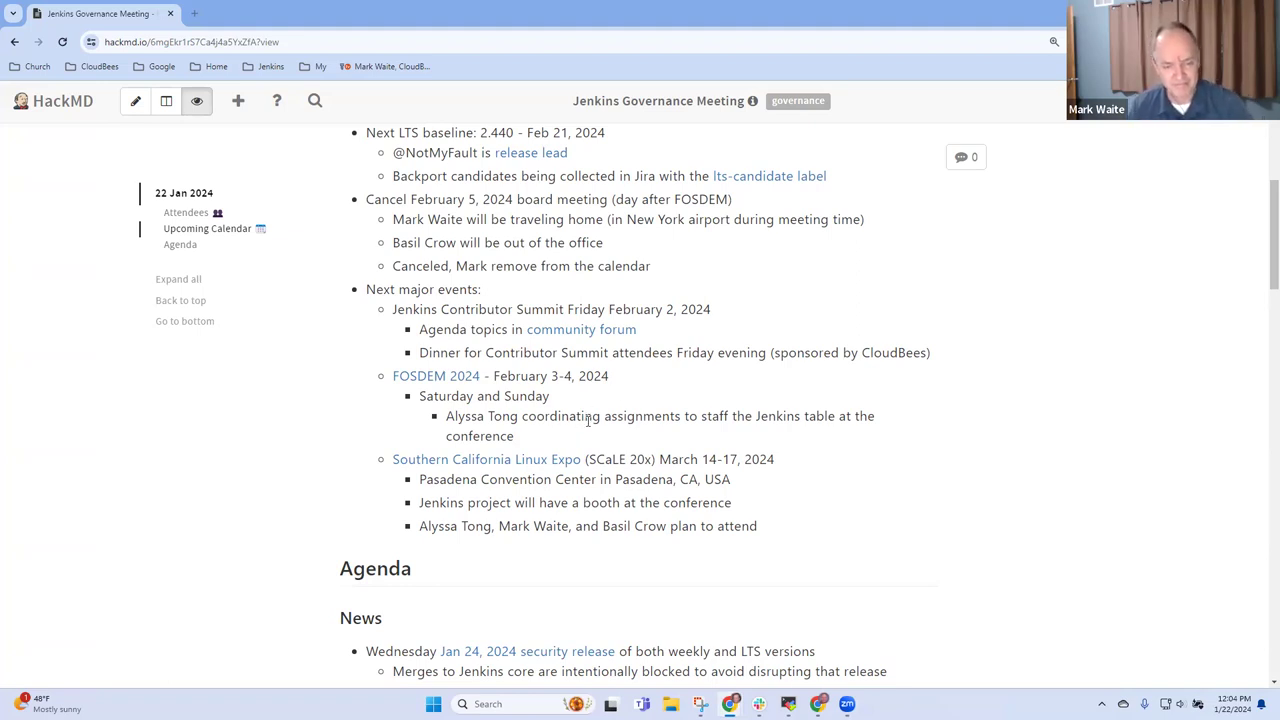
pyautogui.scroll(-3)
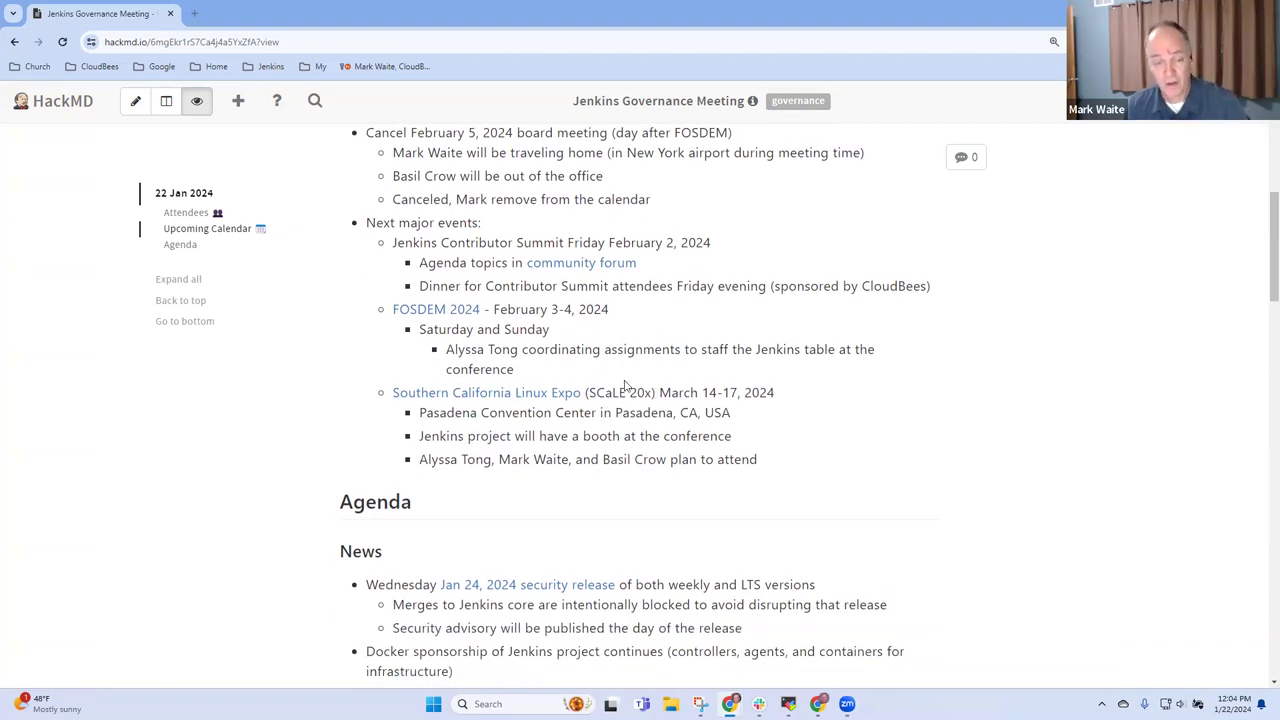
pyautogui.moveTo(392, 392); pyautogui.dragTo(668, 392)
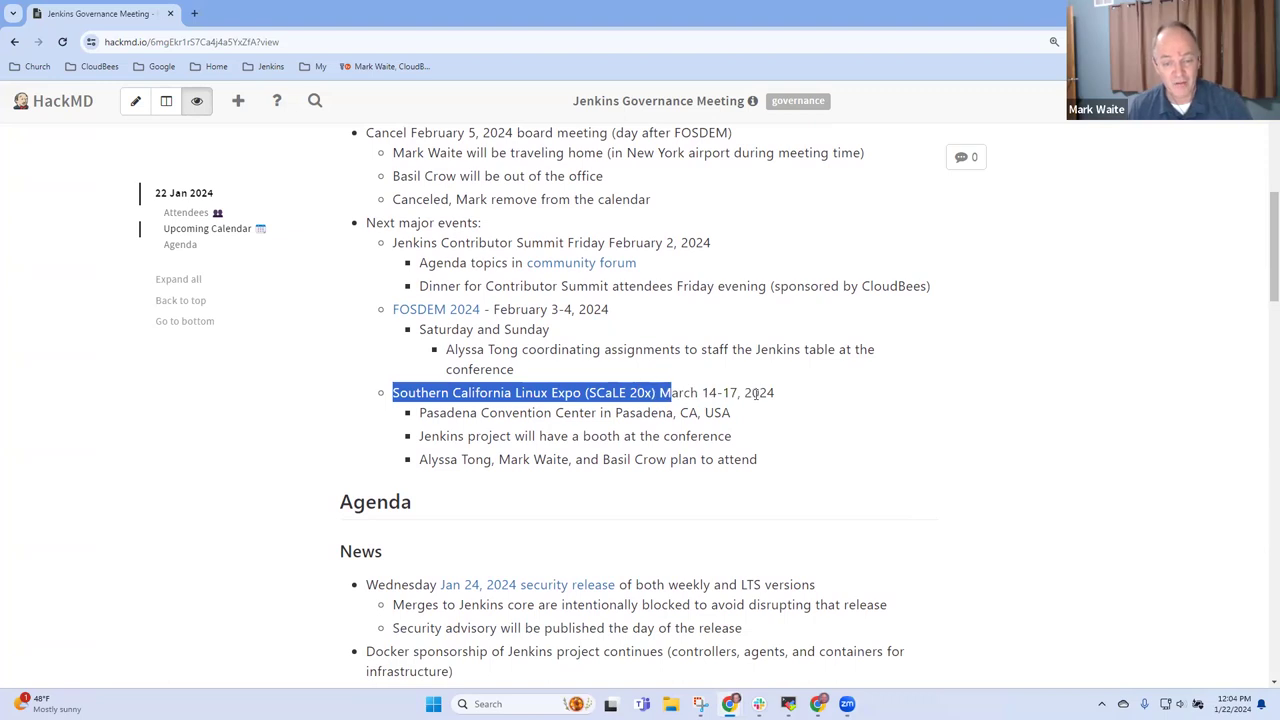
pyautogui.click(778, 394)
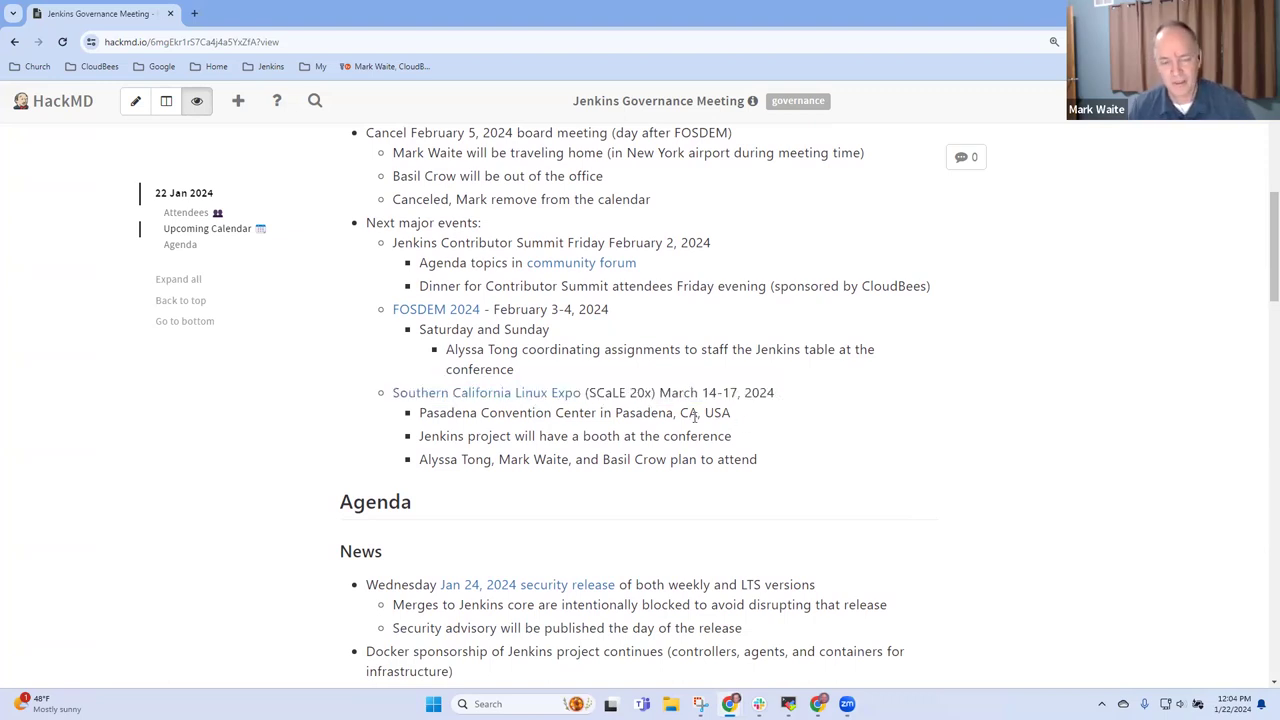
pyautogui.moveTo(743, 423)
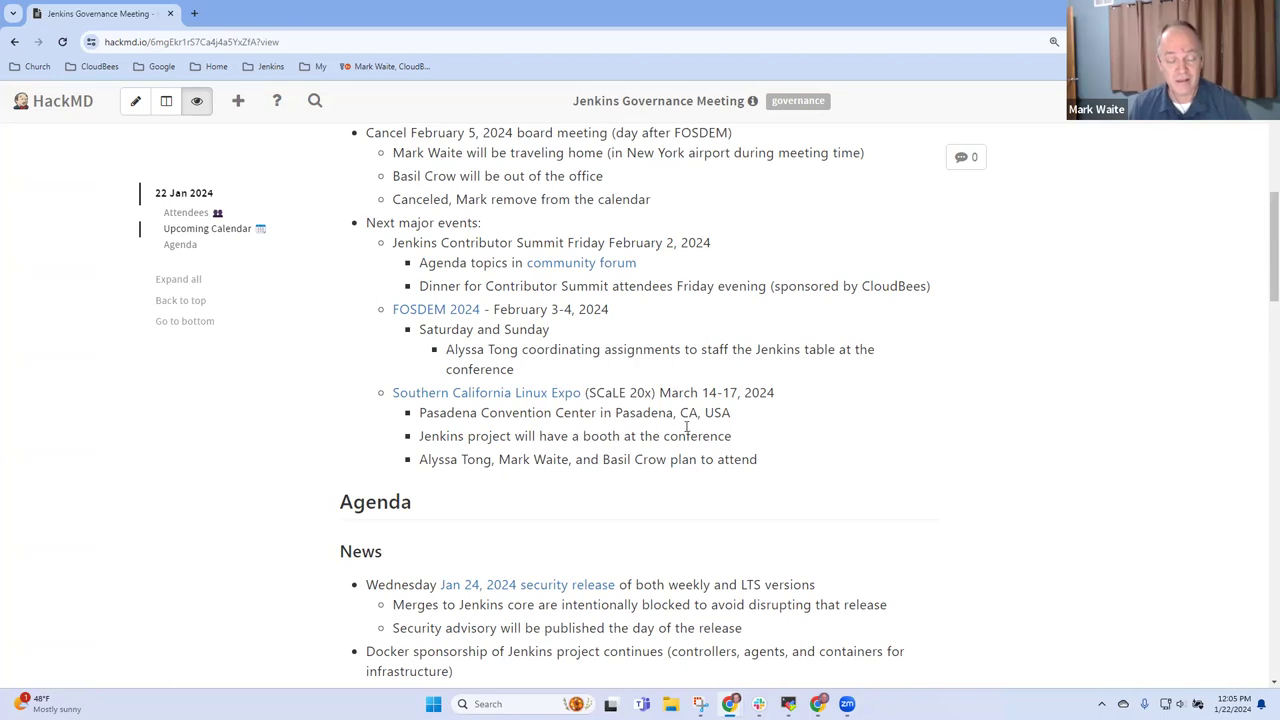
pyautogui.moveTo(747, 448)
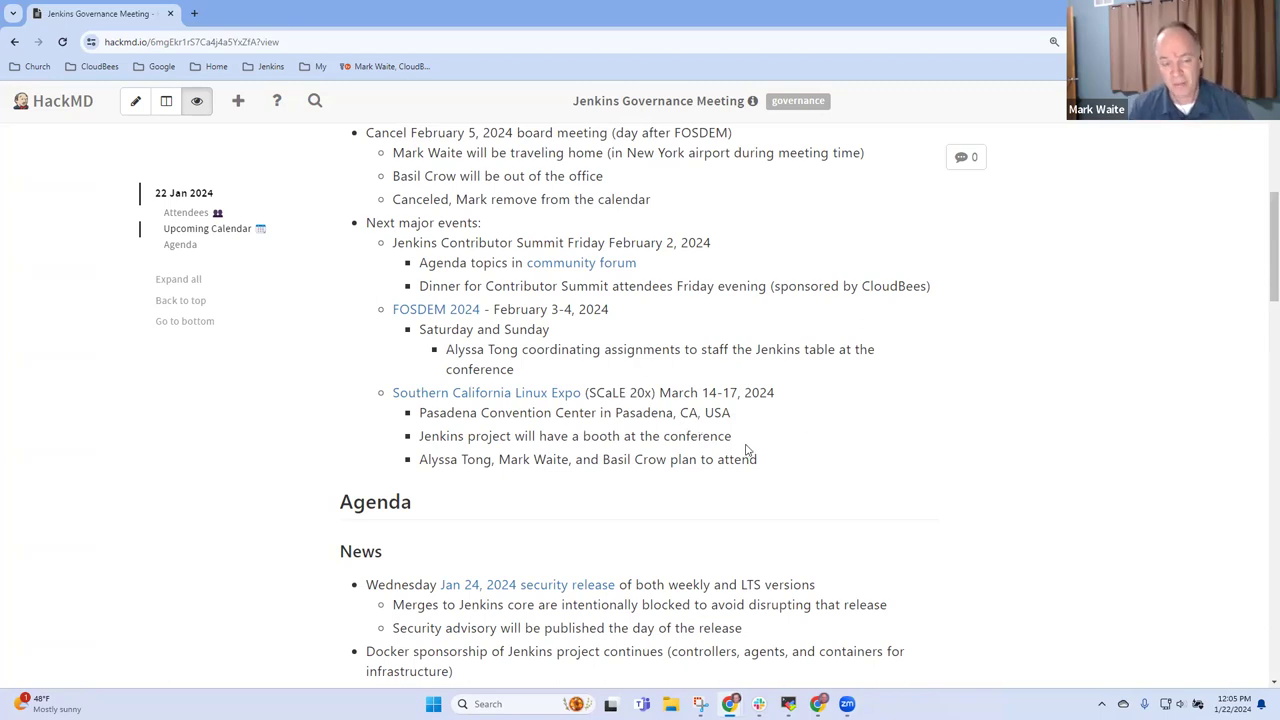
pyautogui.moveTo(740, 452)
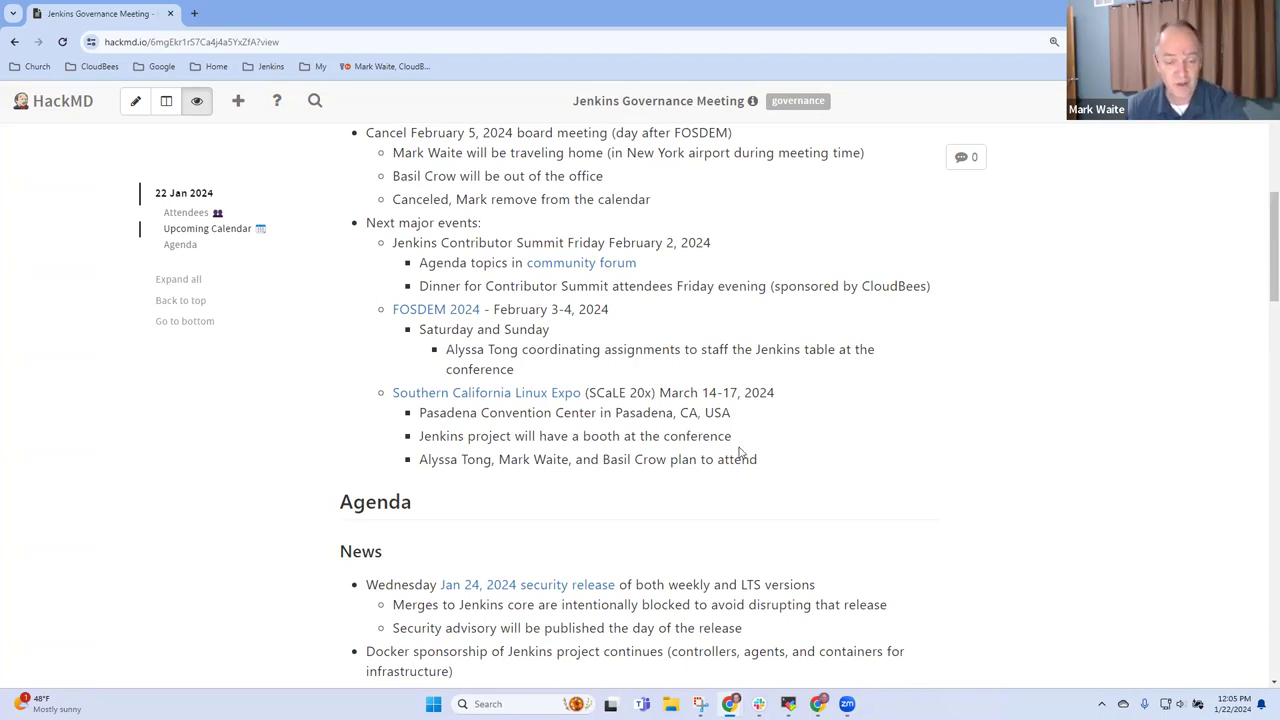
pyautogui.moveTo(1033, 344)
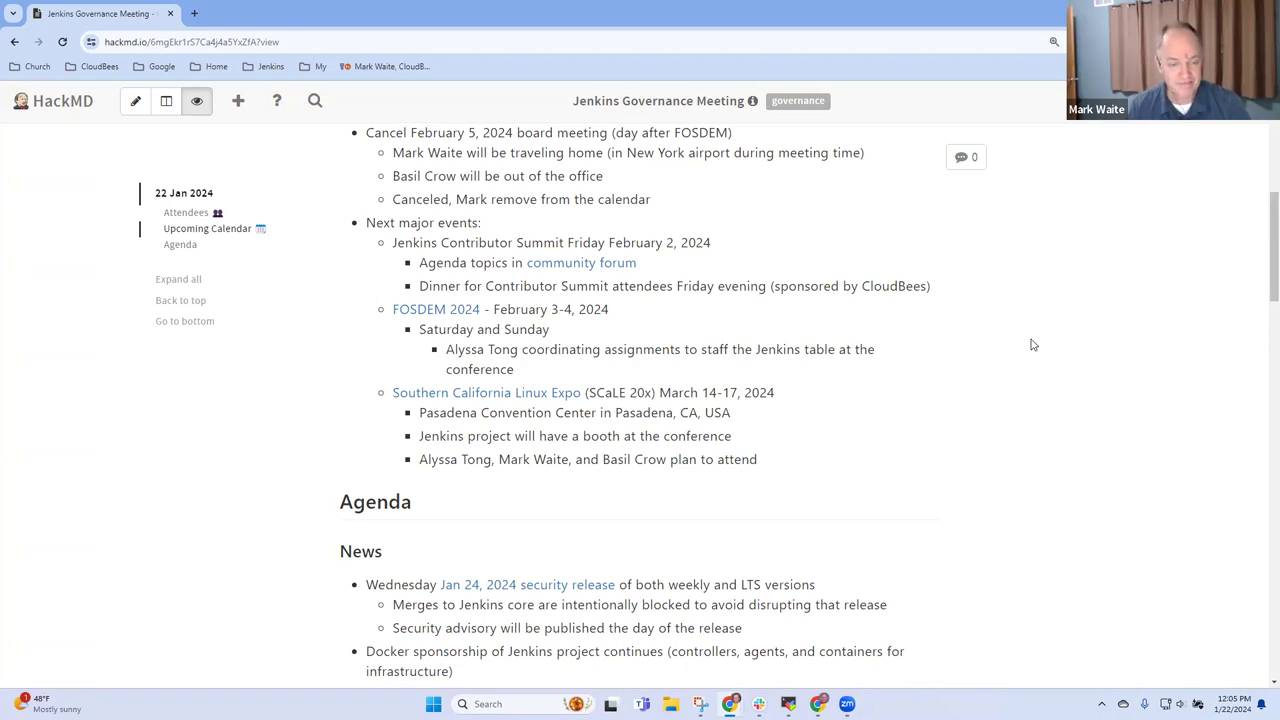
pyautogui.moveTo(1260, 265)
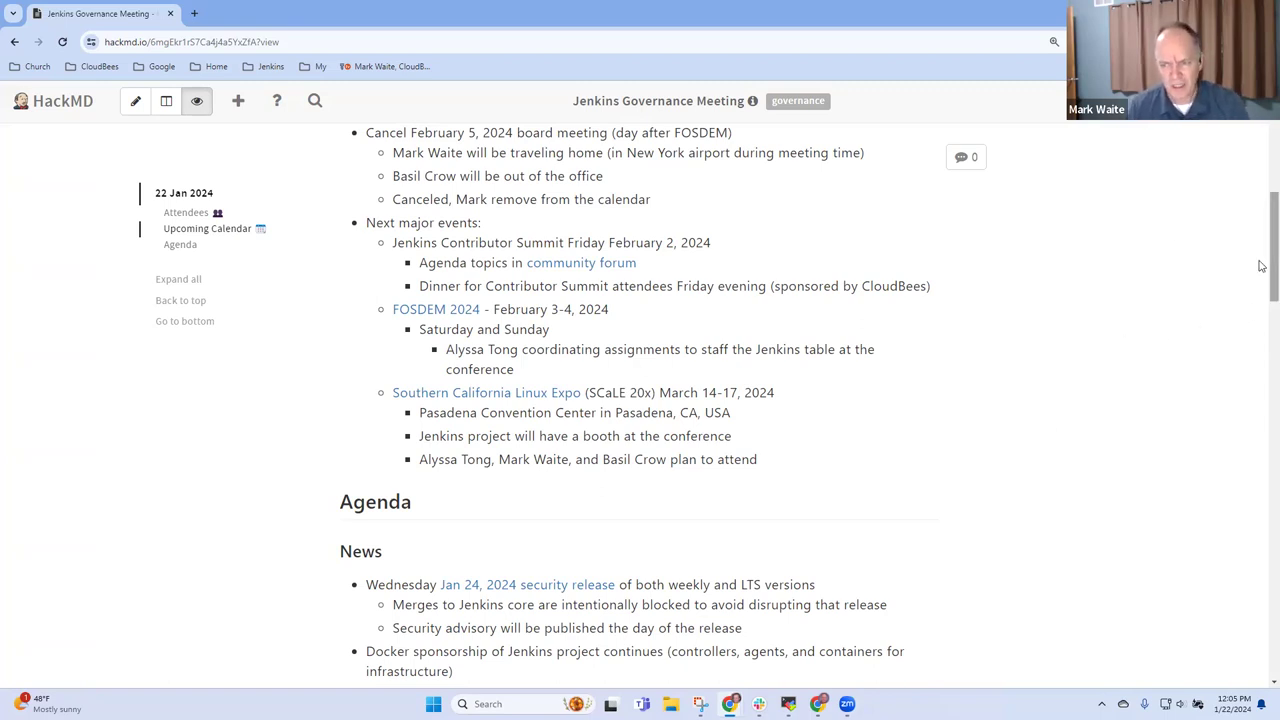
pyautogui.scroll(-3)
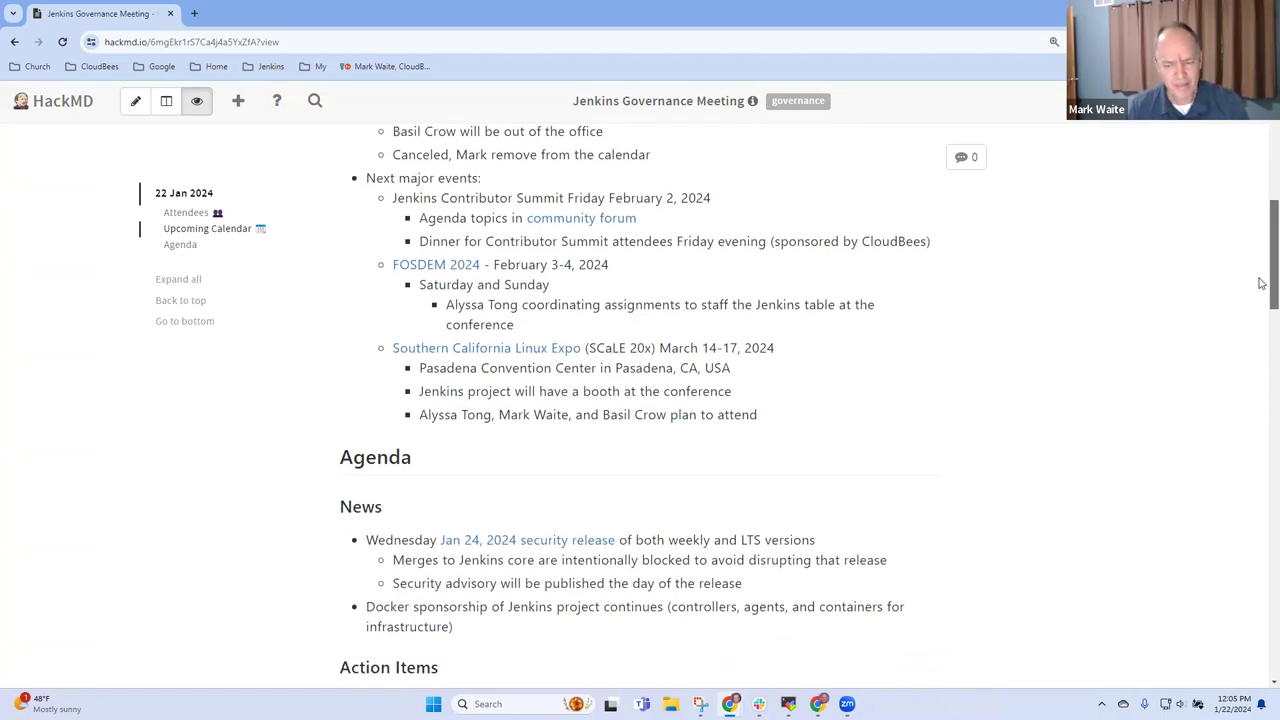
pyautogui.scroll(-3)
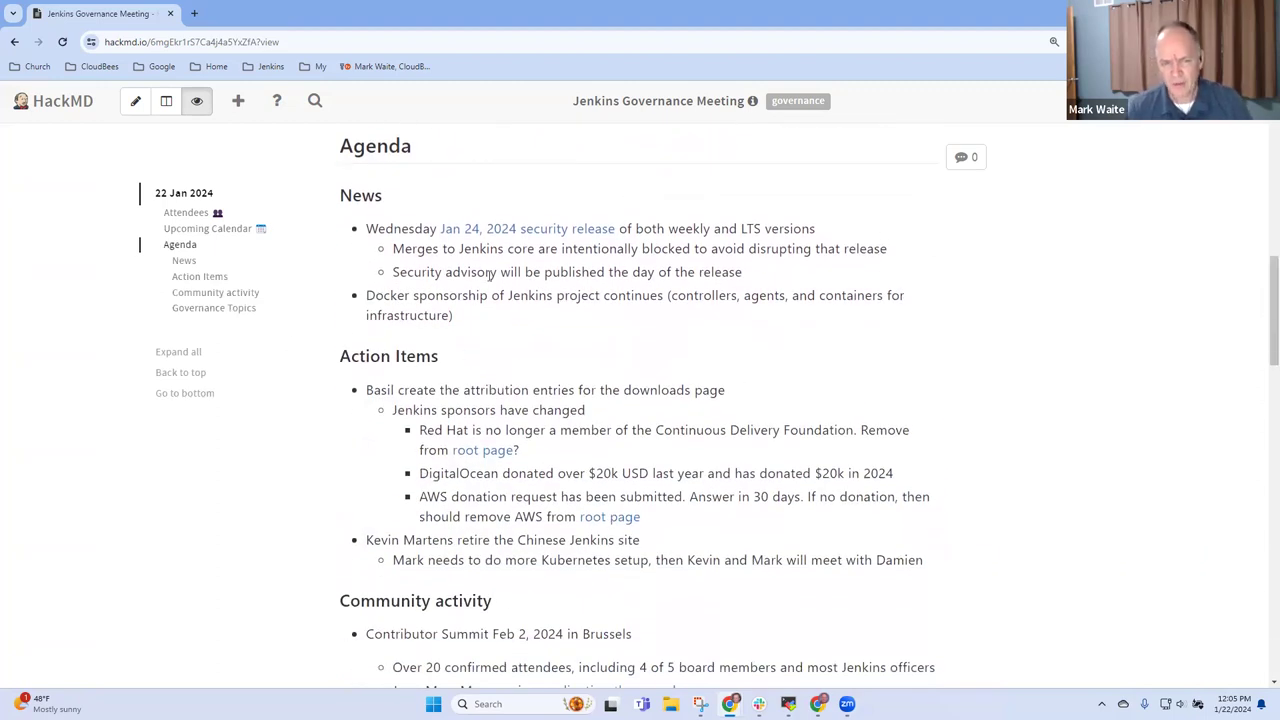
pyautogui.moveTo(827, 236)
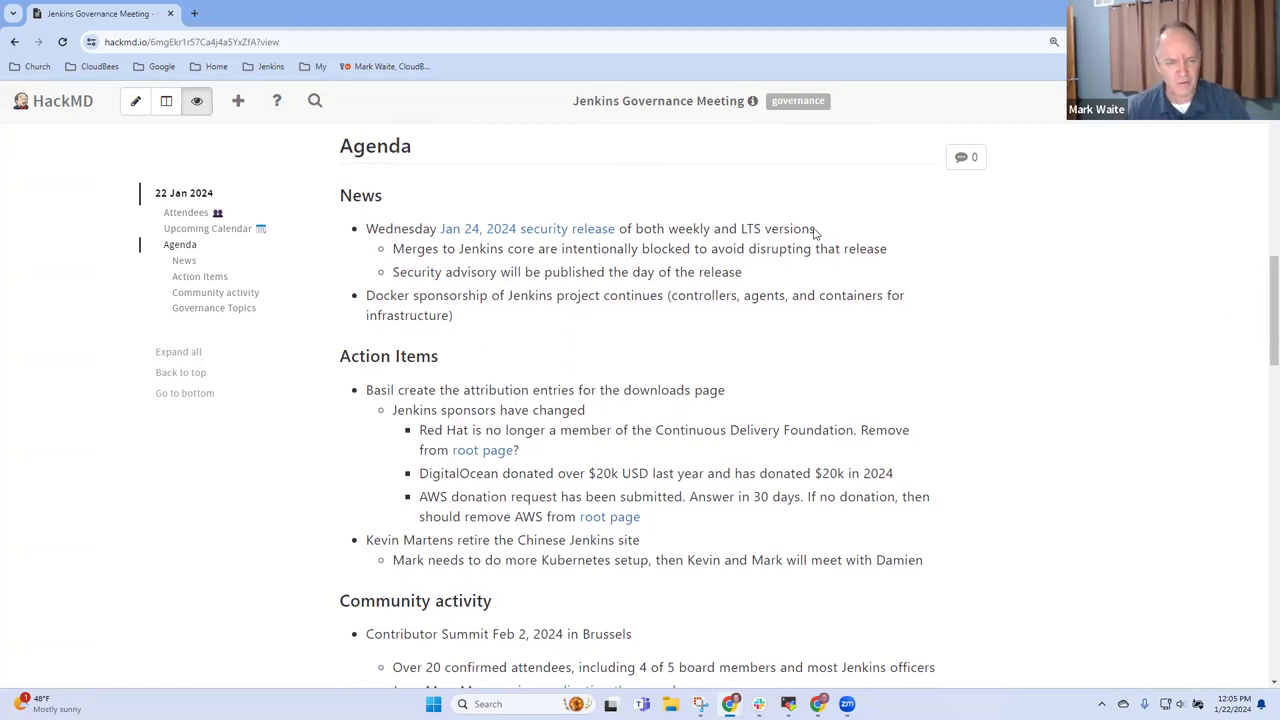
pyautogui.moveTo(864, 239)
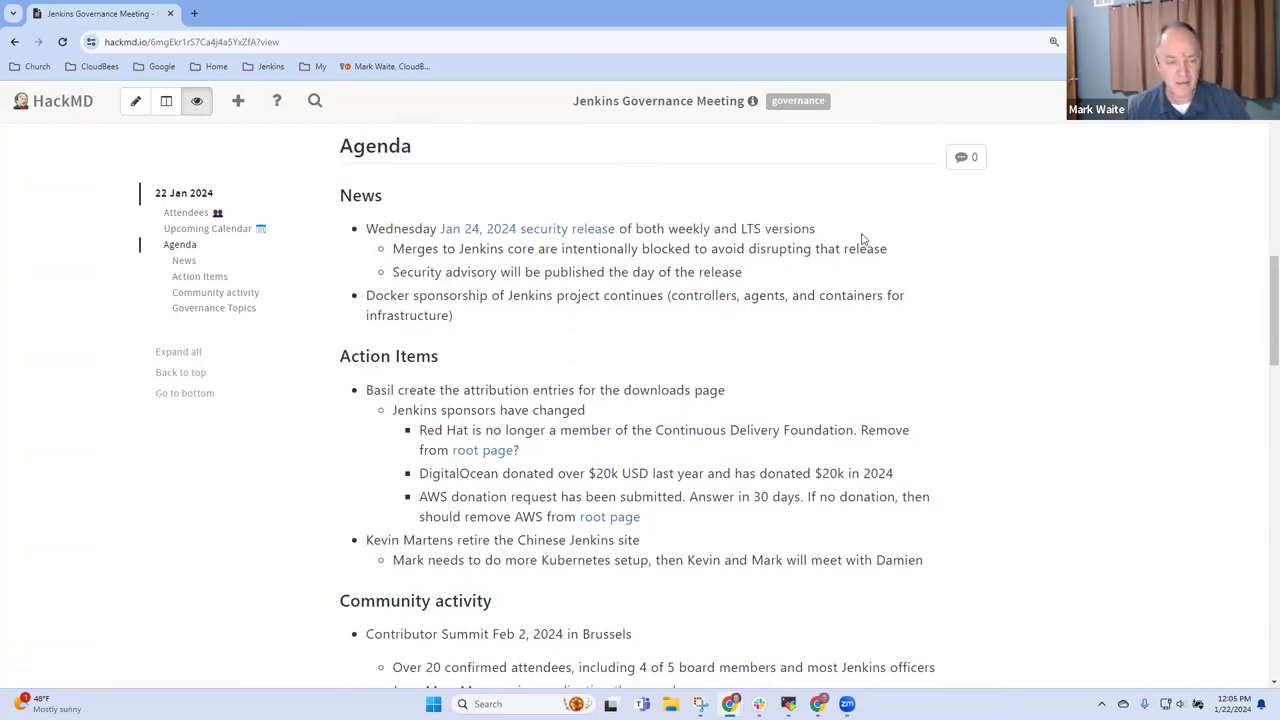
pyautogui.moveTo(463, 248); pyautogui.dragTo(888, 248)
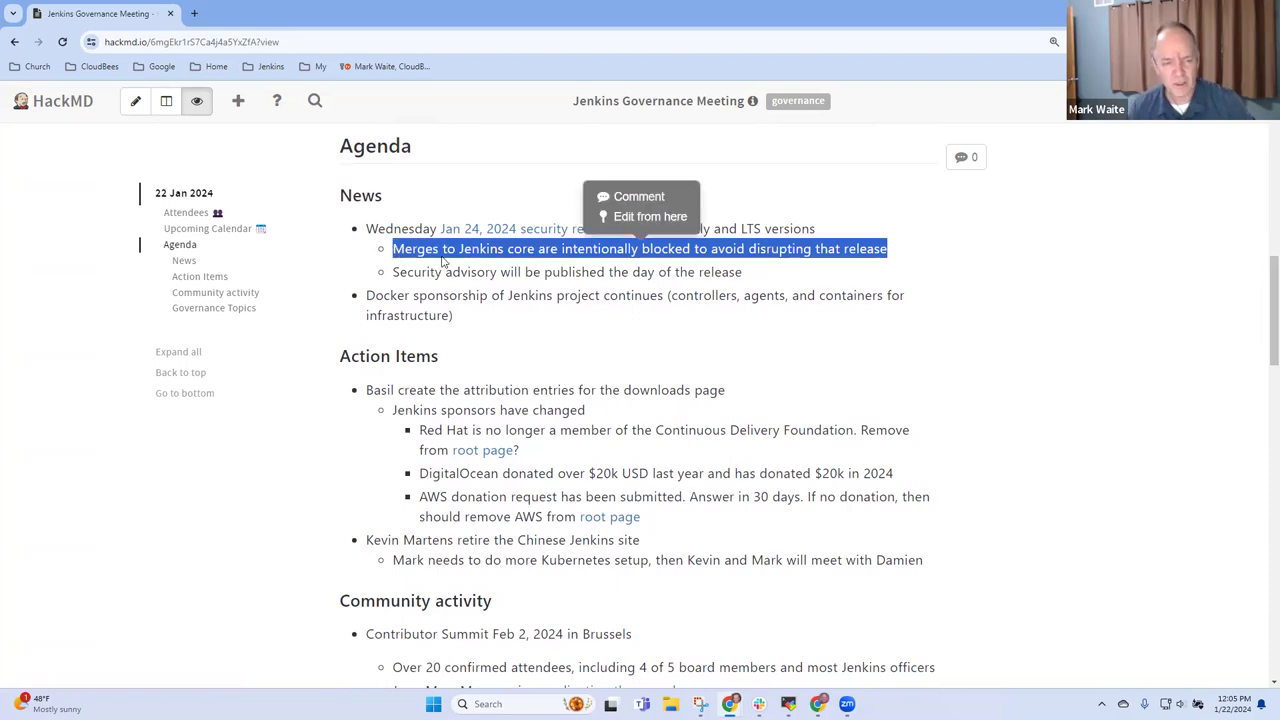
pyautogui.click(910, 243)
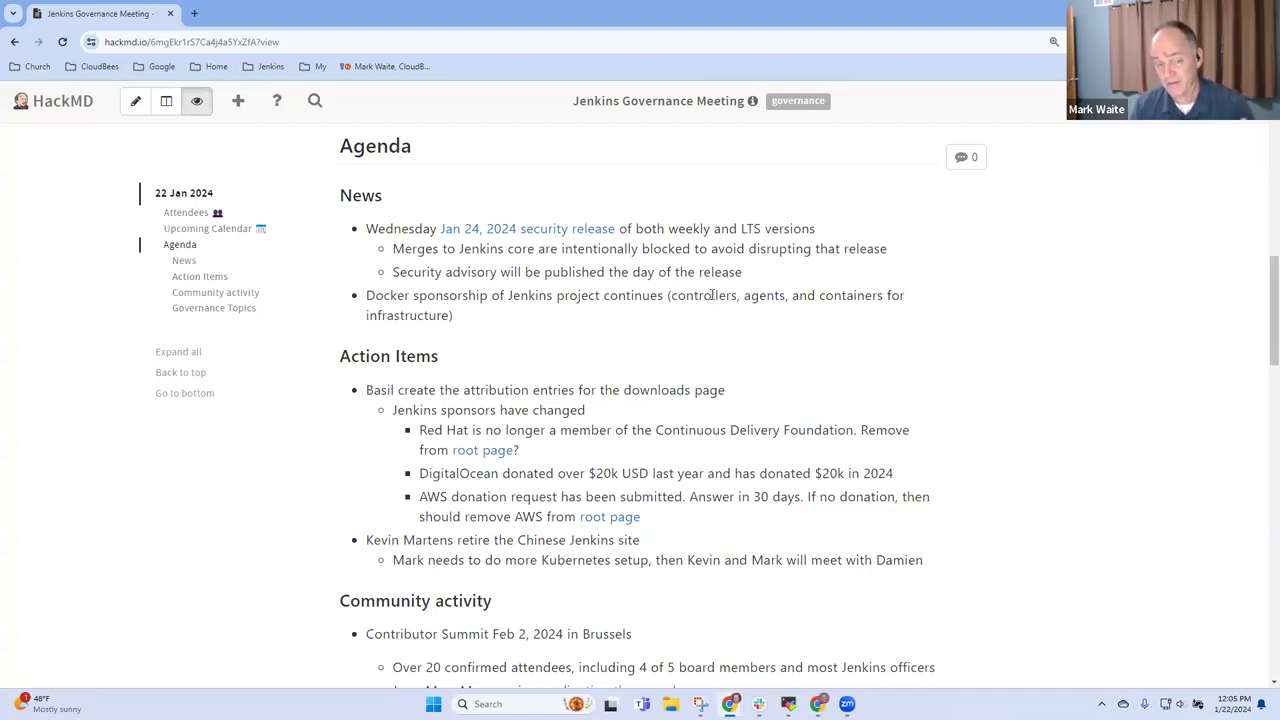
pyautogui.moveTo(712, 308)
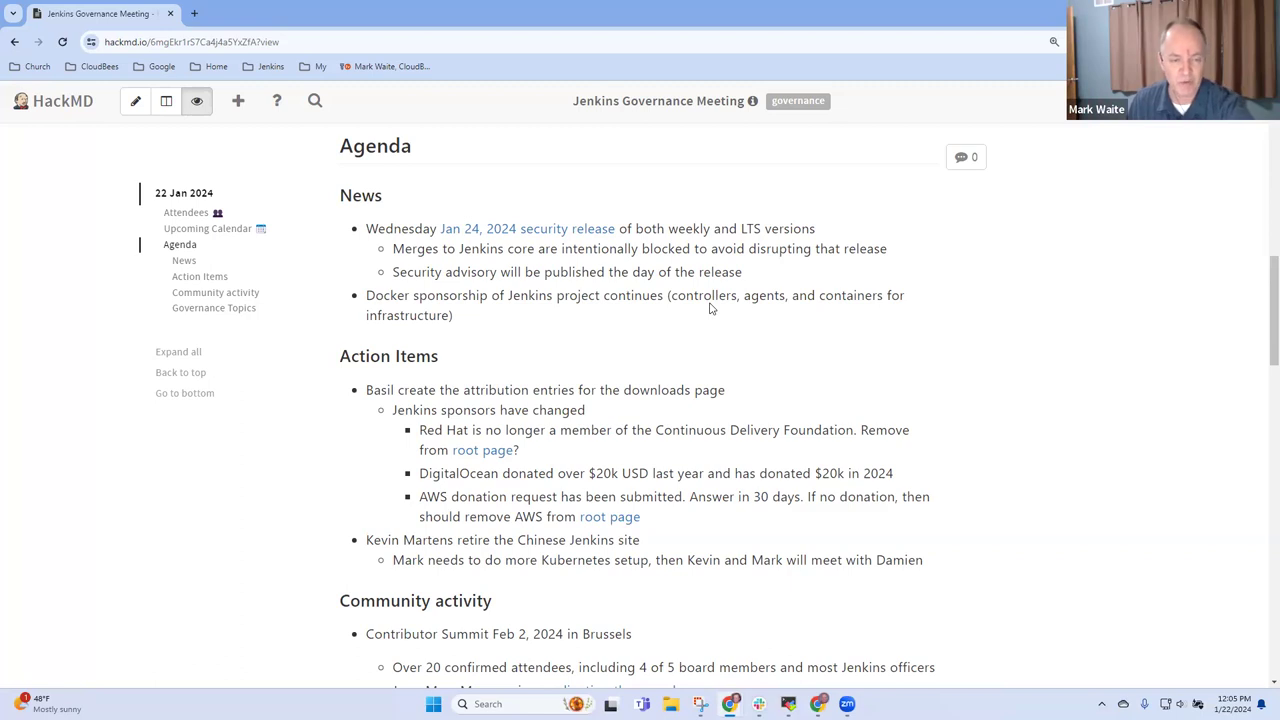
pyautogui.moveTo(478, 320)
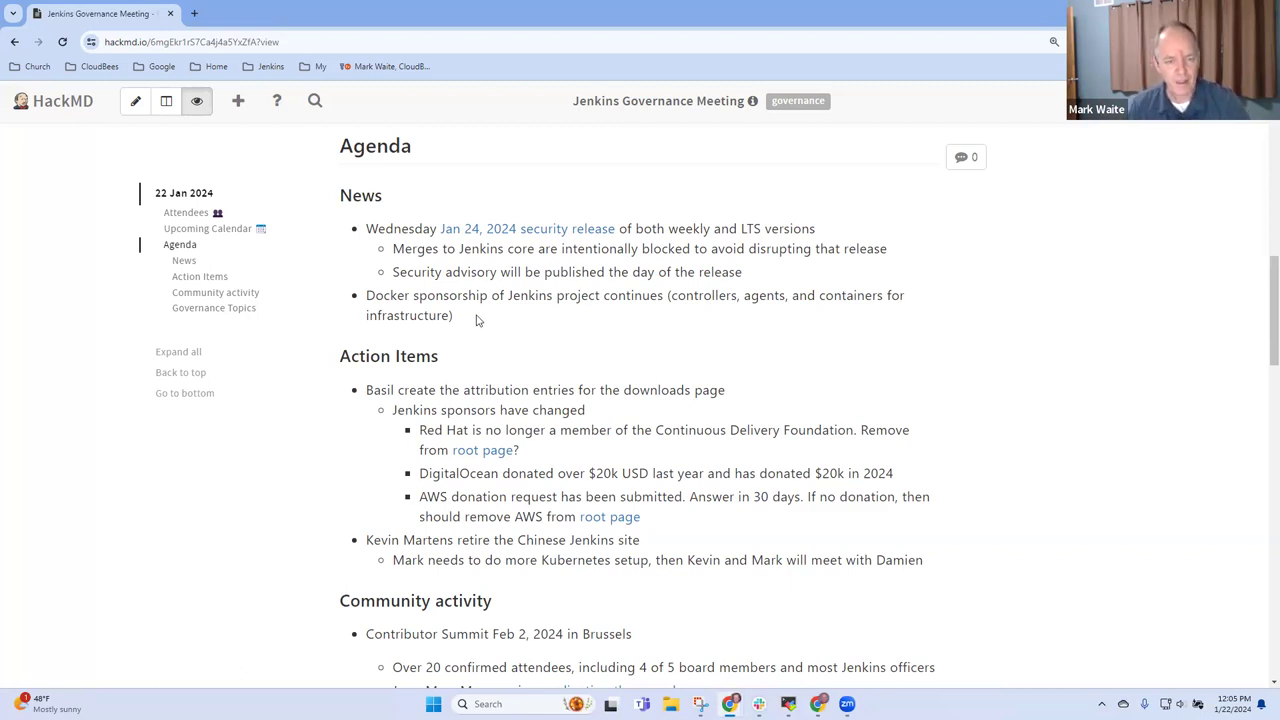
pyautogui.moveTo(366, 295); pyautogui.dragTo(452, 315)
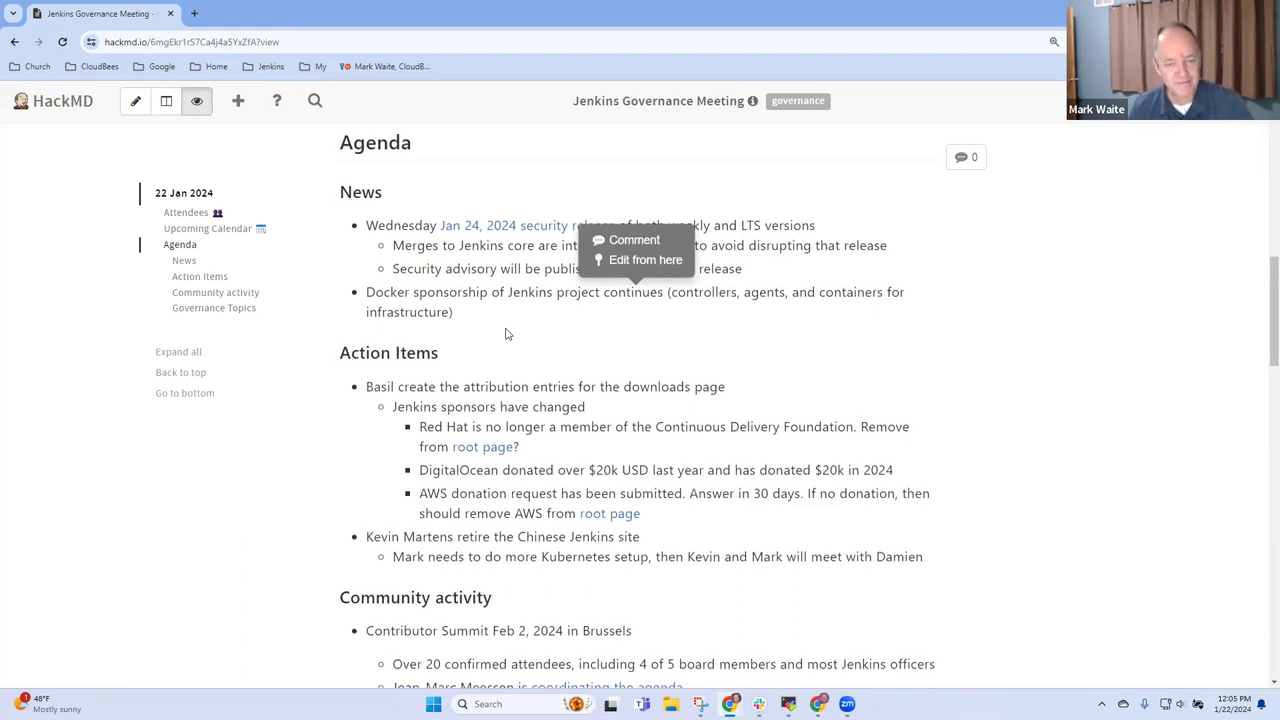
pyautogui.scroll(-3)
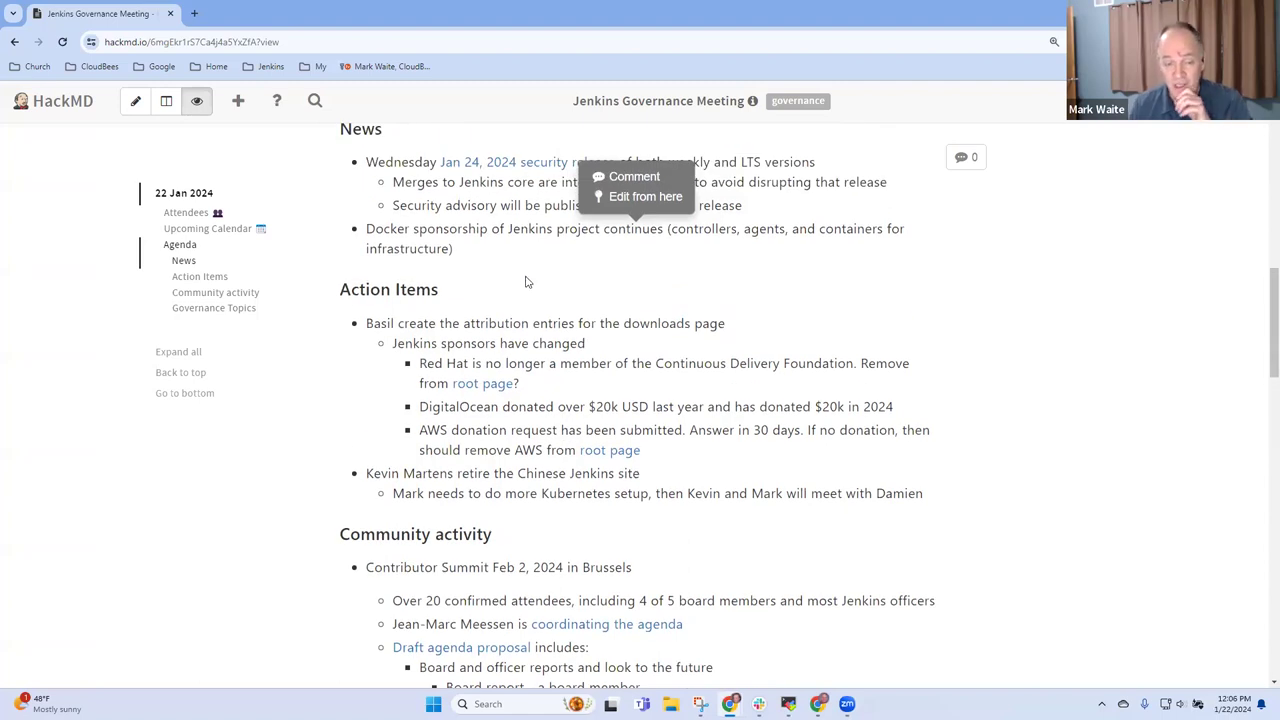
pyautogui.moveTo(513, 286)
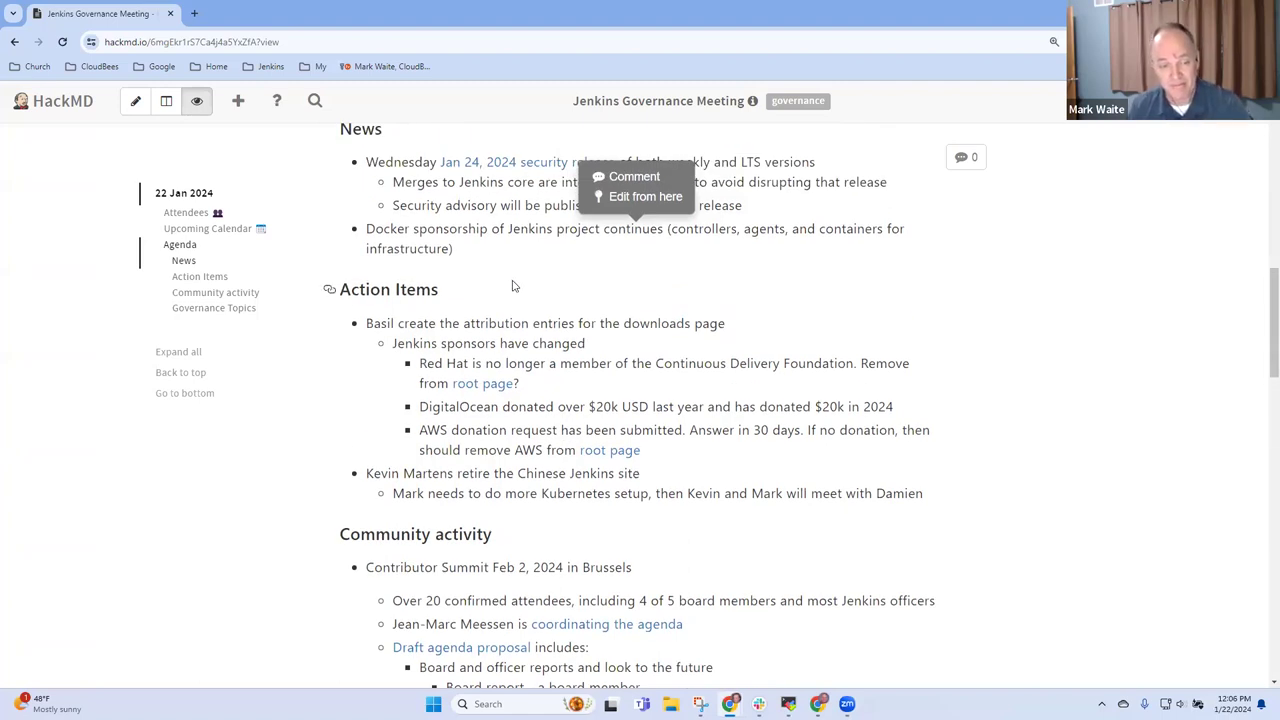
# Step: Scroll to Action Items and select the Red Hat sponsor line for removal
pyautogui.scroll(-3)
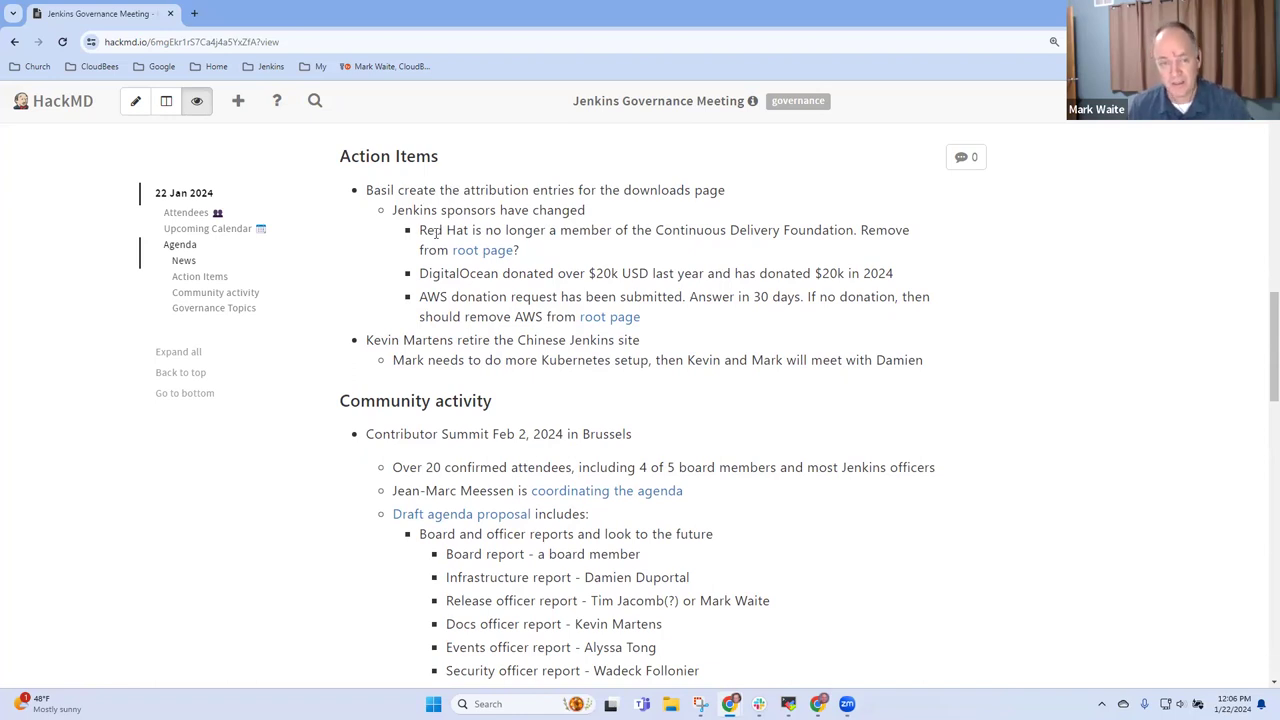
pyautogui.moveTo(419, 229); pyautogui.dragTo(503, 229)
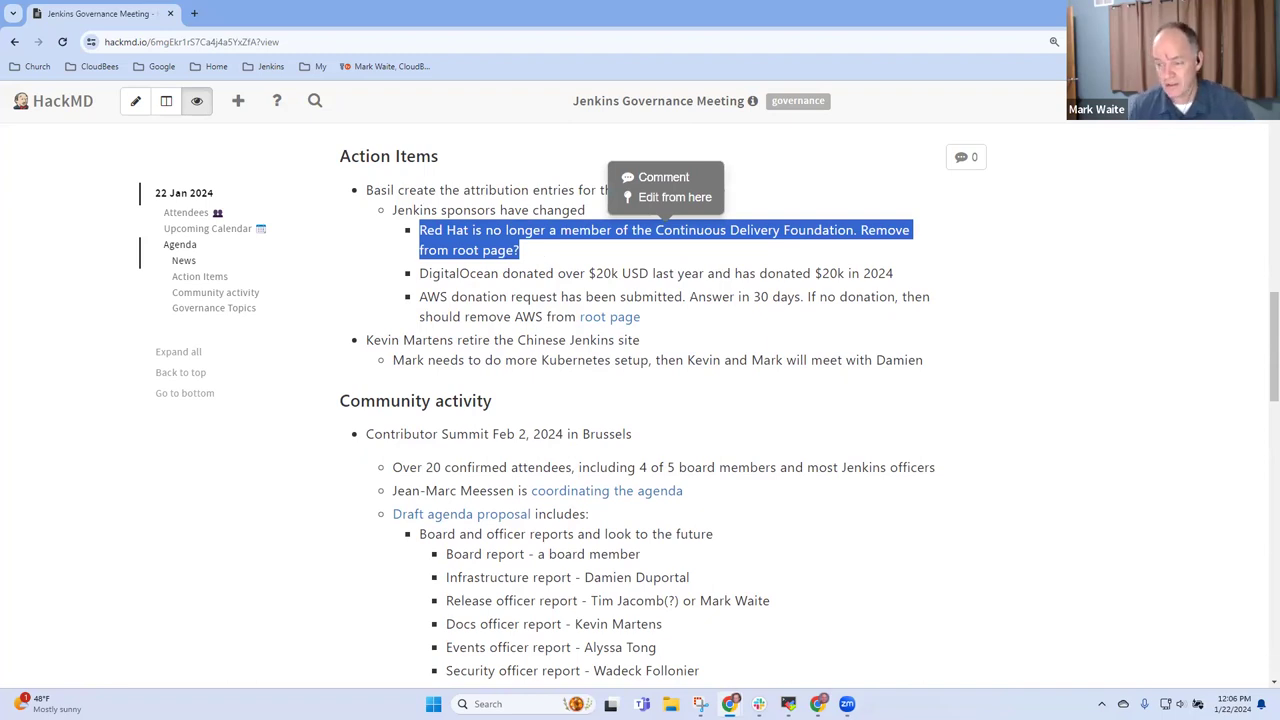
pyautogui.moveTo(586, 291)
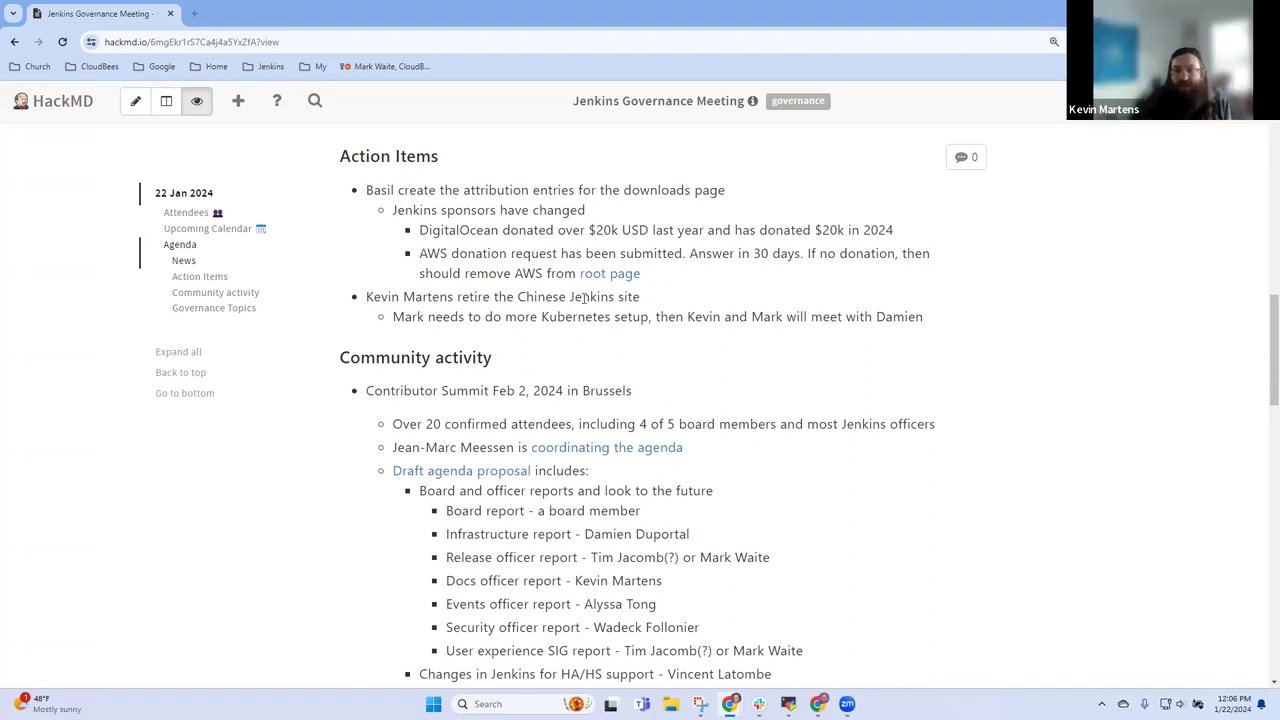
pyautogui.moveTo(665, 281)
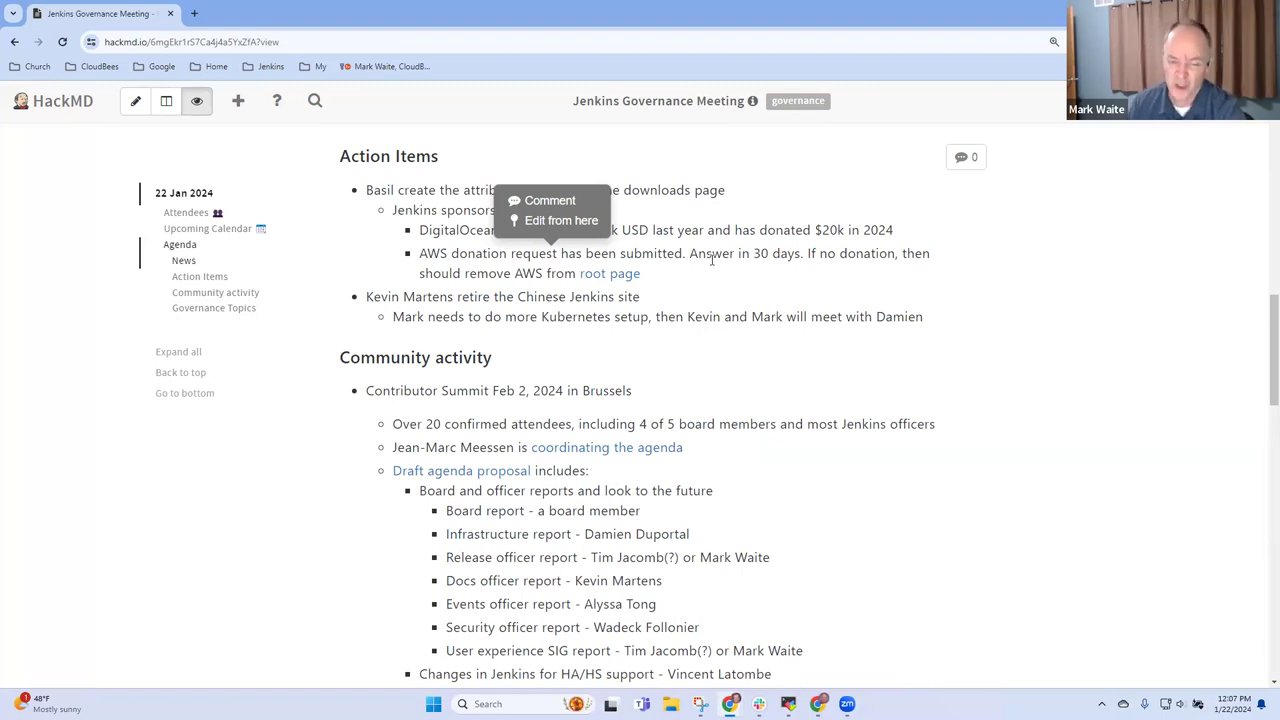
pyautogui.moveTo(486, 287)
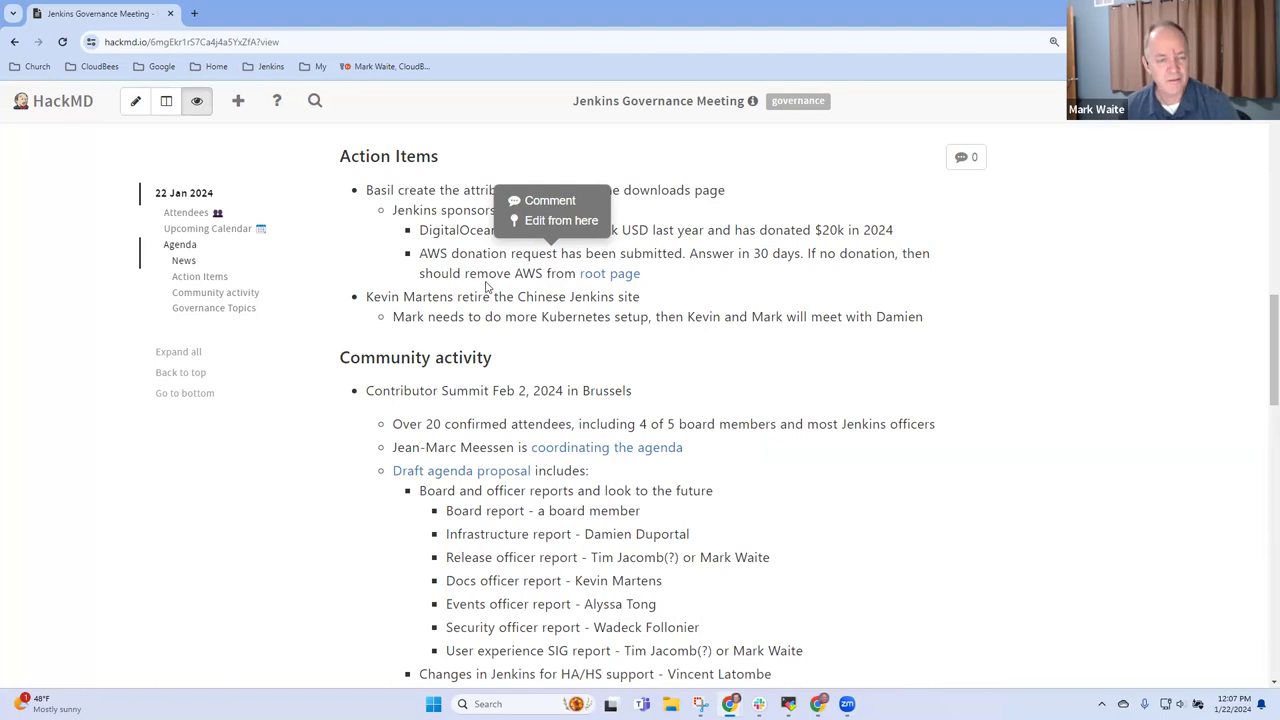
pyautogui.moveTo(595, 297)
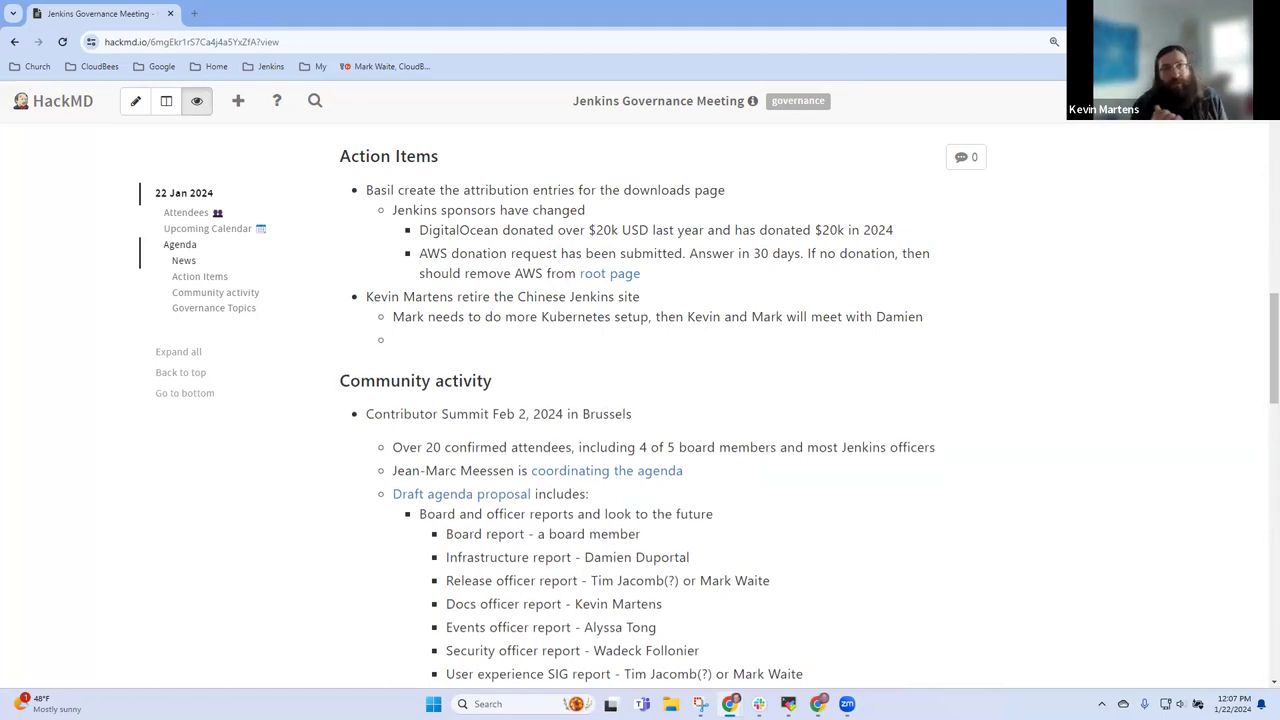
# Step: Type 'More work after FOSDEM' under the Chinese Jenkins site item
pyautogui.write('More')
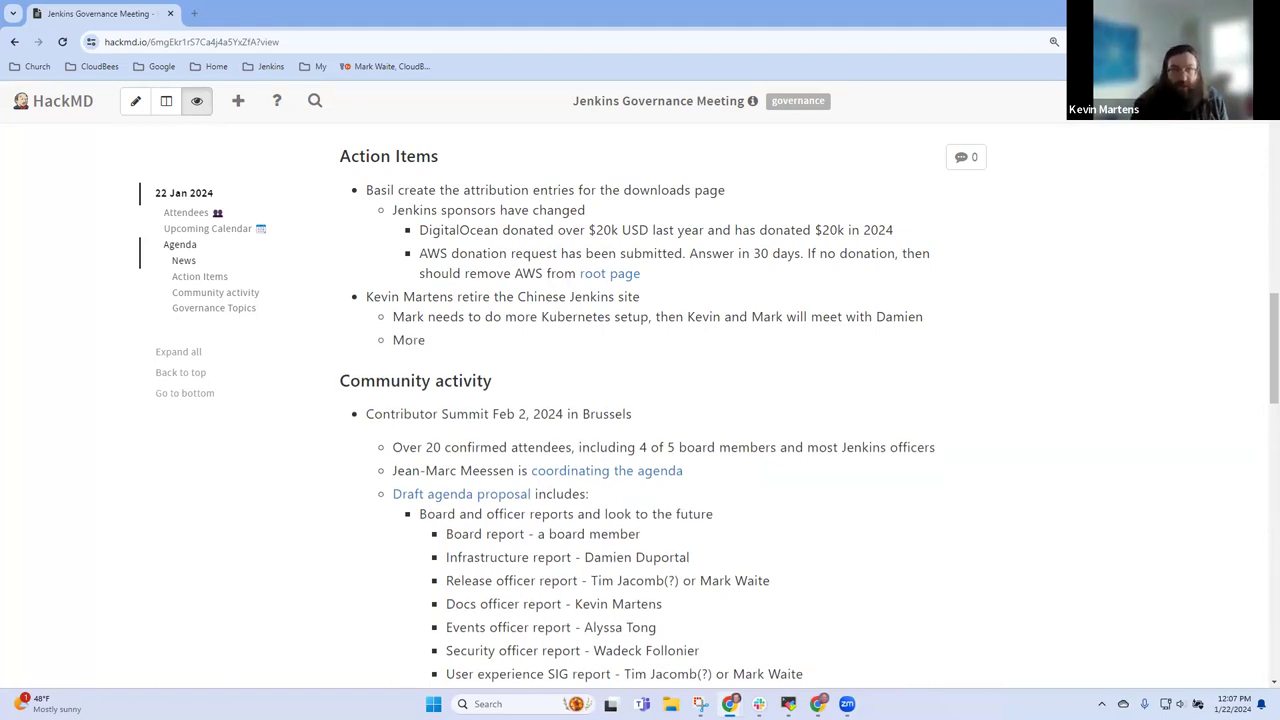
pyautogui.write('work after')
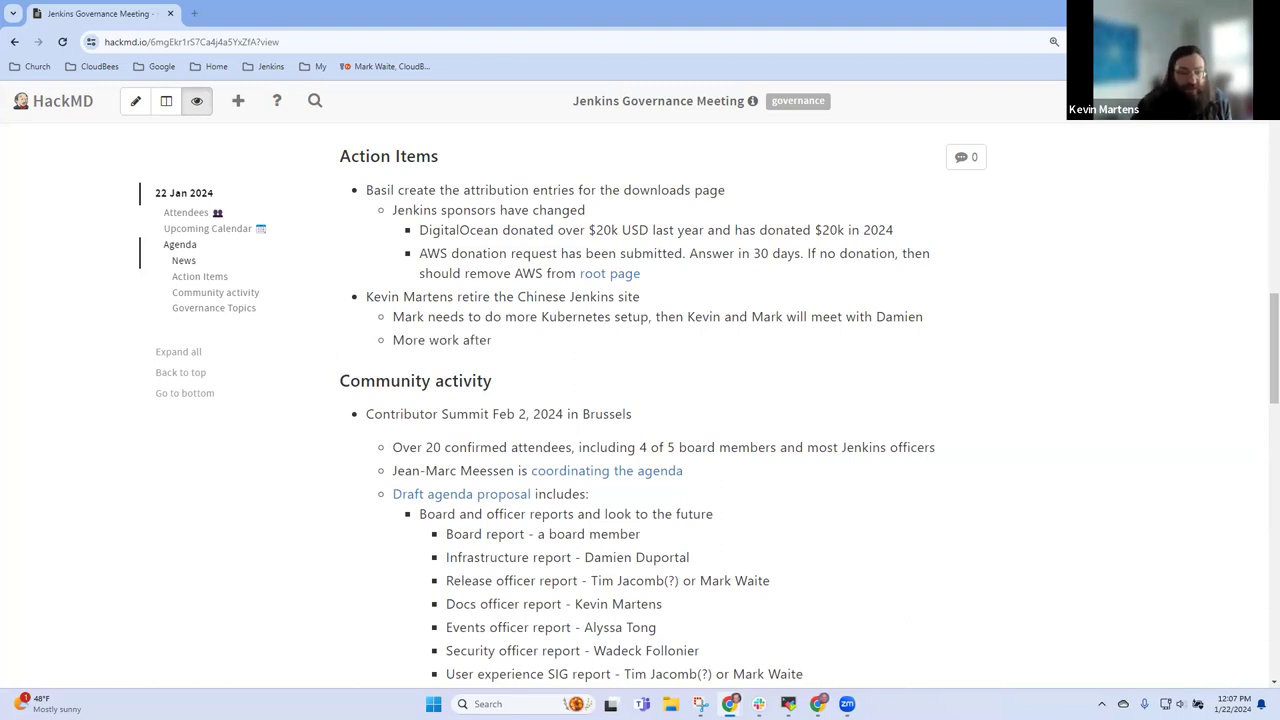
pyautogui.write('FOSDEM')
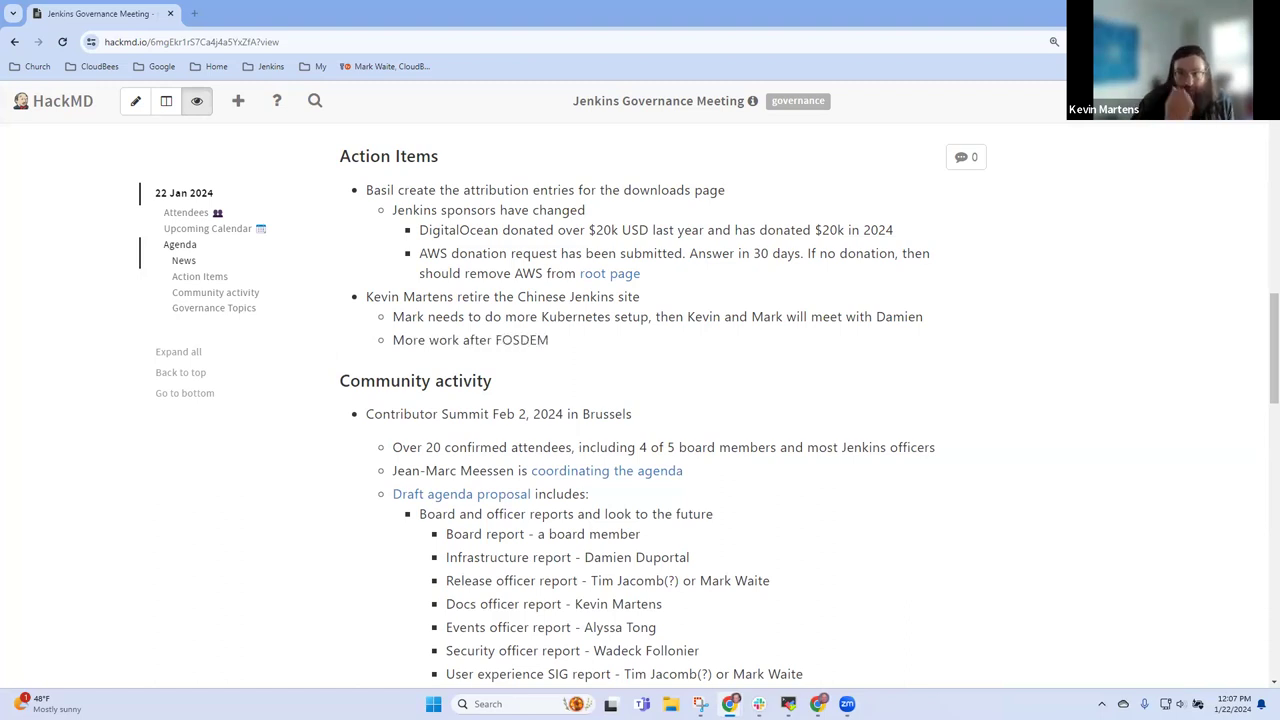
# Step: Scroll down to the Community activity section with the Contributor Summit link
pyautogui.scroll(-3)
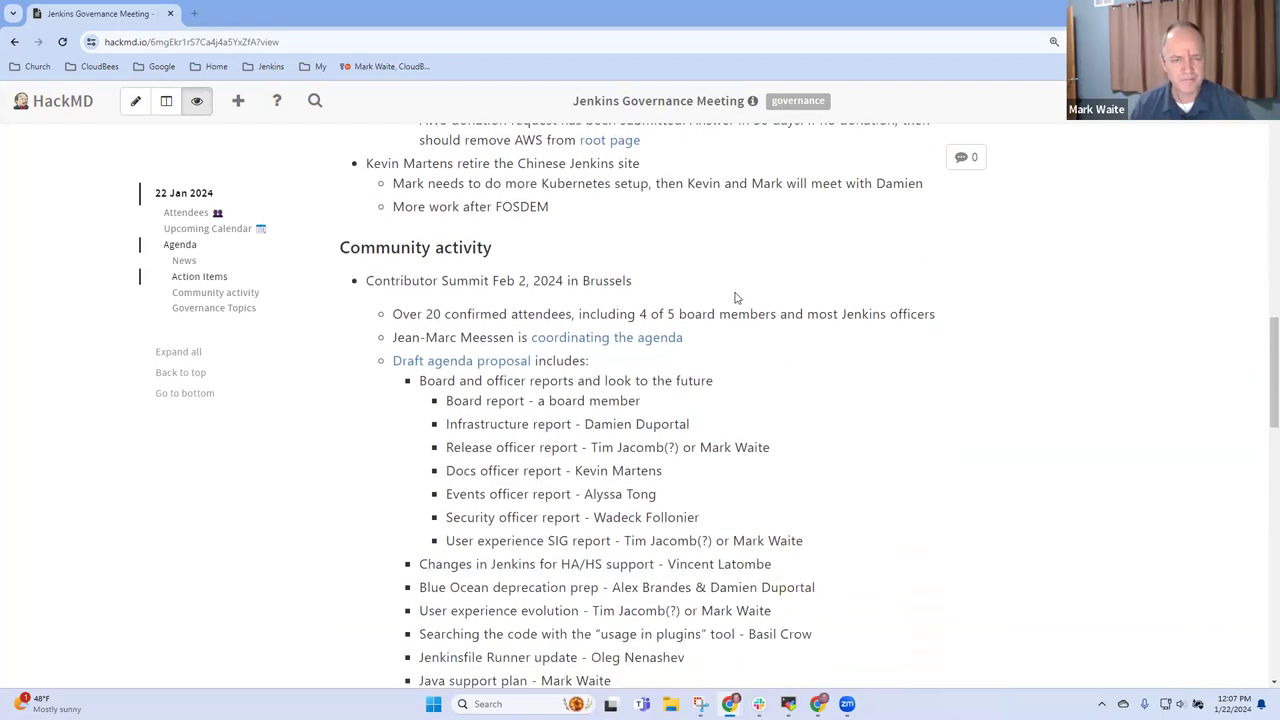
pyautogui.scroll(-3)
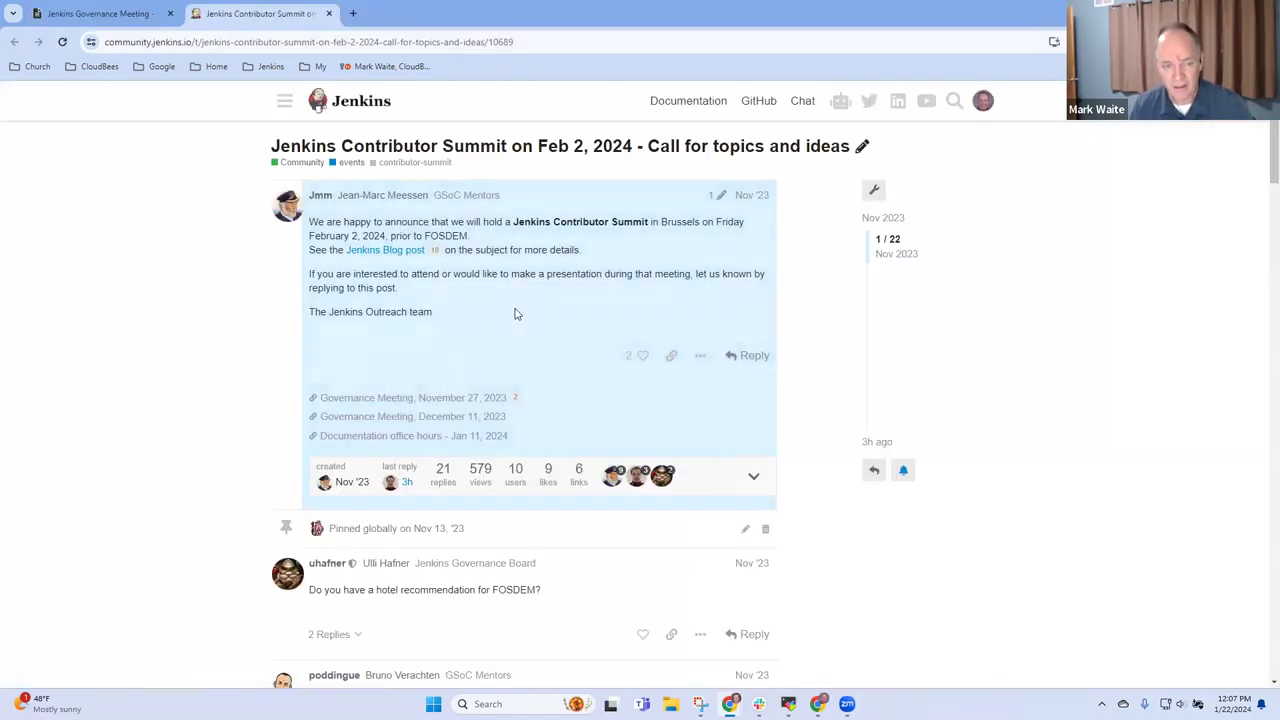
# Step: Scroll the call-for-topics replies and open the Contributor Summit 2024 Update topic
pyautogui.scroll(-3)
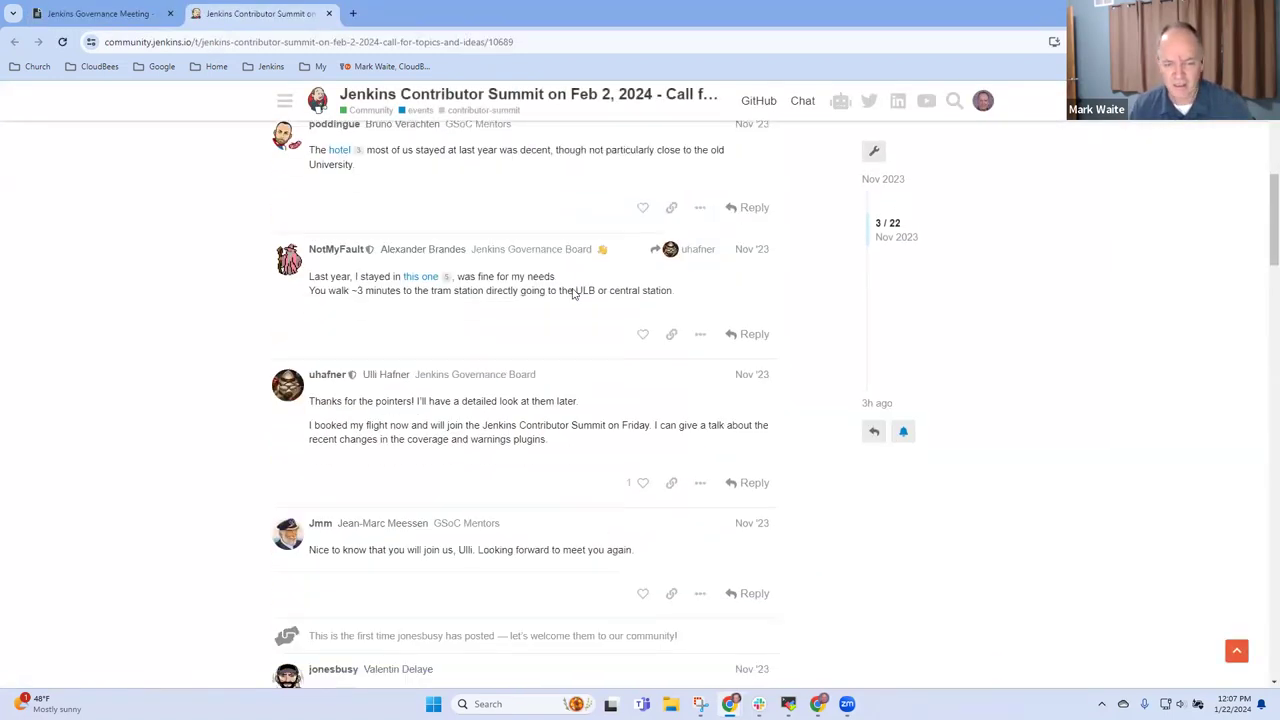
pyautogui.click(95, 14)
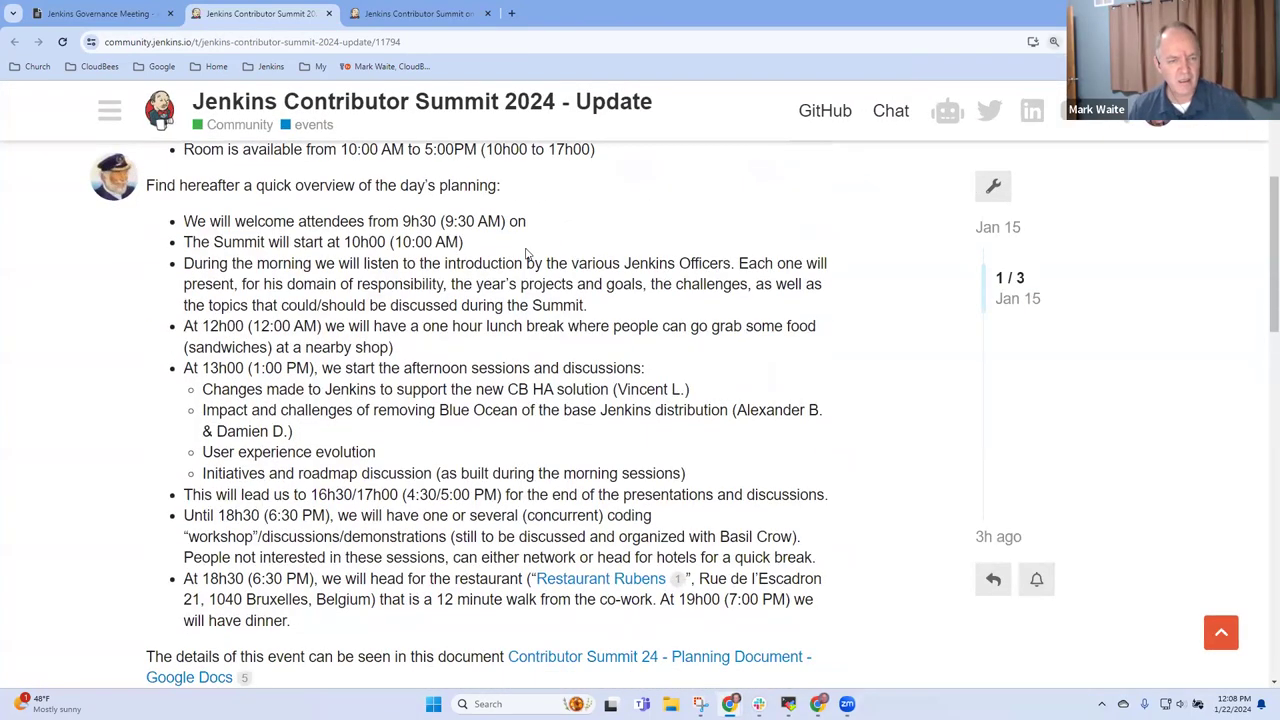
pyautogui.moveTo(450, 320)
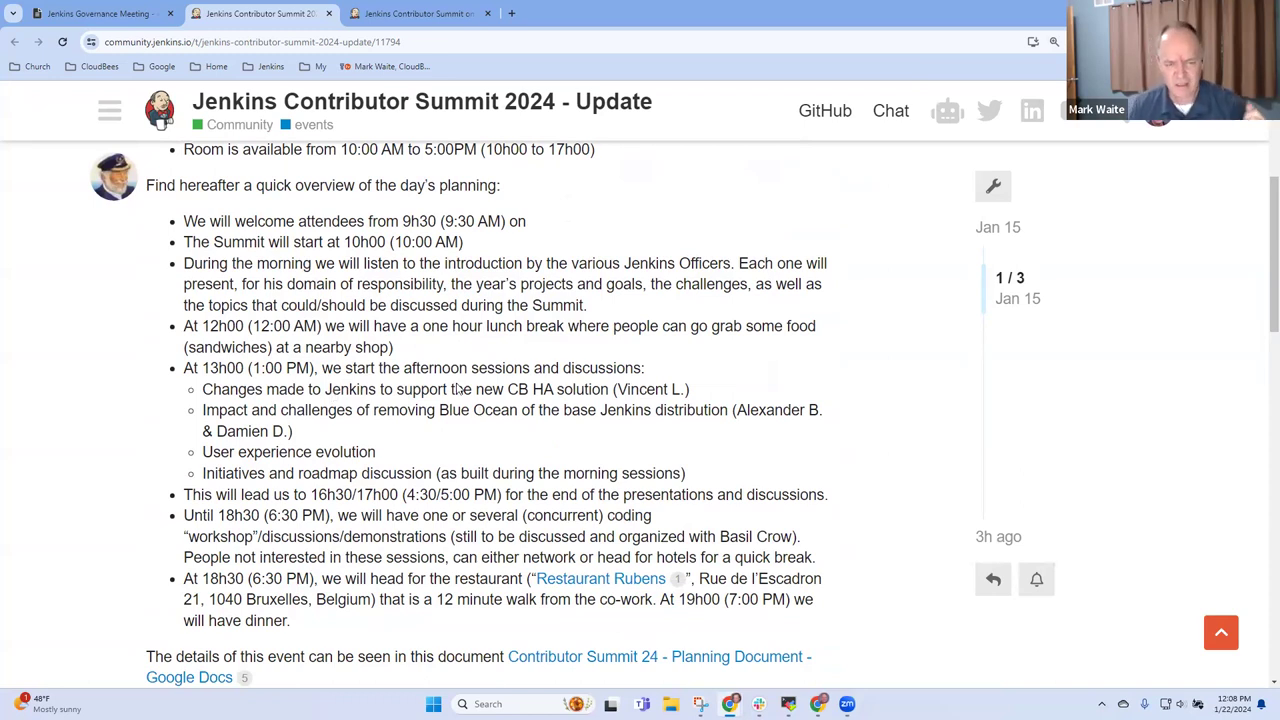
pyautogui.moveTo(463, 389); pyautogui.dragTo(605, 389)
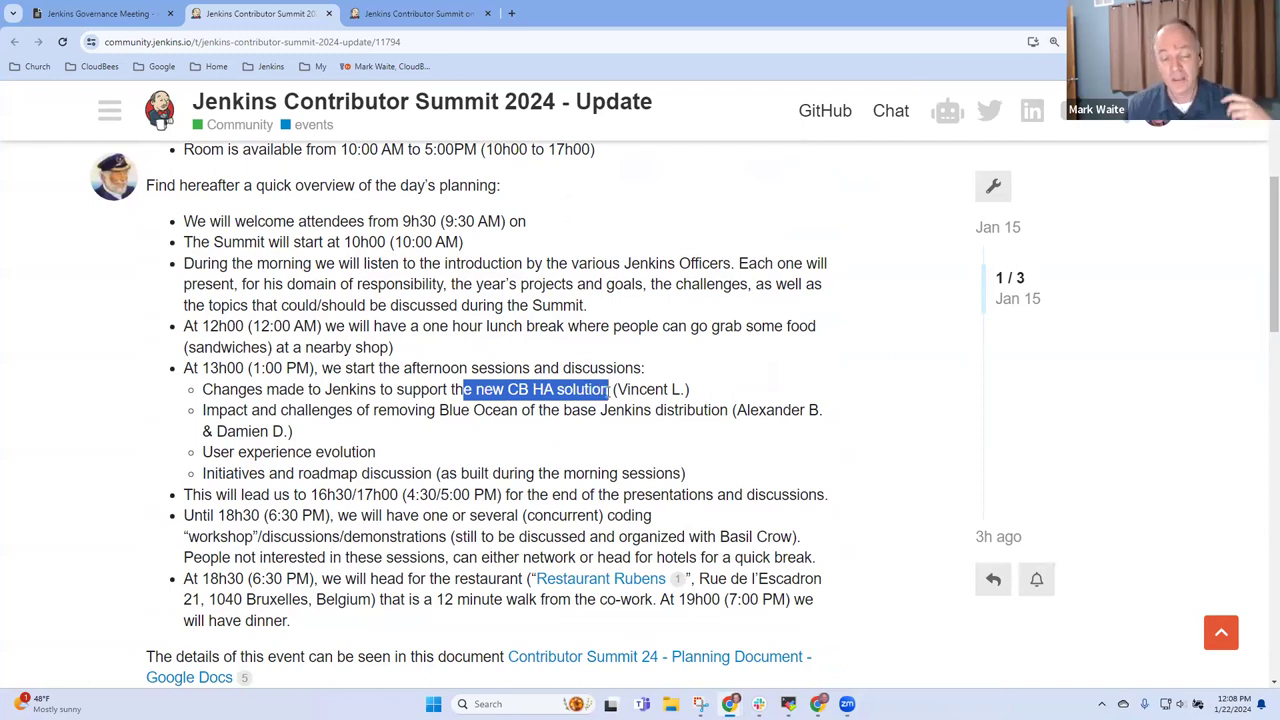
pyautogui.click(531, 389)
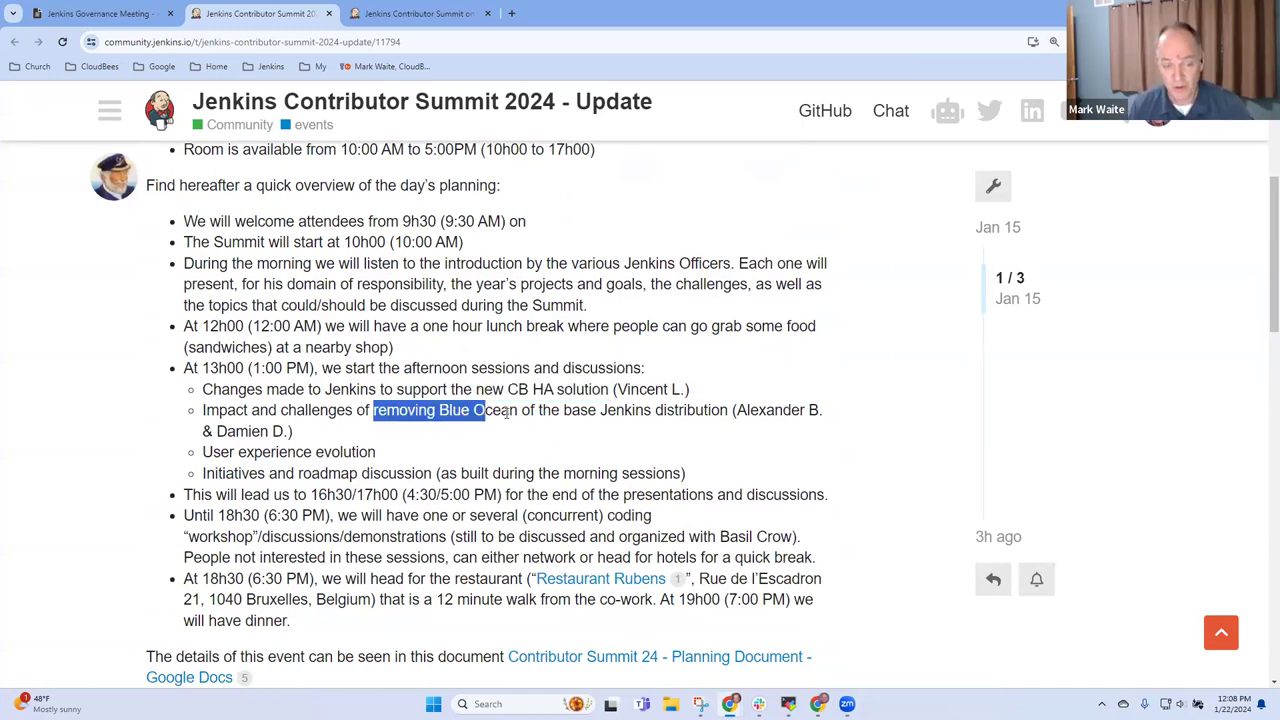
pyautogui.moveTo(480, 410); pyautogui.dragTo(520, 410)
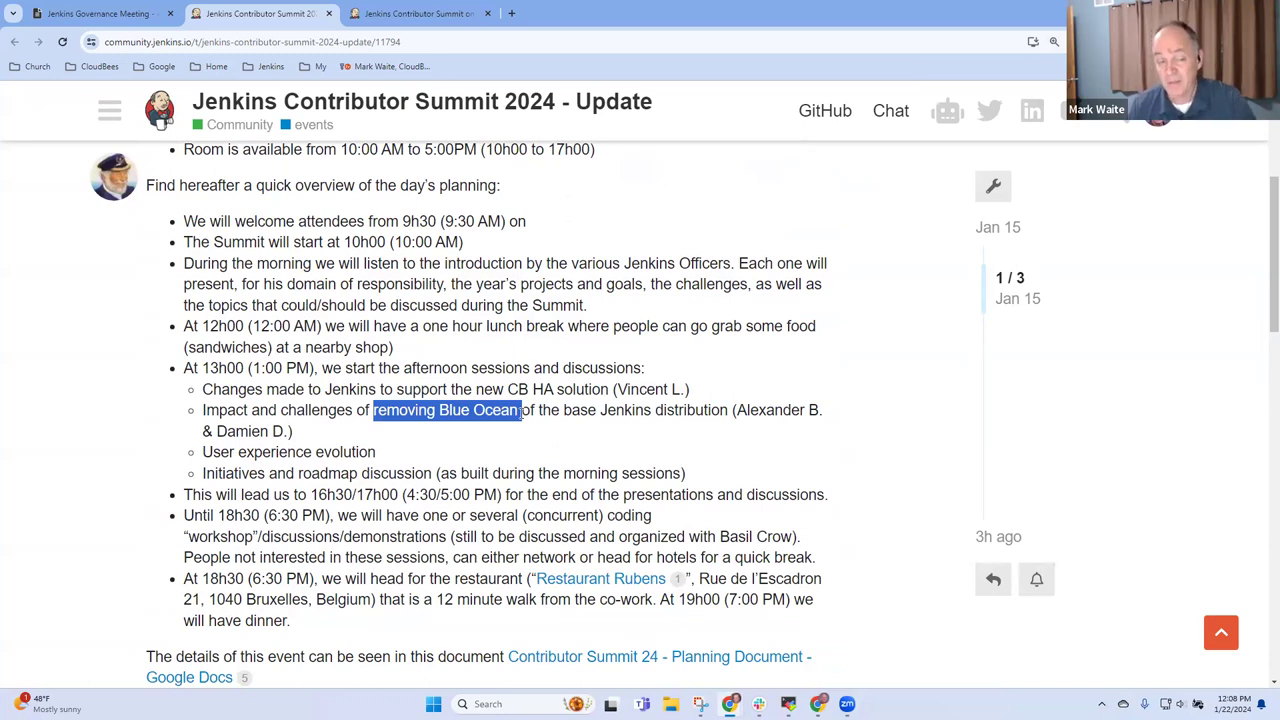
pyautogui.click(362, 427)
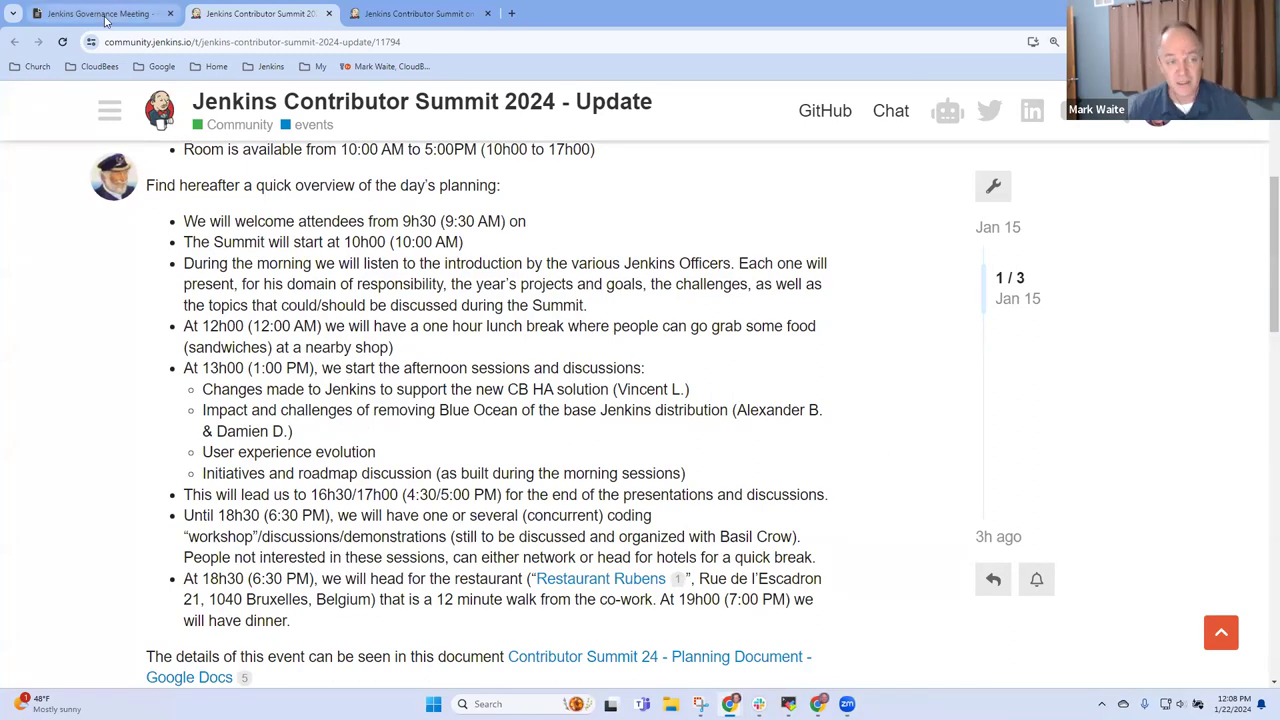
# Step: Switch to the HackMD tab in view-only mode and highlight the usage-in-plugins tool name
pyautogui.click(100, 14)
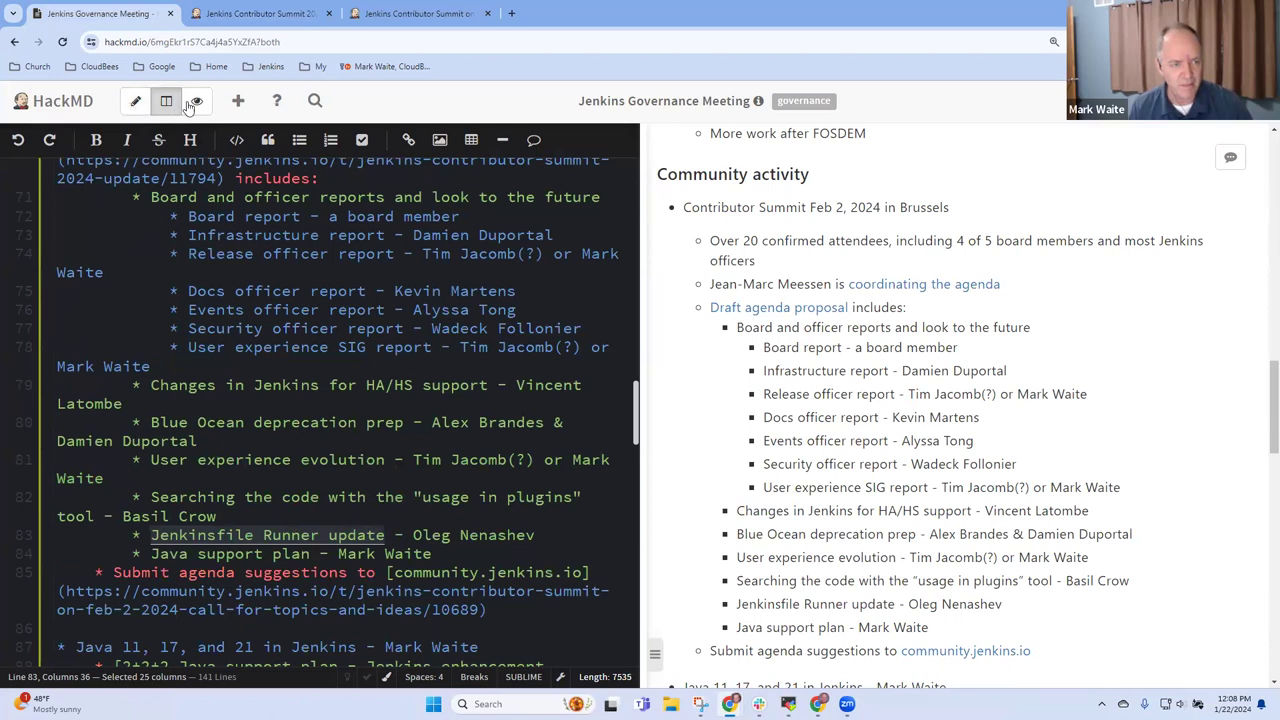
pyautogui.click(196, 100)
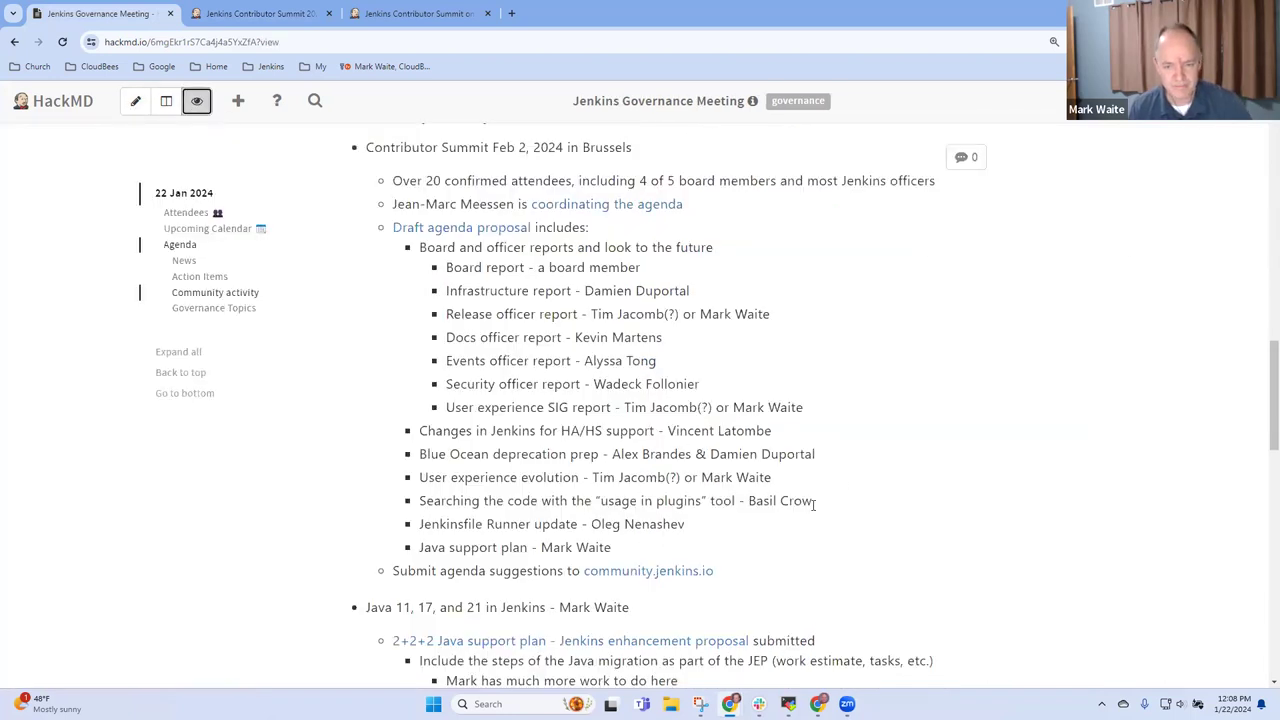
pyautogui.moveTo(817, 507)
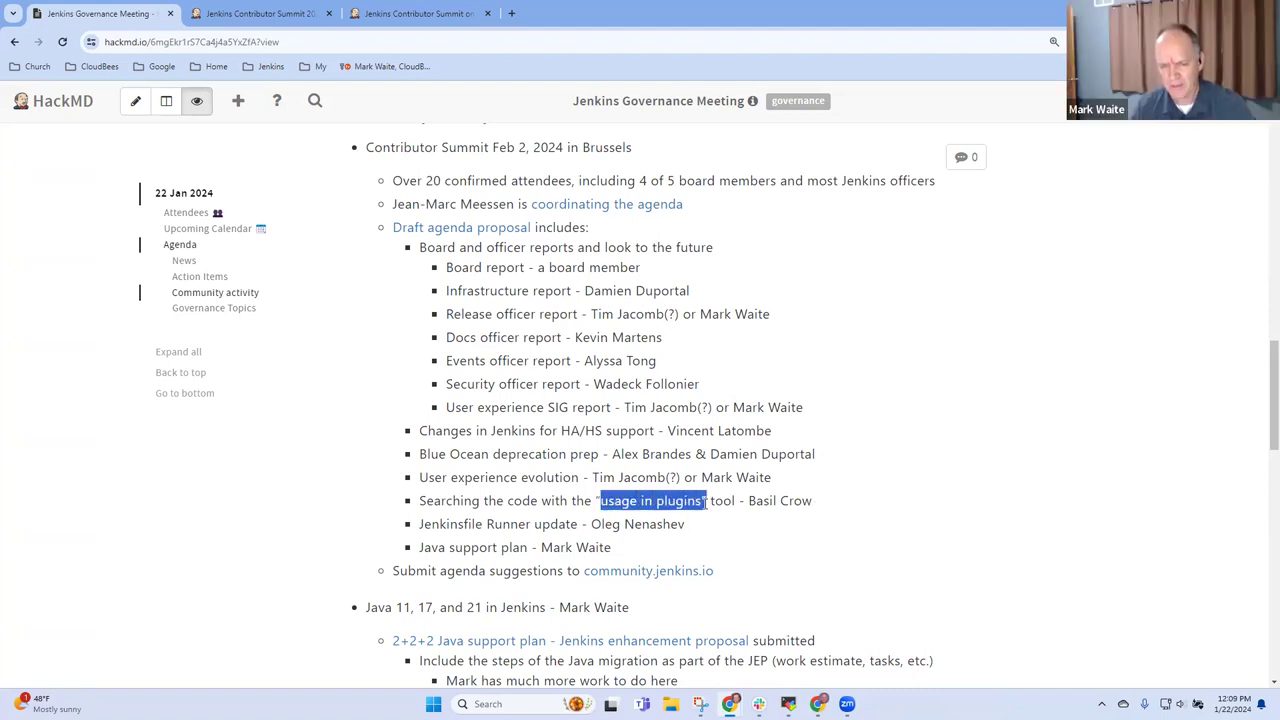
pyautogui.click(648, 500)
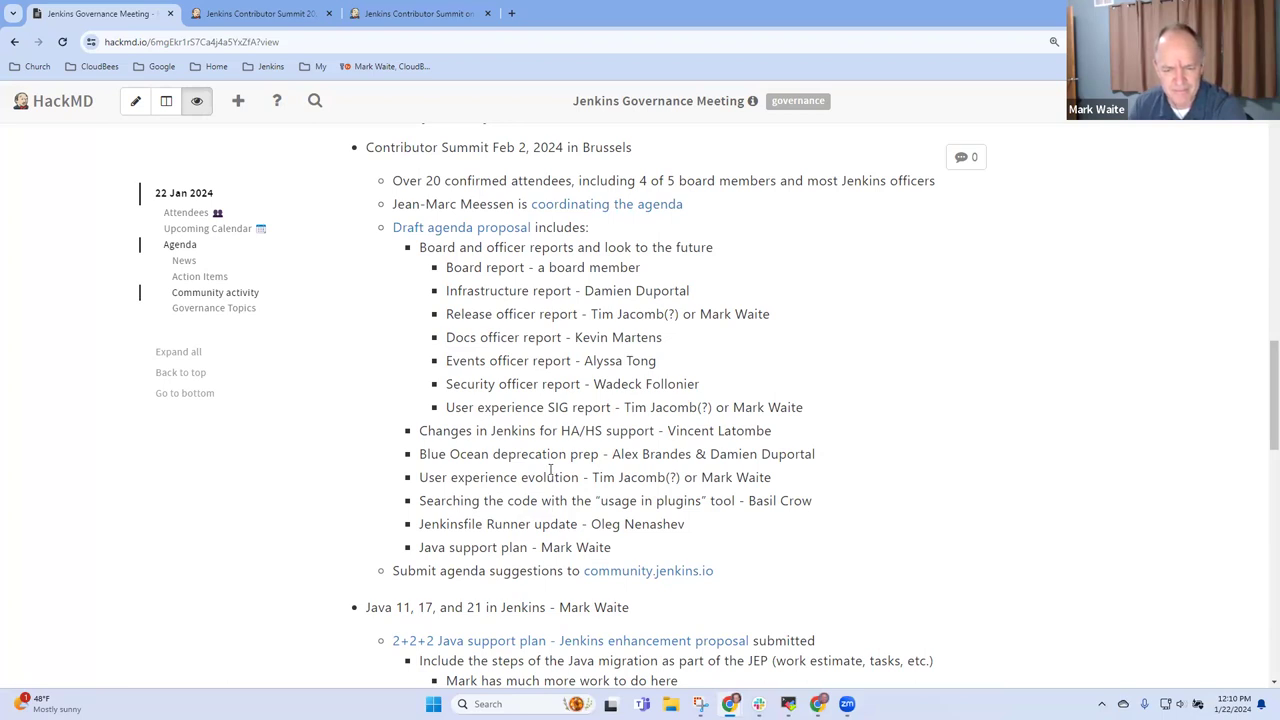
pyautogui.scroll(-3)
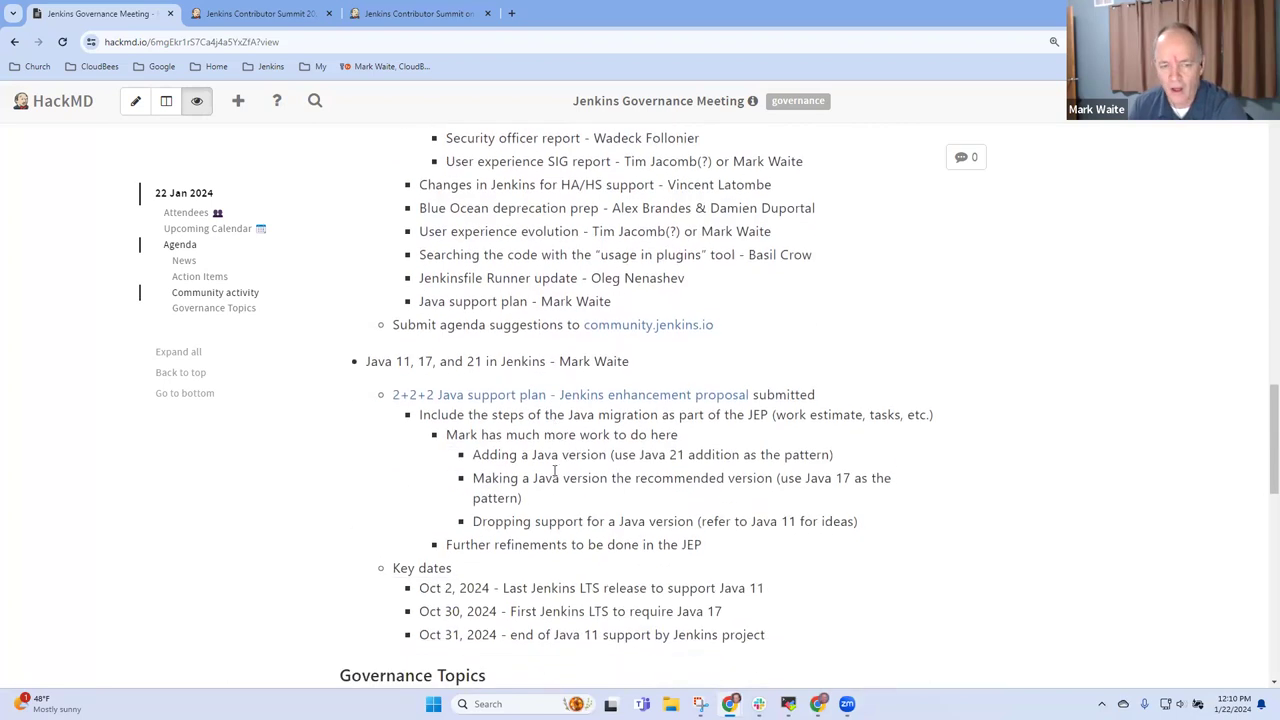
pyautogui.scroll(-3)
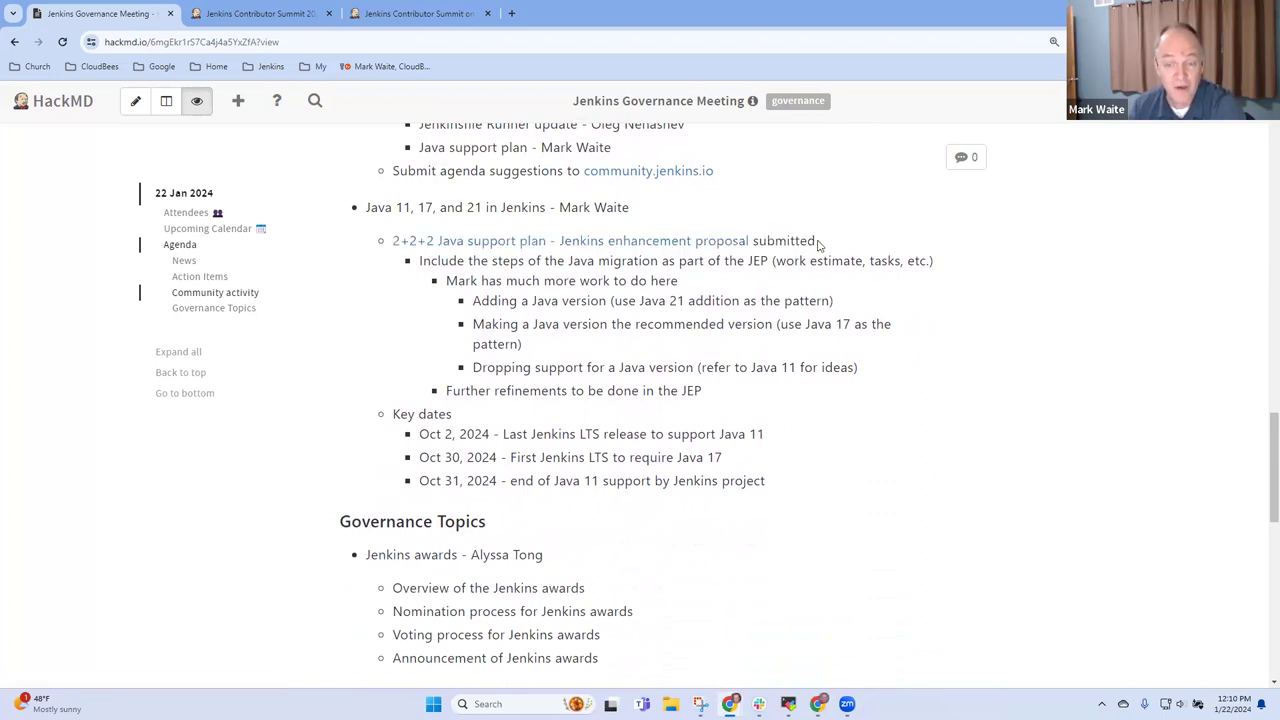
pyautogui.moveTo(852, 243)
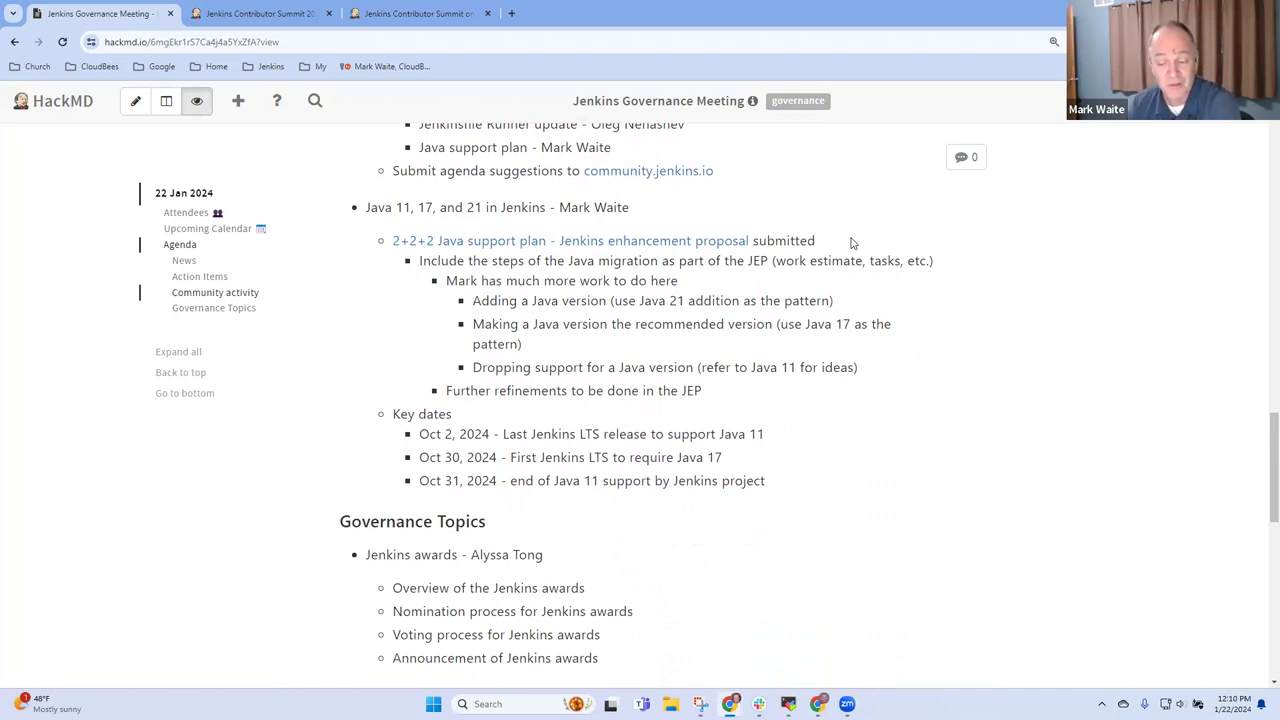
pyautogui.moveTo(605, 300)
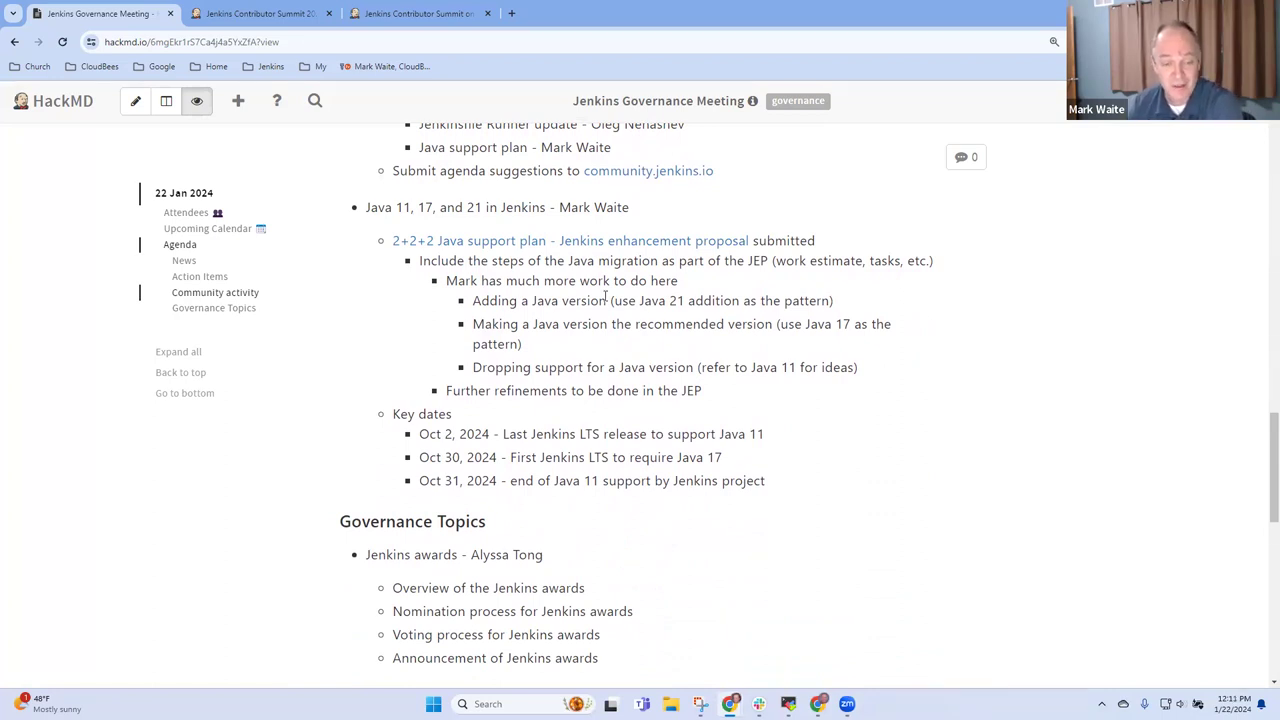
pyautogui.moveTo(820, 243)
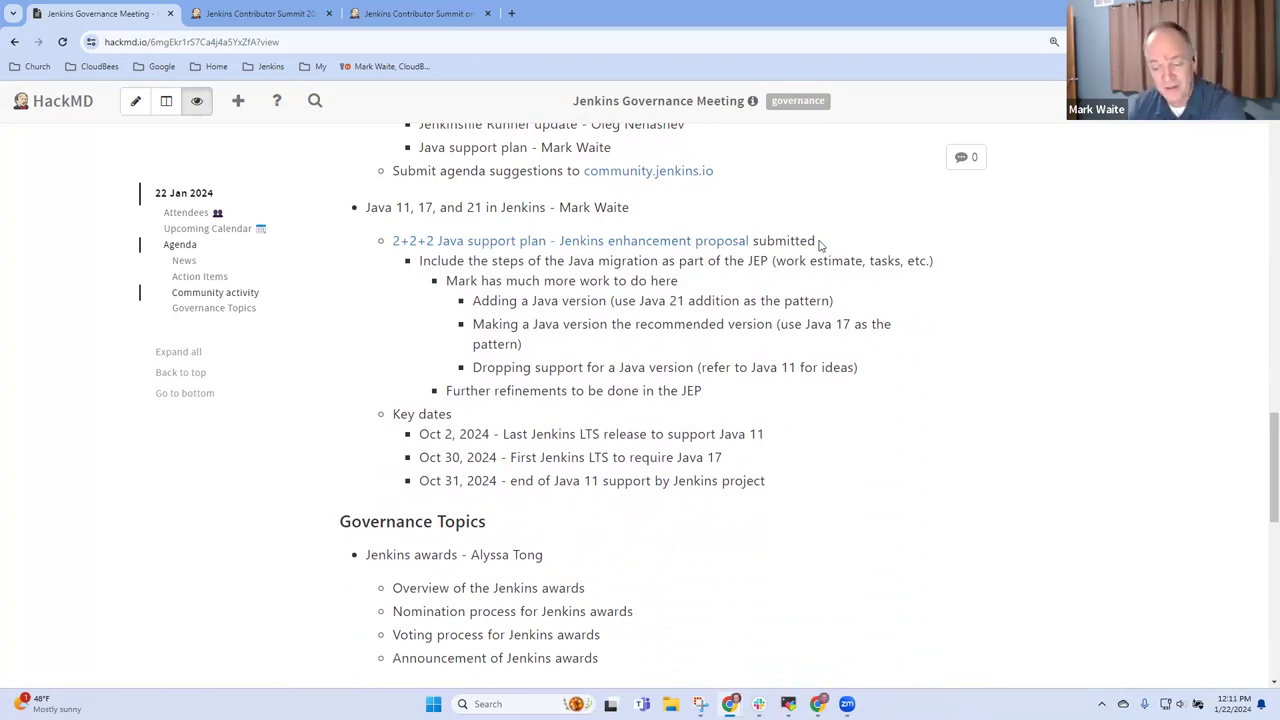
pyautogui.moveTo(785, 264)
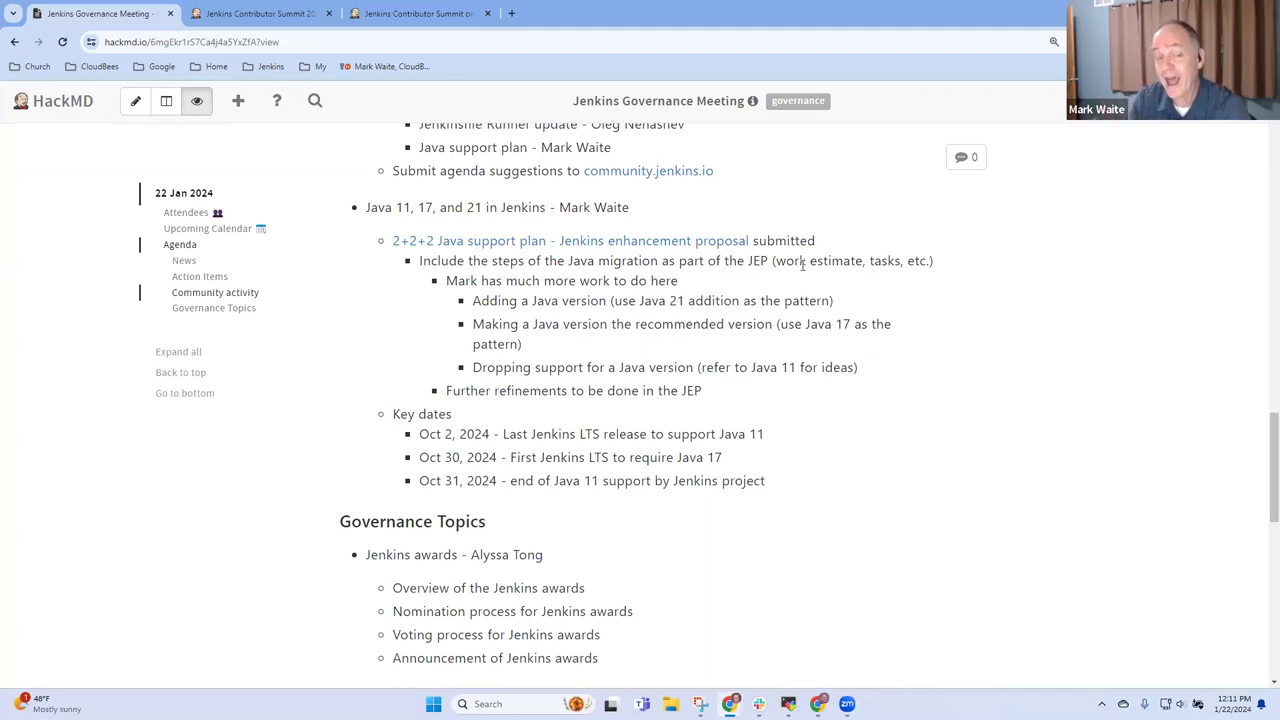
pyautogui.moveTo(767, 408)
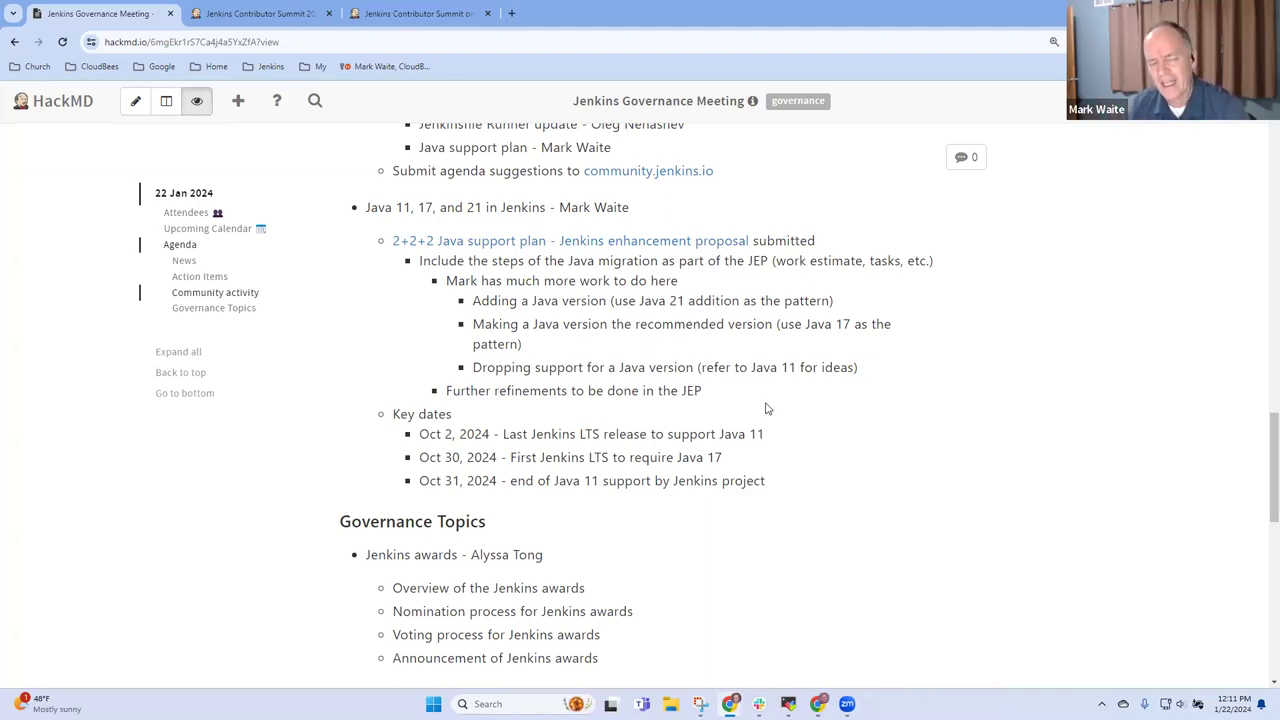
pyautogui.moveTo(777, 397)
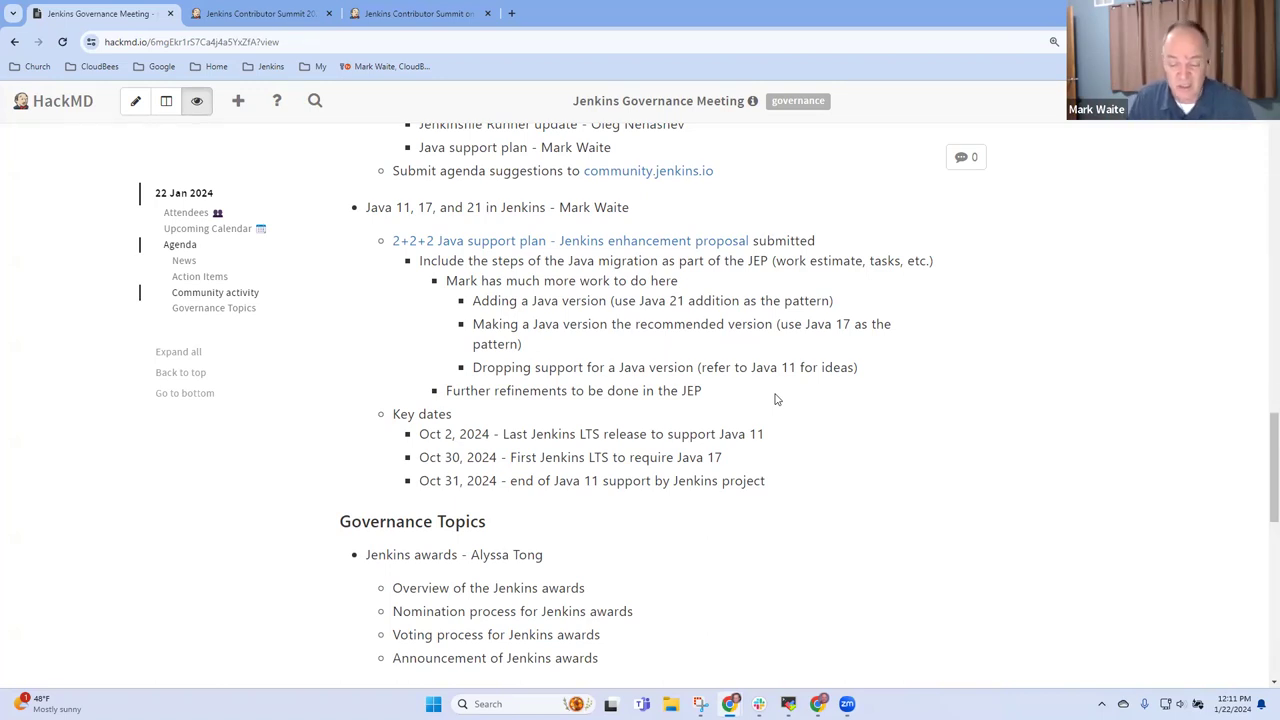
pyautogui.moveTo(678, 388)
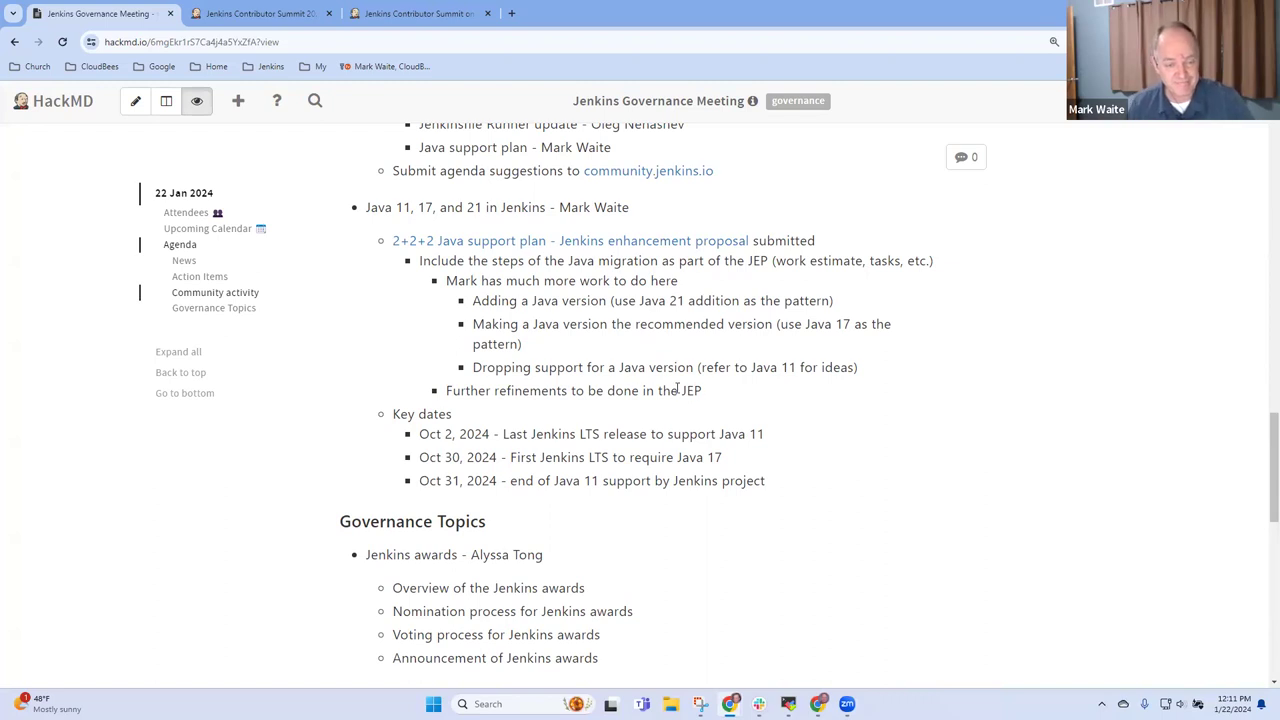
pyautogui.scroll(-3)
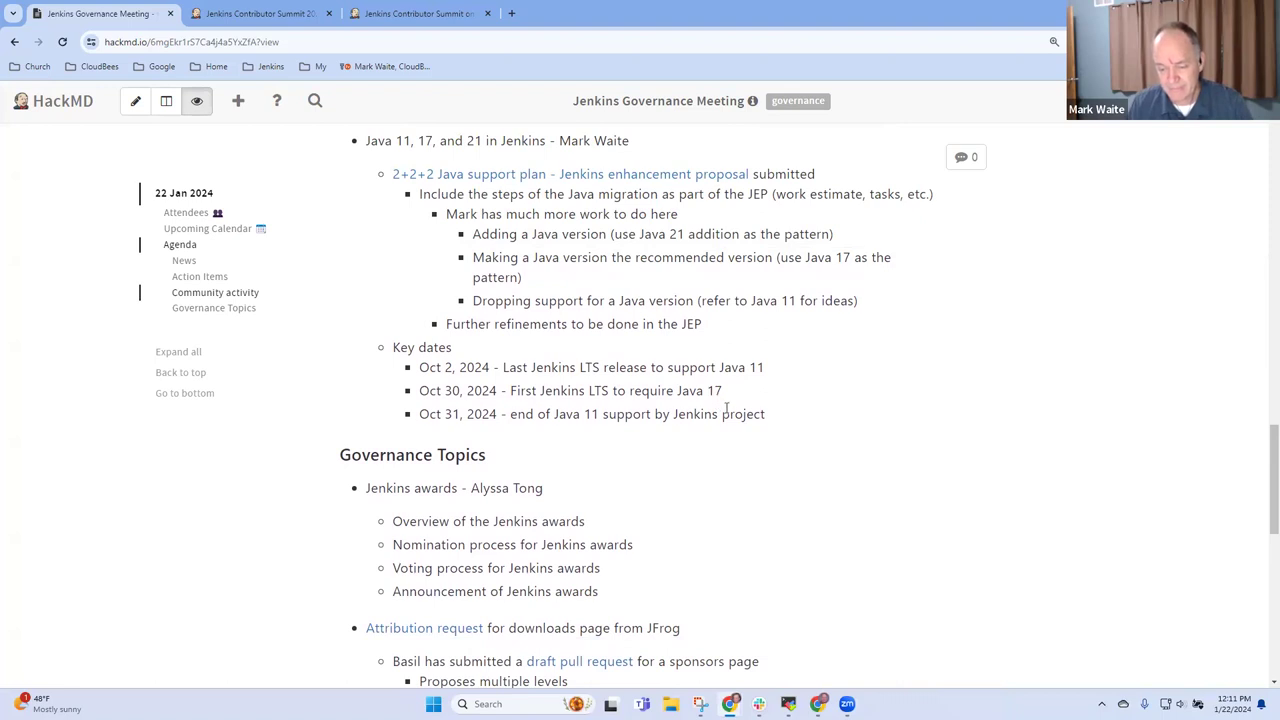
# Step: Scroll down to Governance Topics with the Jenkins awards and sponsor-level items
pyautogui.scroll(-3)
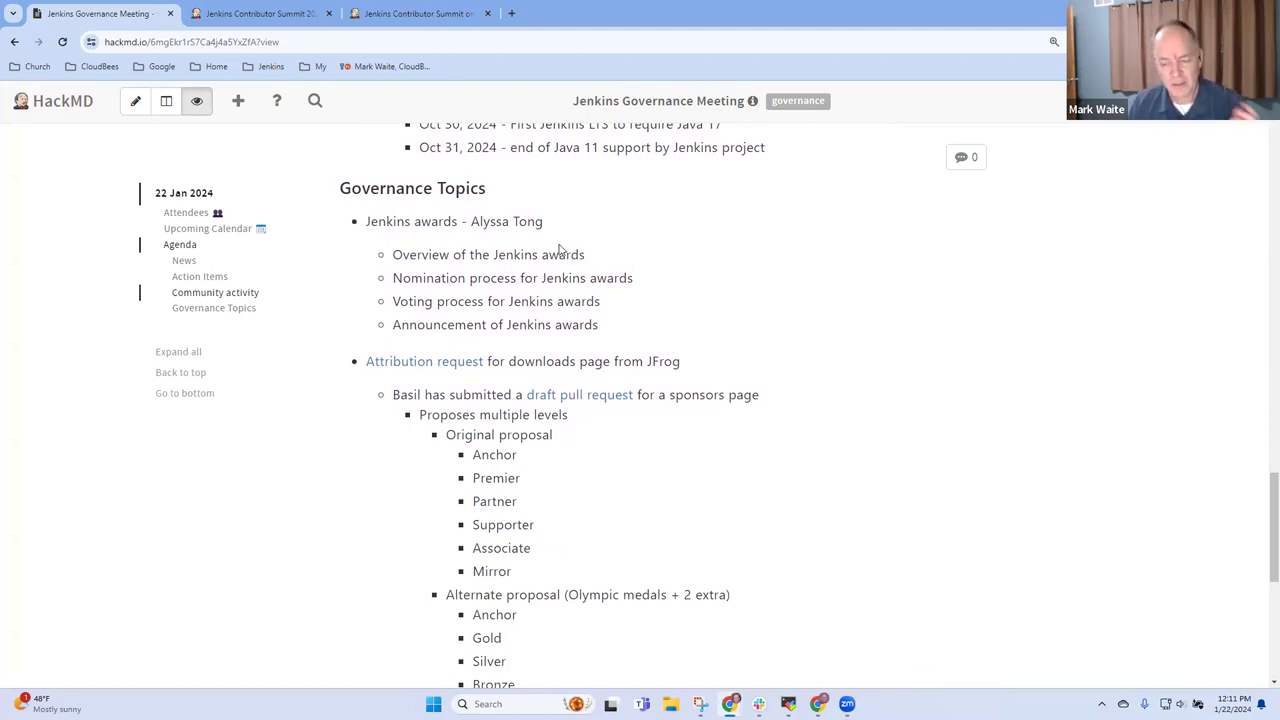
pyautogui.moveTo(446, 237)
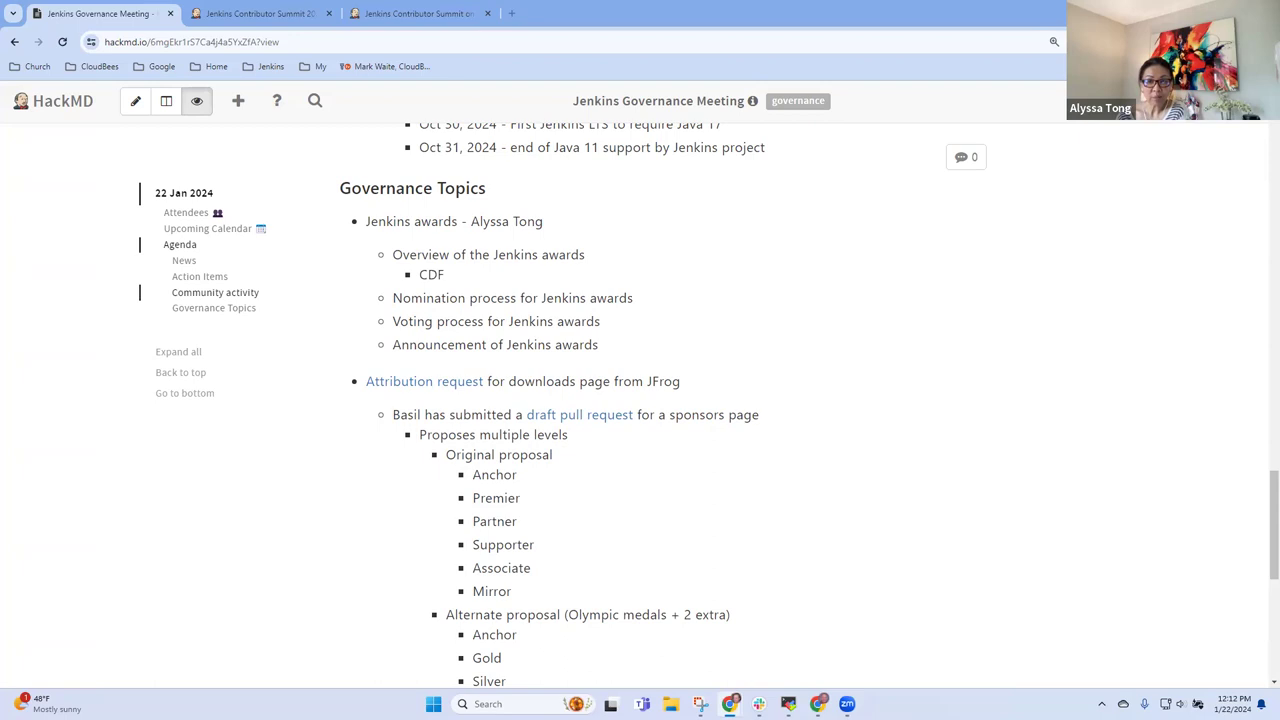
# Step: Note that CDF hosts the nominations and that awards are announced at cdCon
pyautogui.write('hosts the nomina')
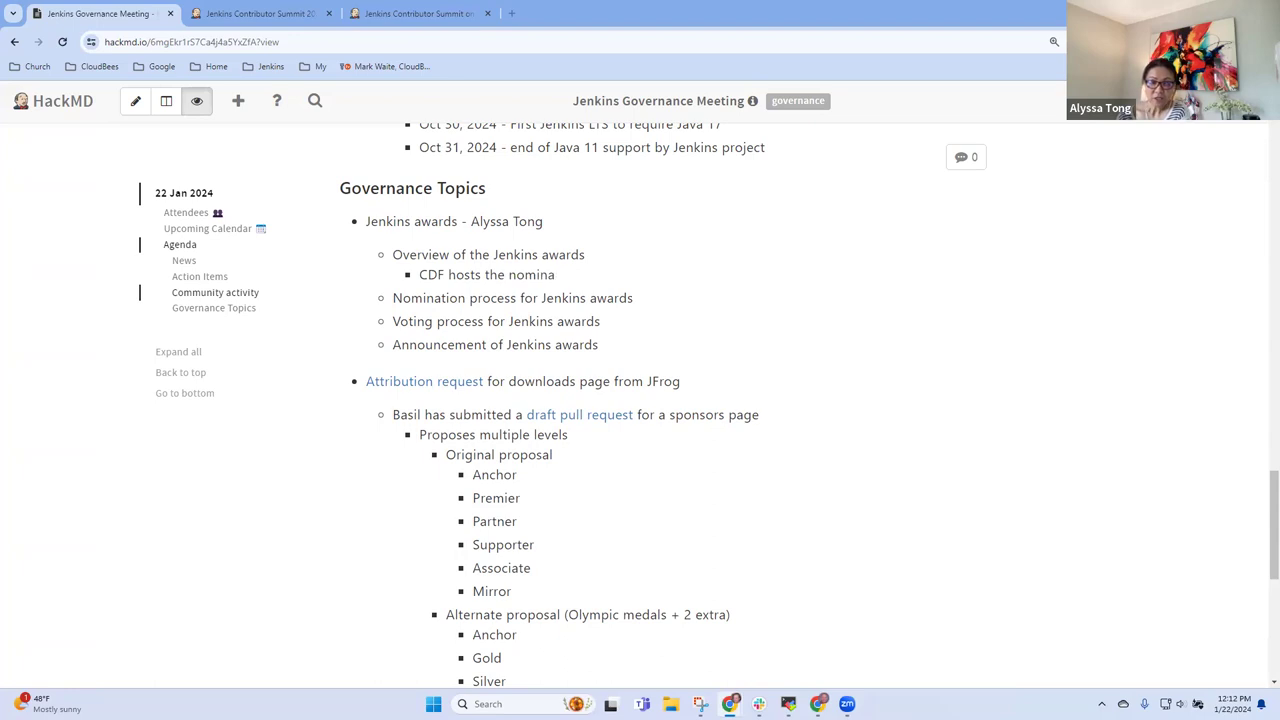
pyautogui.write('tions')
pyautogui.write('Announced at')
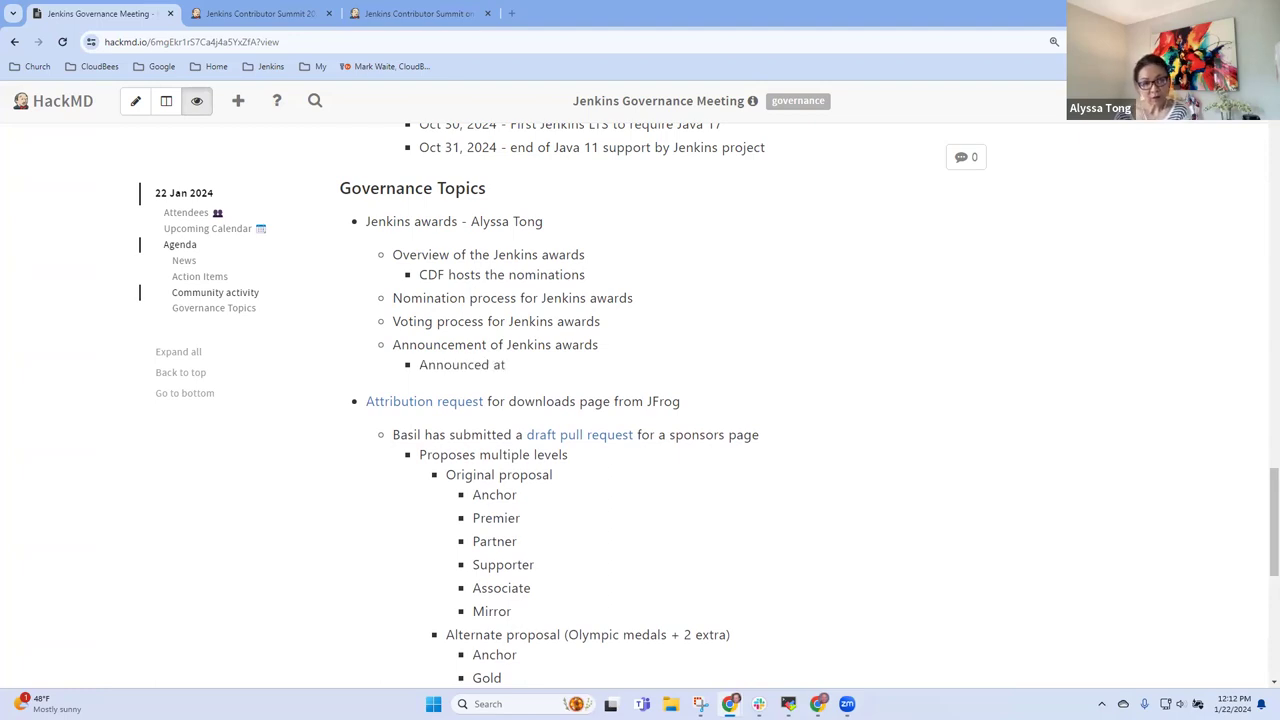
pyautogui.write('cd')
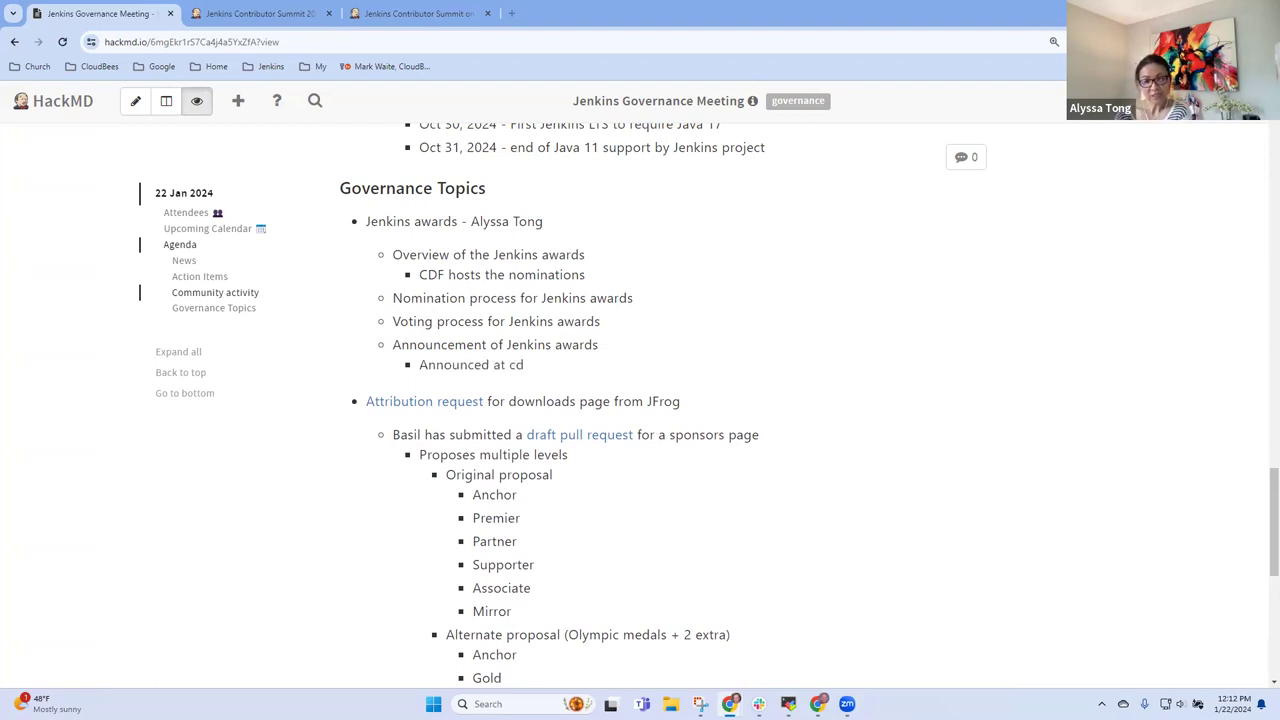
pyautogui.write('Con')
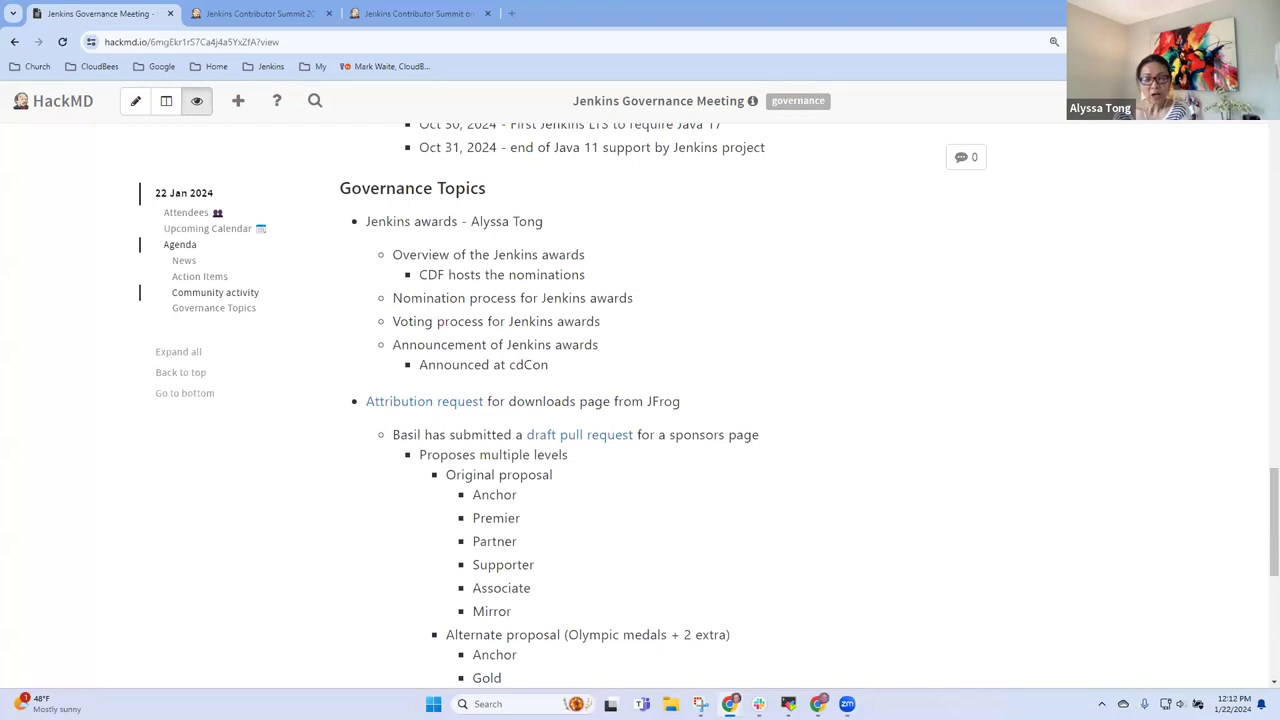
# Step: List the Most valuable advocate, Most valuable contributor and Security MVP award categories with descriptions
pyautogui.write('Most valua')
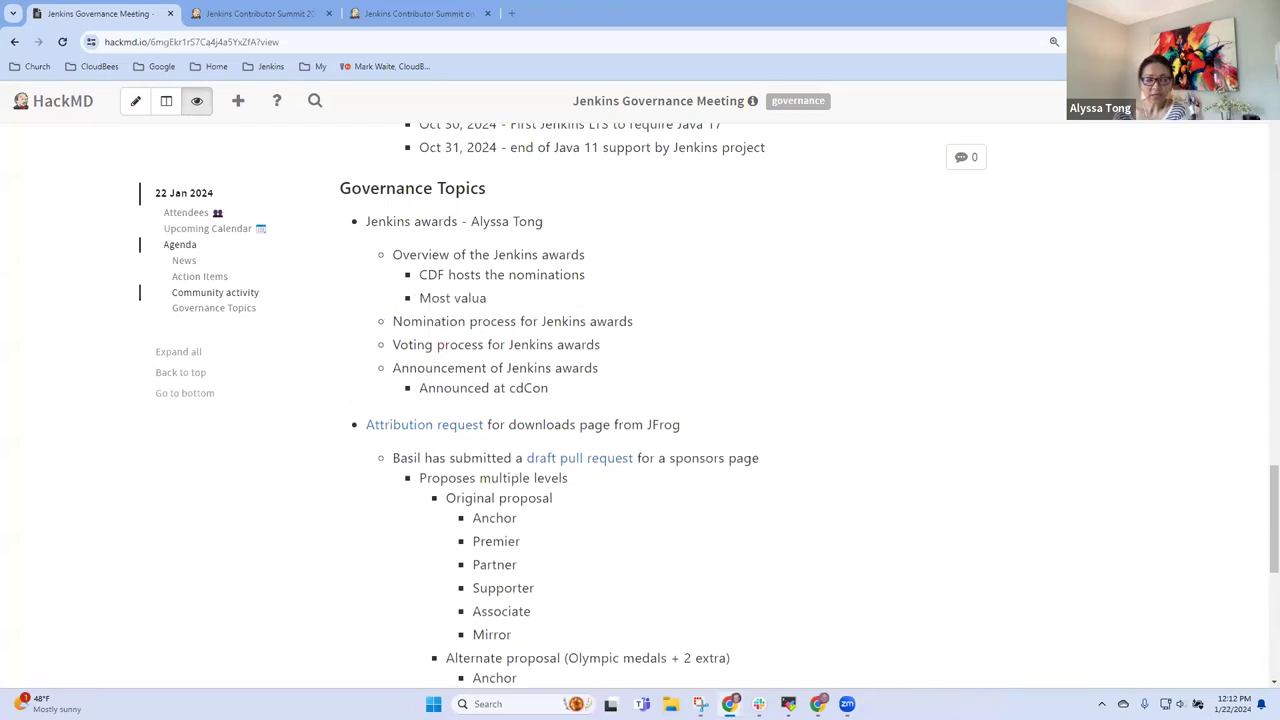
pyautogui.write('ble')
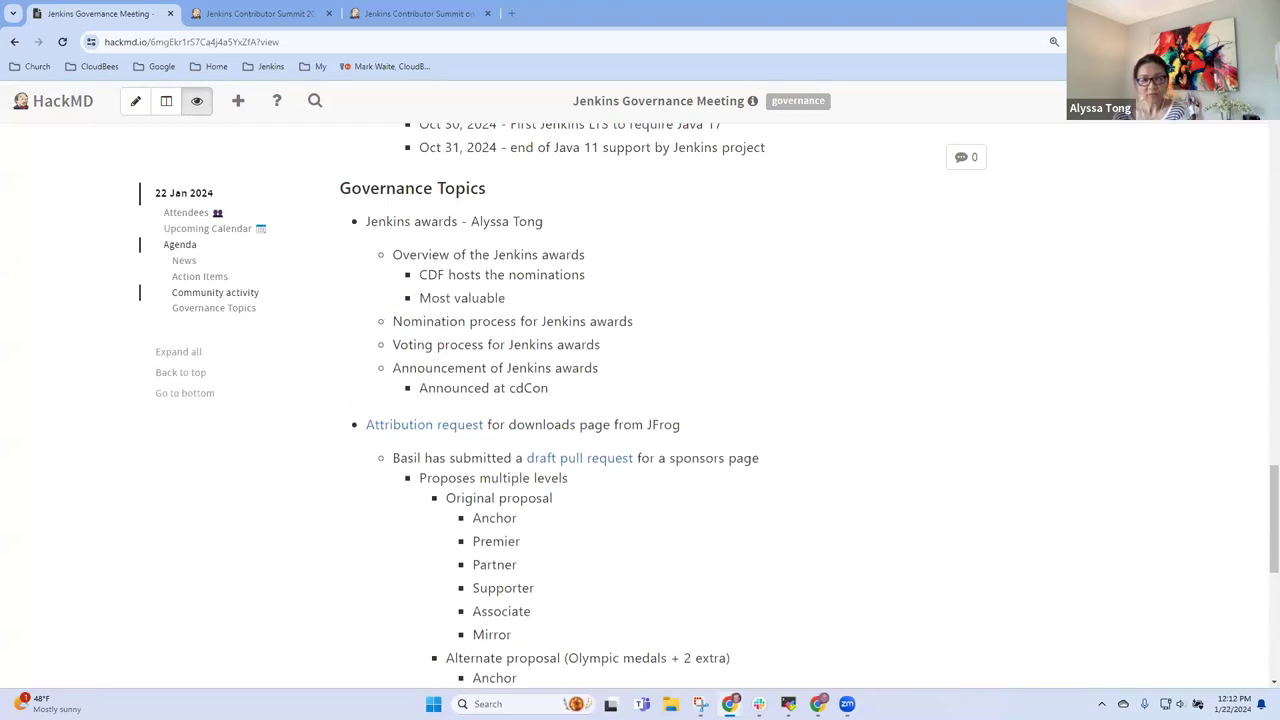
pyautogui.write('advocate -')
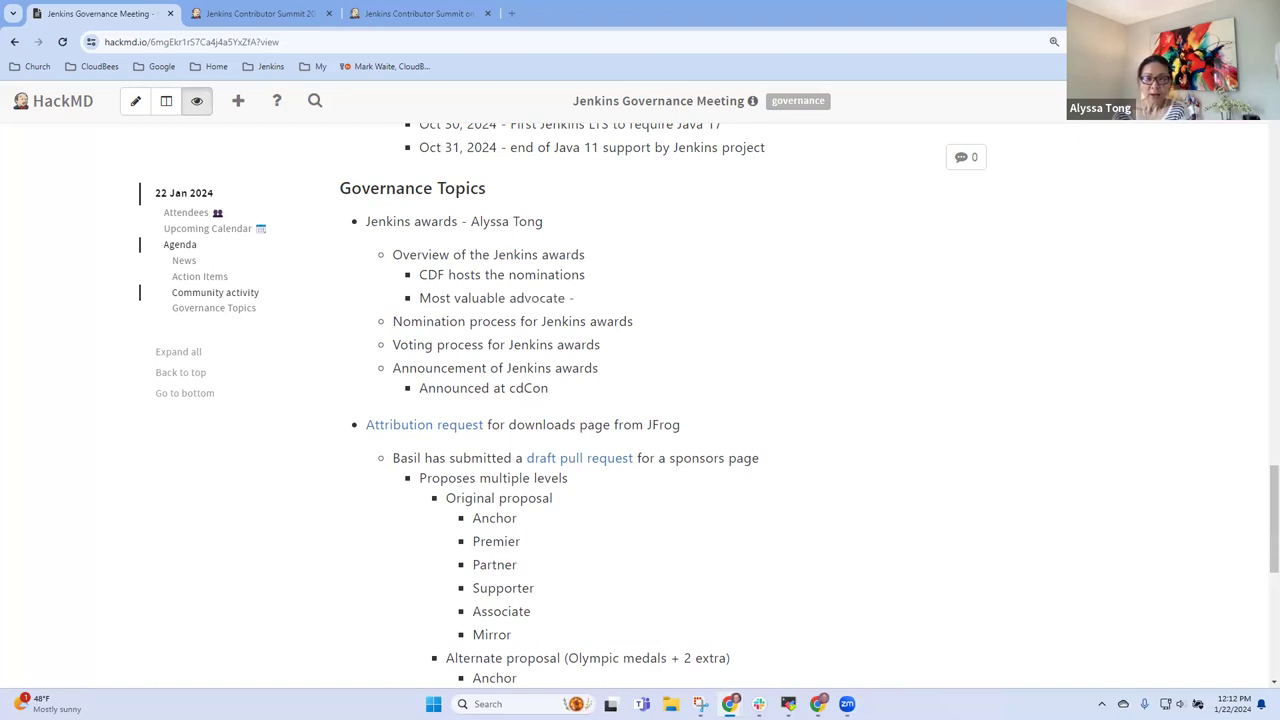
pyautogui.write('speaking,')
pyautogui.write('Most valuable contributor')
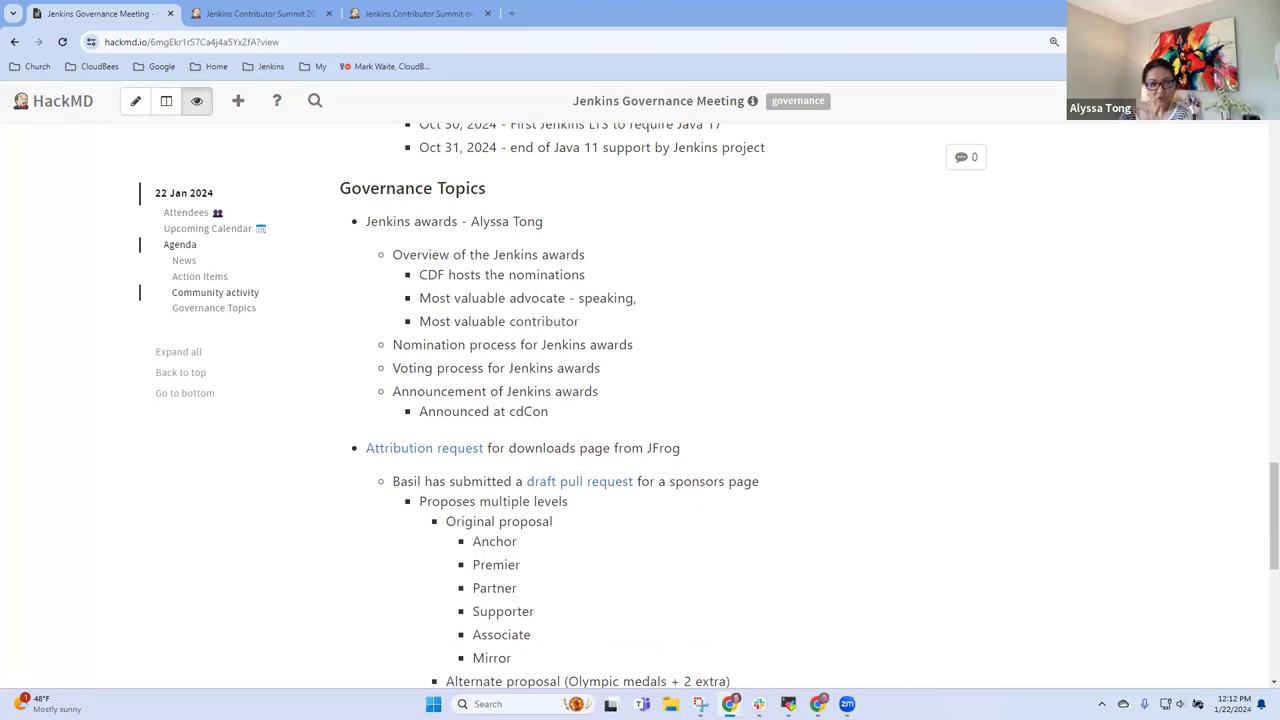
pyautogui.write('- features, fixe')
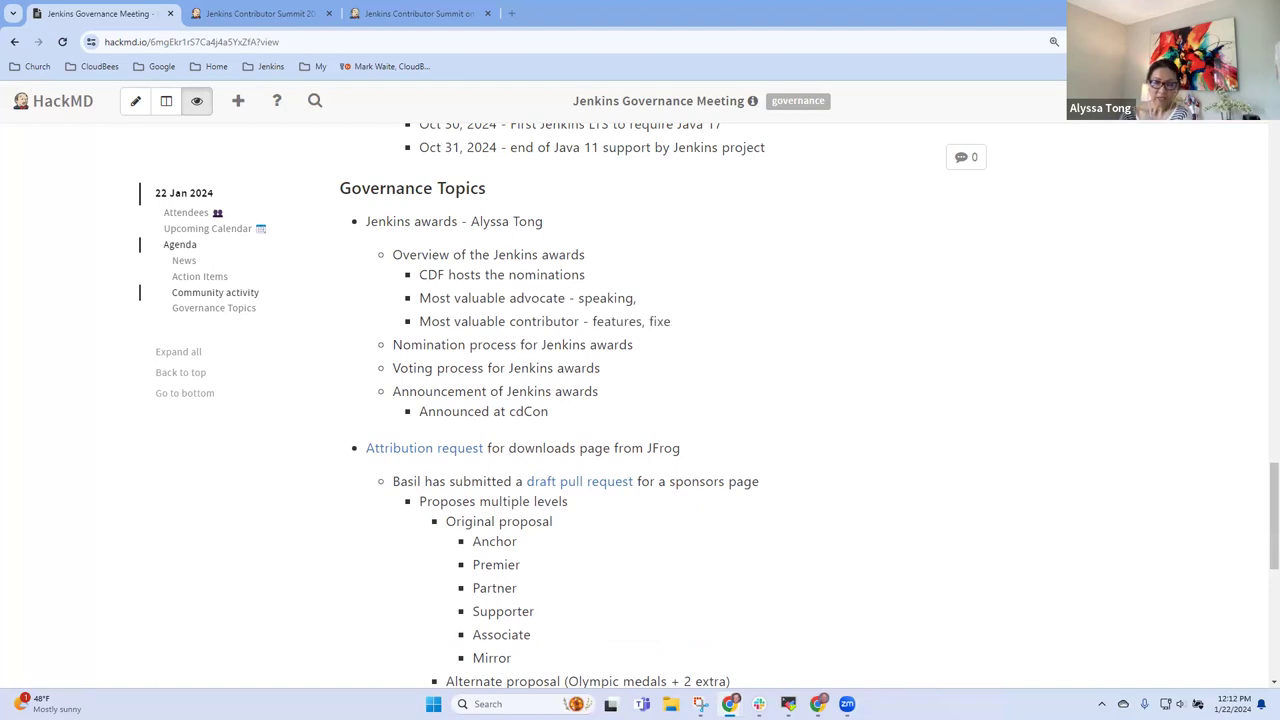
pyautogui.write('s, and more')
pyautogui.write('Security MVP - e')
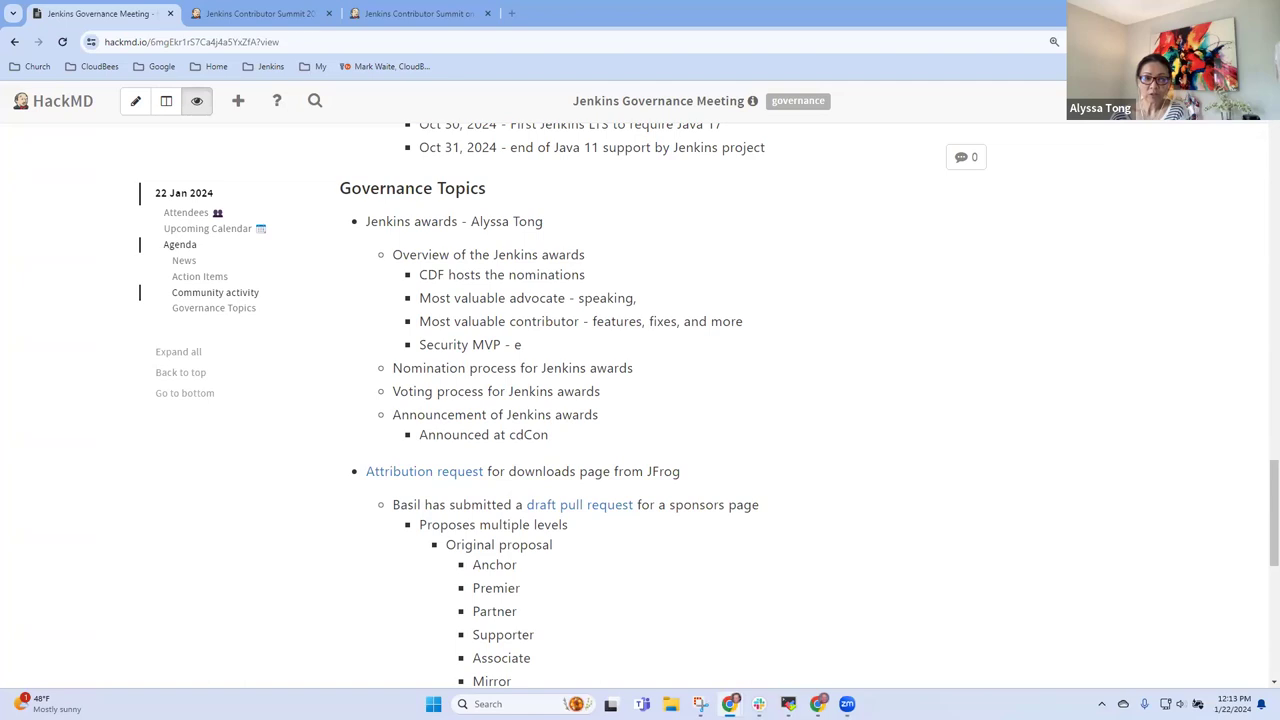
pyautogui.write('xcellent security reports')
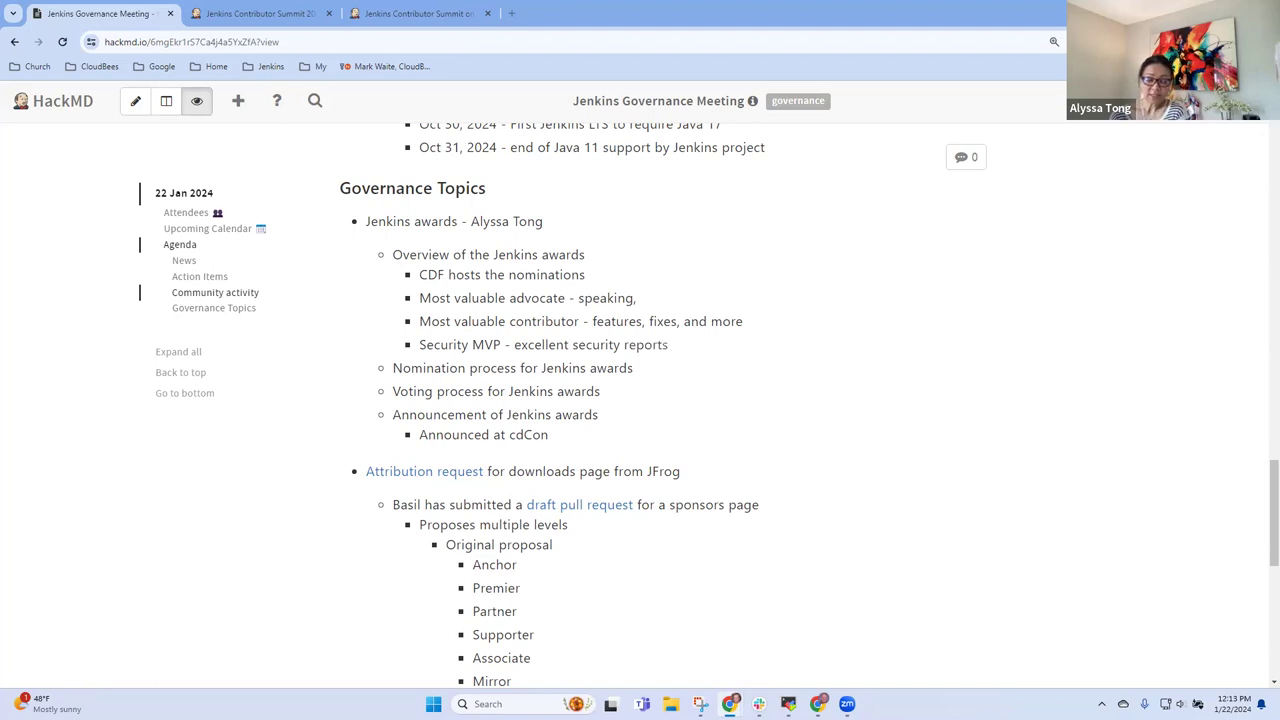
pyautogui.write('and fixes for security issues')
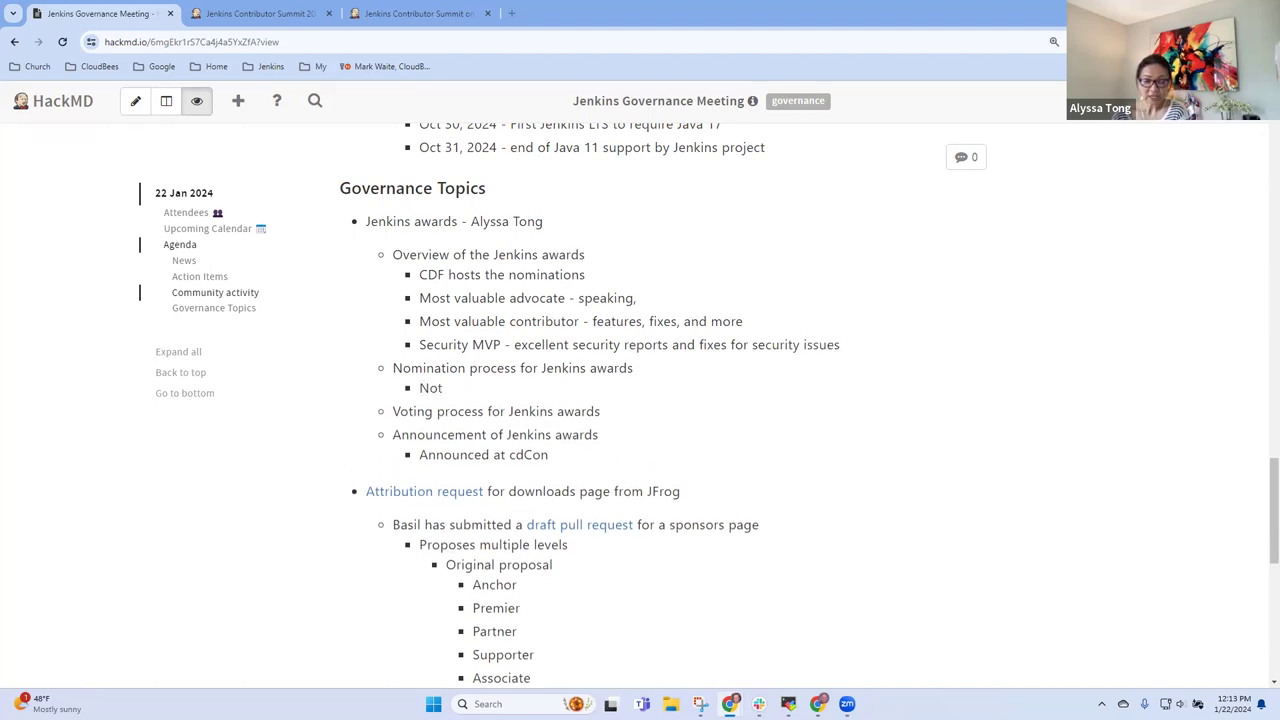
# Step: Add nested bullets saying nominations go through GitHub issues, now open
pyautogui.write('Nomination through GitHub issues')
pyautogui.write('Issues have been created')
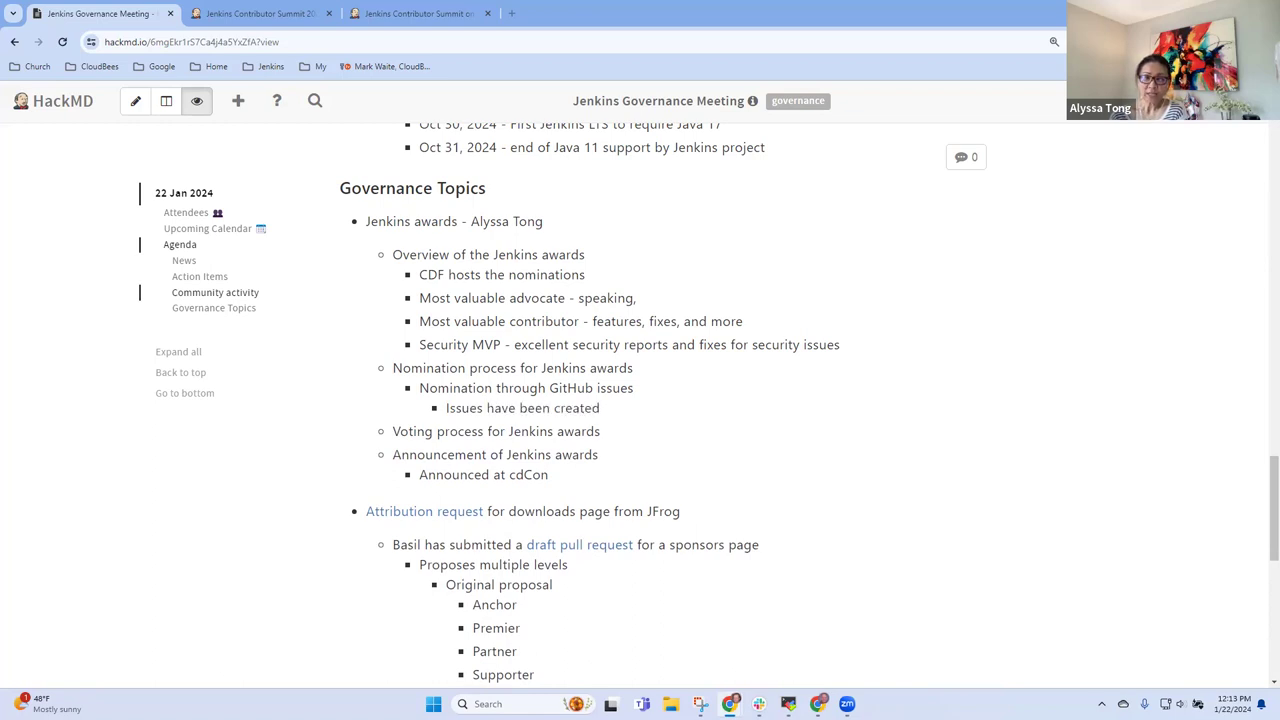
pyautogui.write('to be open for nominations')
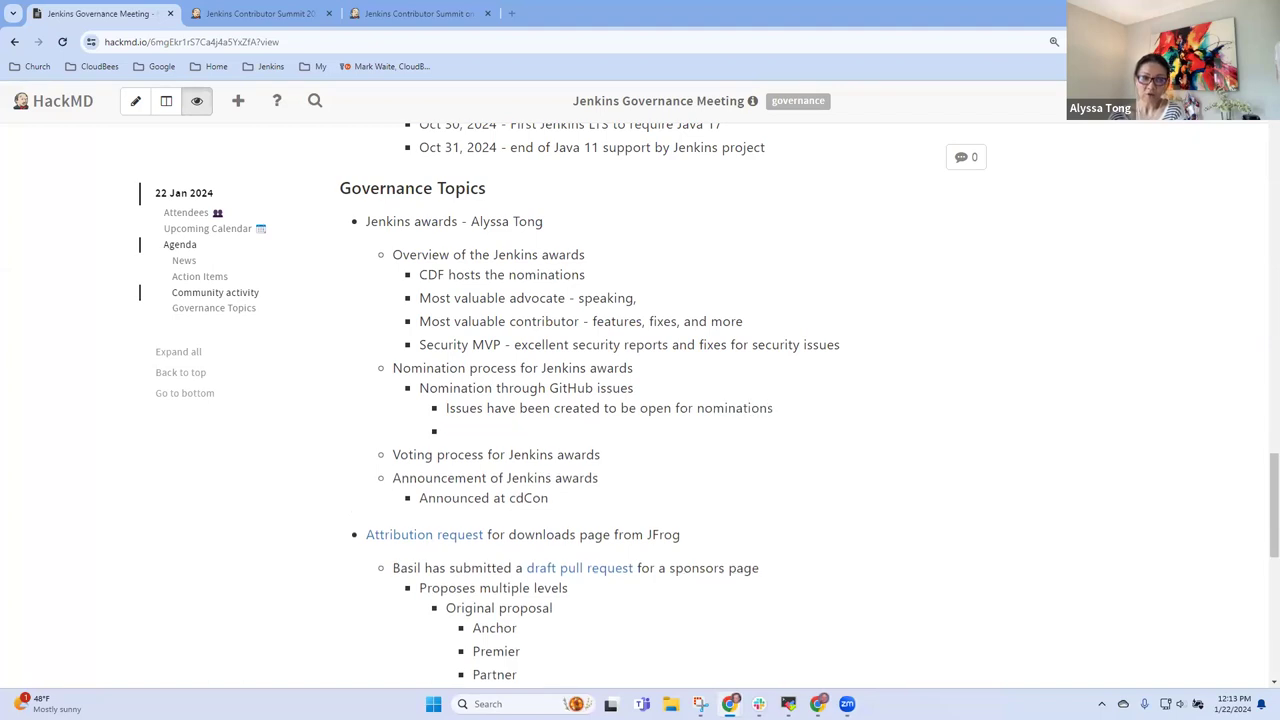
pyautogui.write('No')
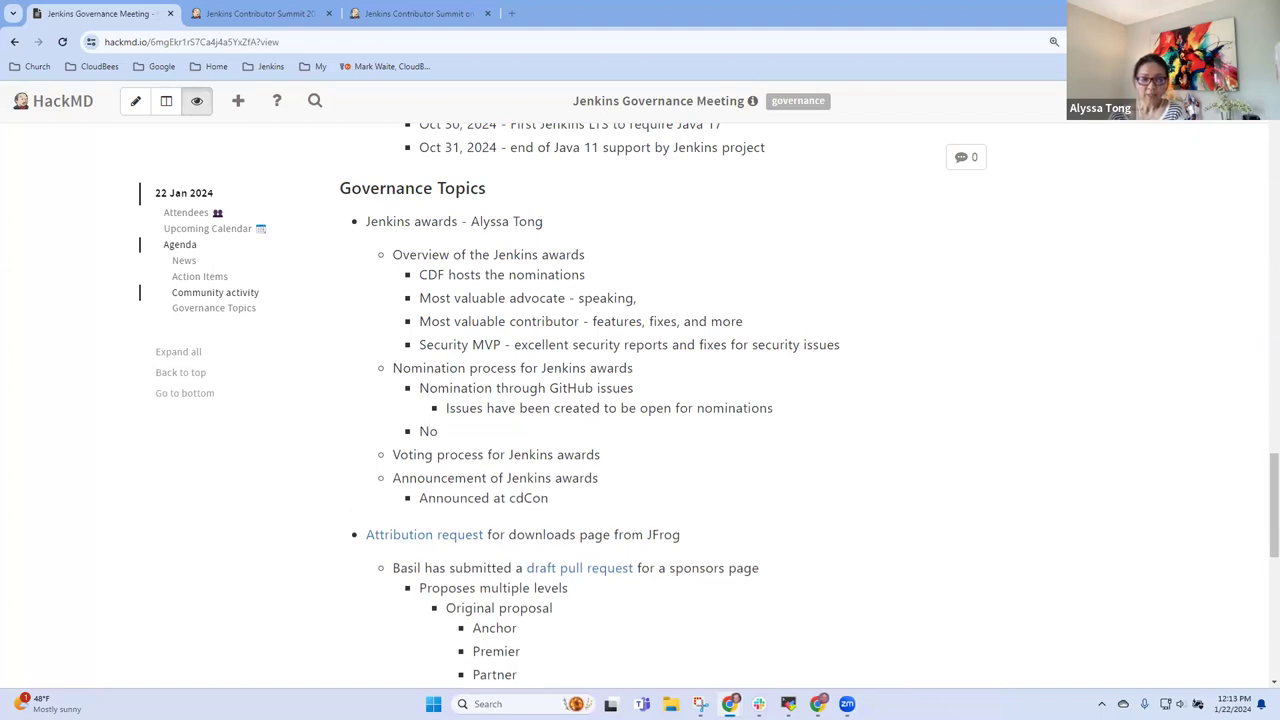
pyautogui.write('Nominations open')
pyautogui.write('2023 ')
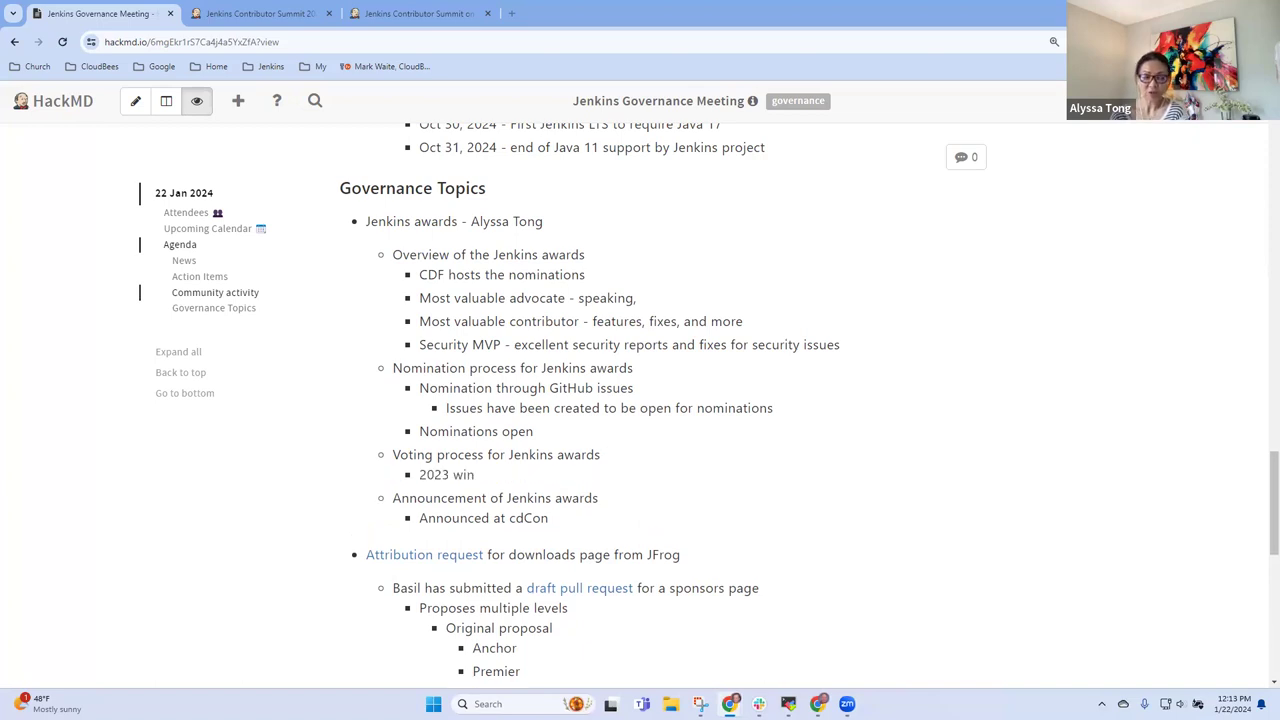
# Step: Record that 2023 winners are ineligible for 2024 and the announcement is April, Seattle
pyautogui.write('winners are not eligible')
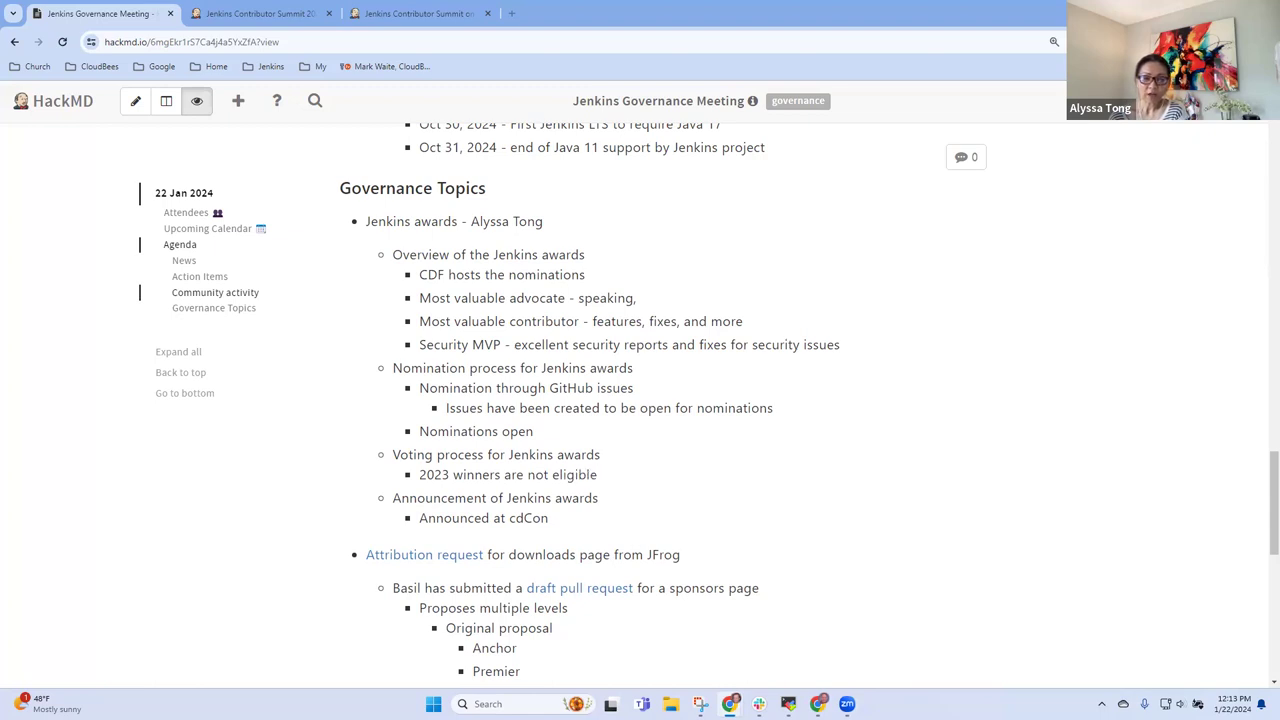
pyautogui.write('for 2024')
pyautogui.write(' in')
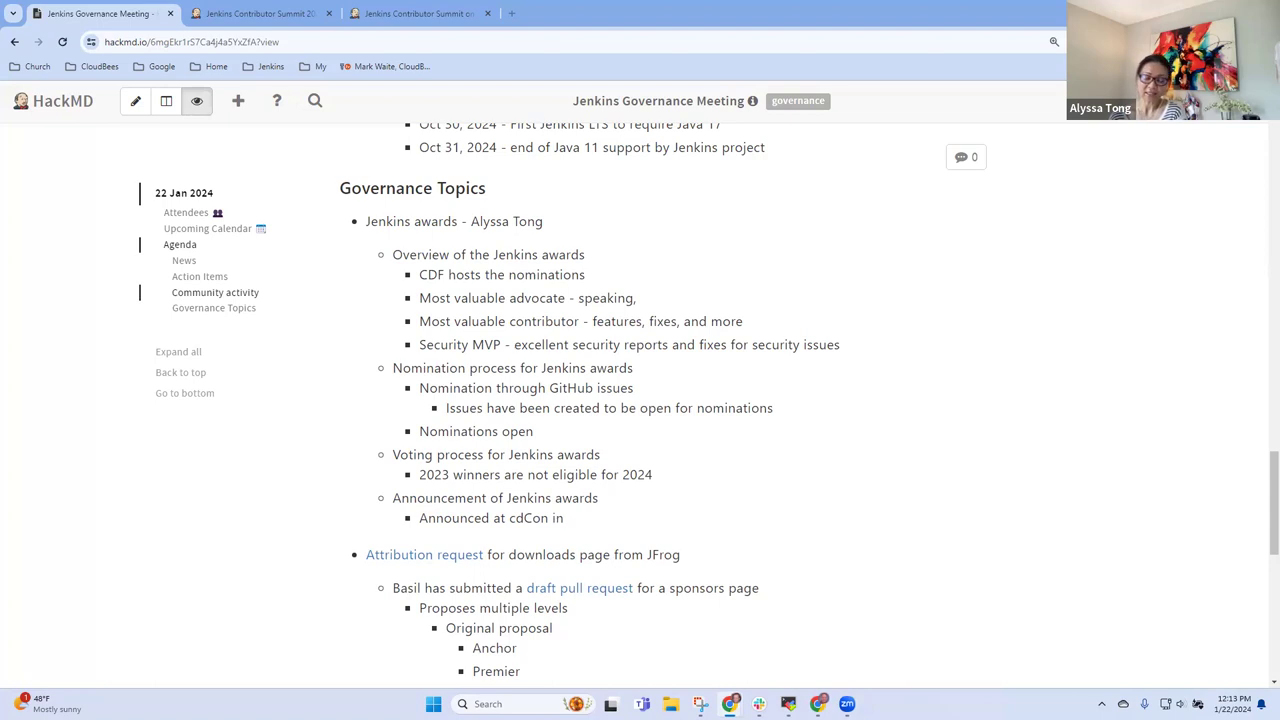
pyautogui.write('April, Seal')
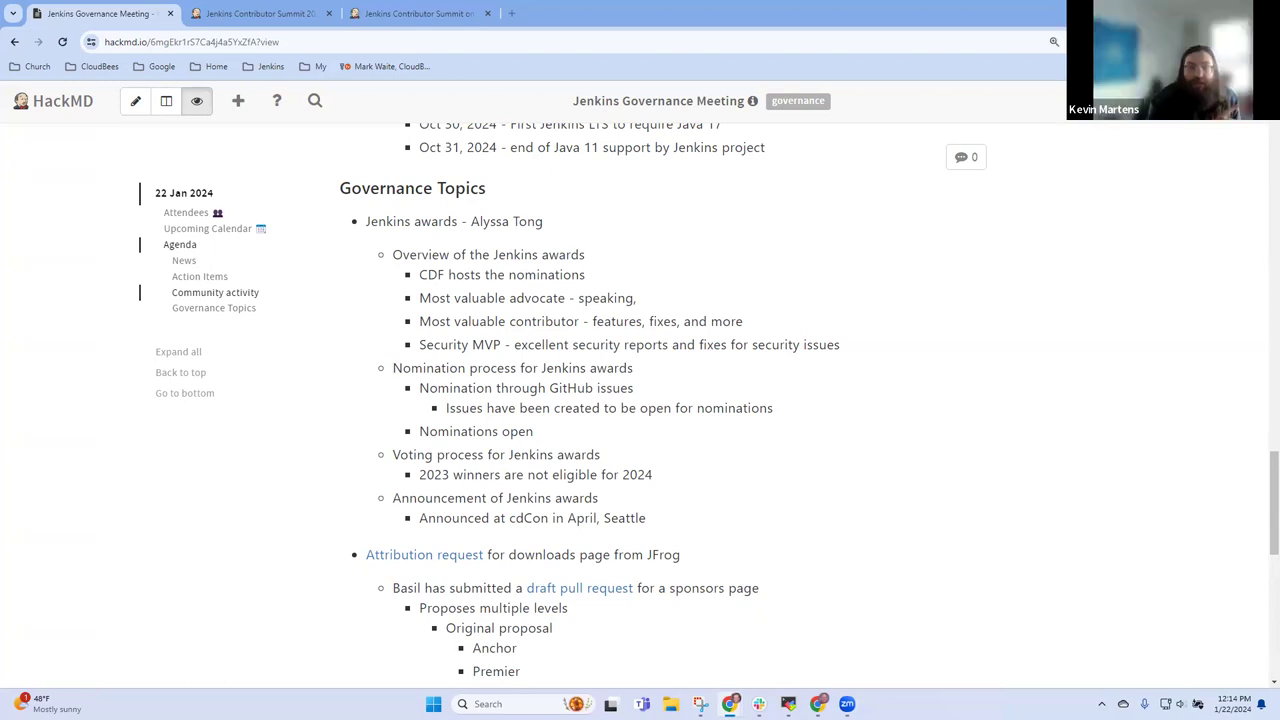
# Step: Change the 'Nominations open' bullet to read 'Nominations open soon'
pyautogui.write('soon')
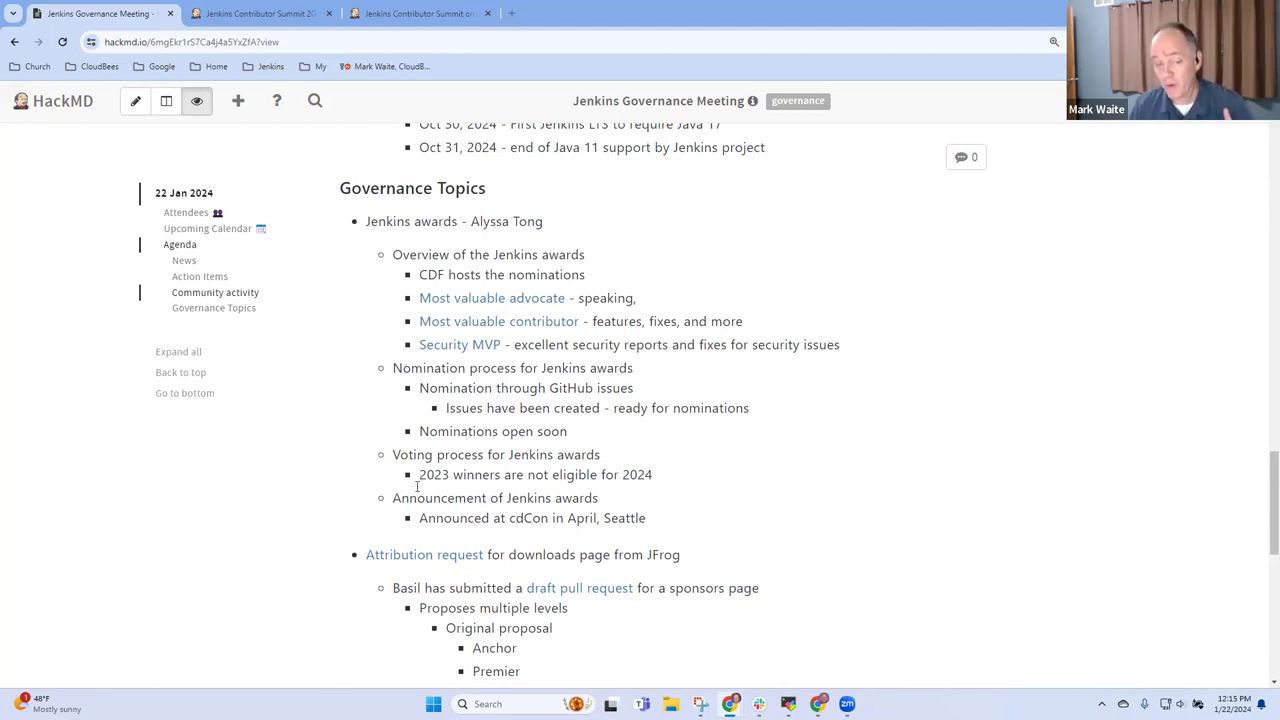
pyautogui.moveTo(466, 490)
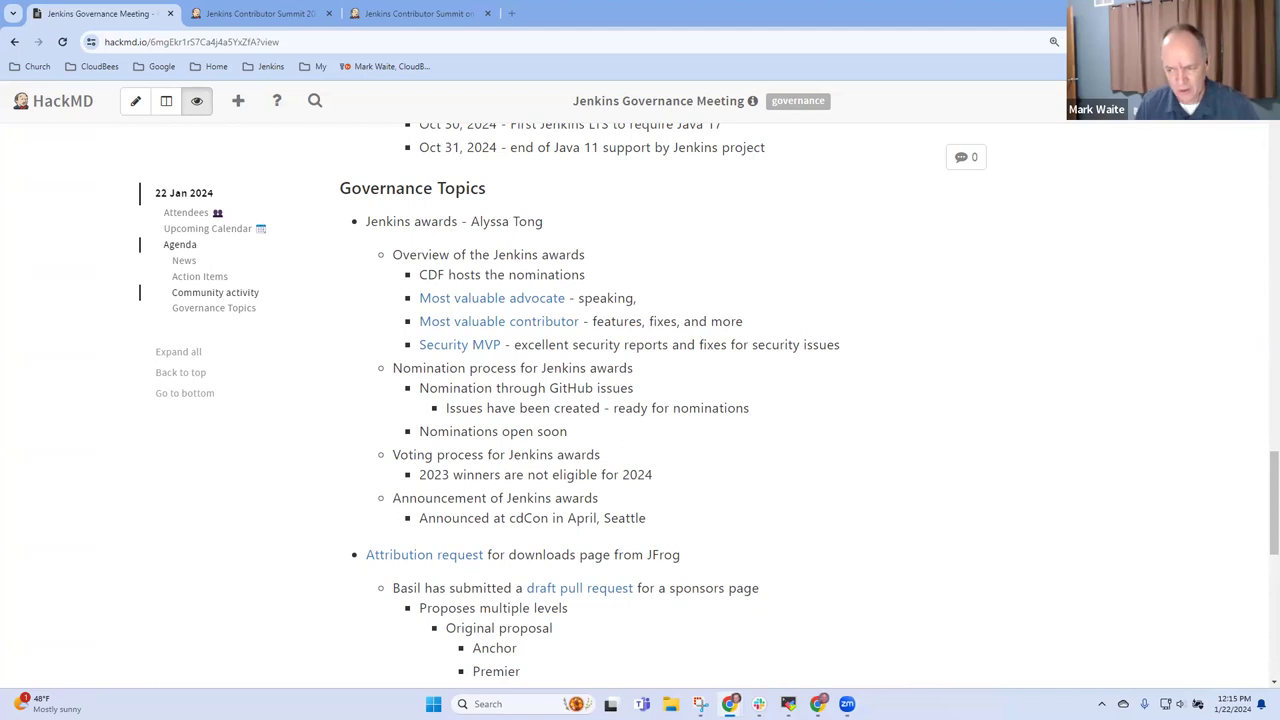
# Step: Add 'Publicize on the Jenkins web site as well - blog, LinkedIn, Tweet, etc.' under Announcement
pyautogui.write('Publicize')
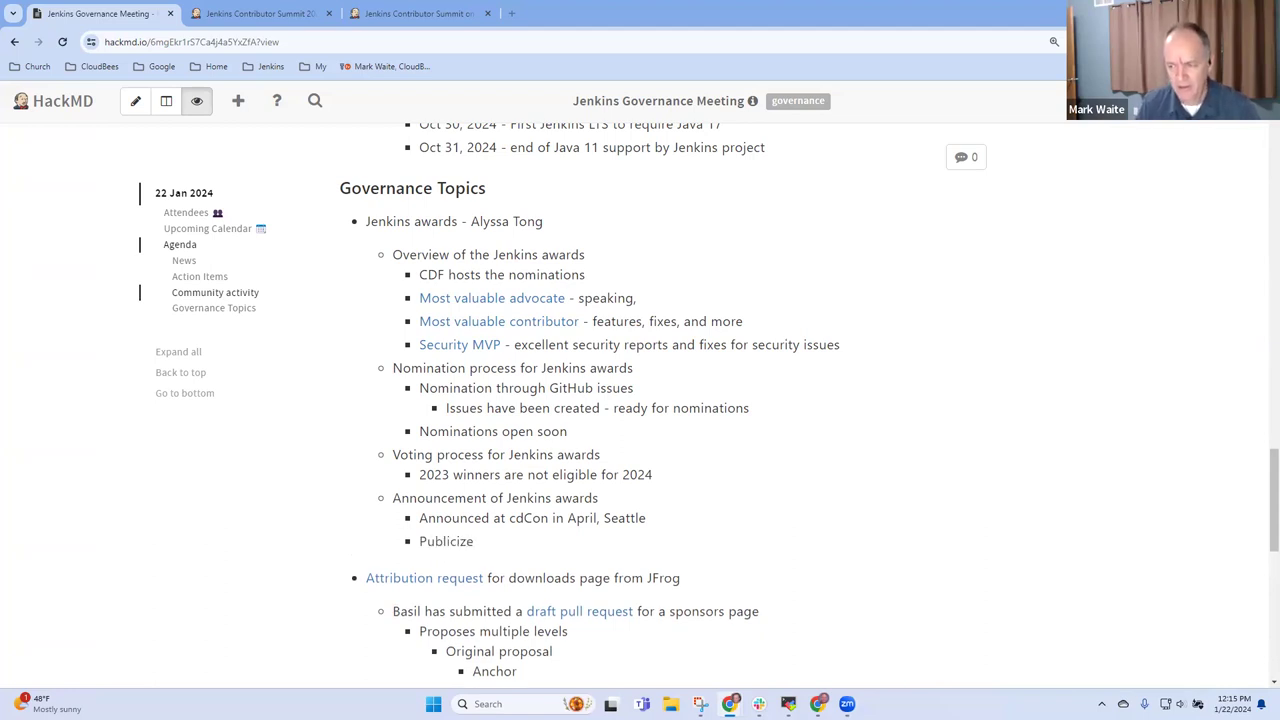
pyautogui.write('on the Jenkins web site as well -')
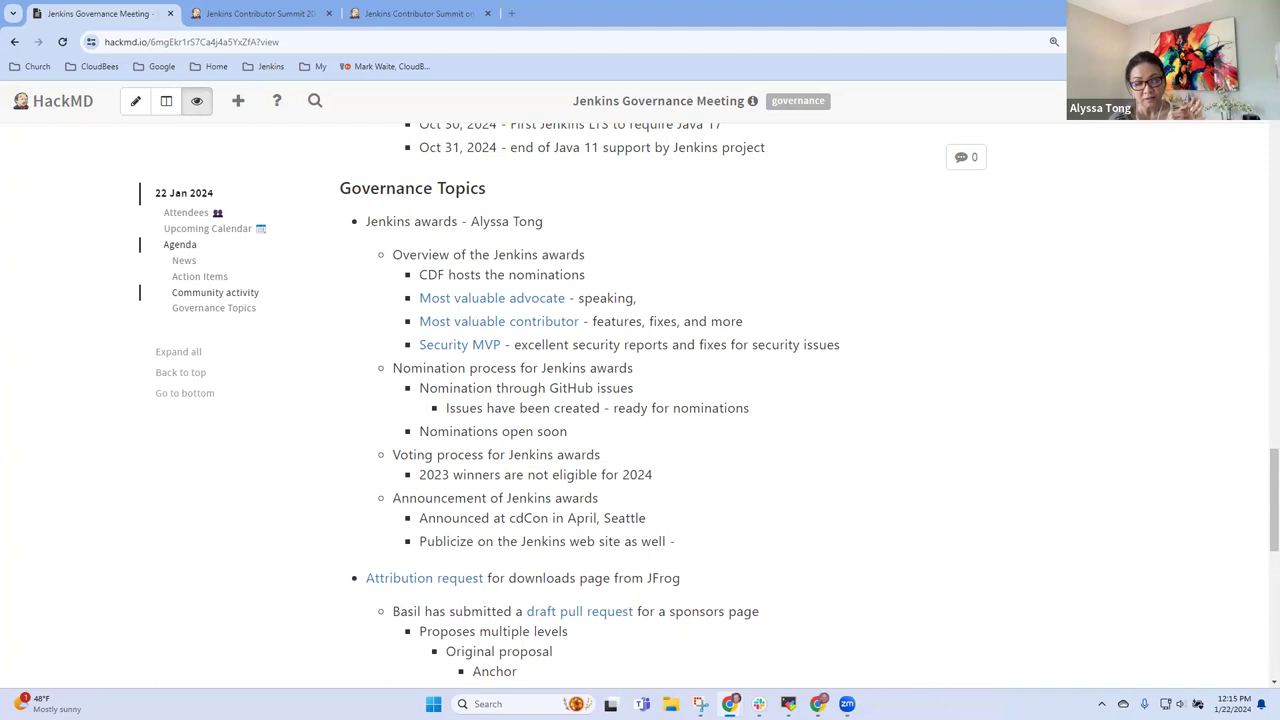
pyautogui.write('blog, link')
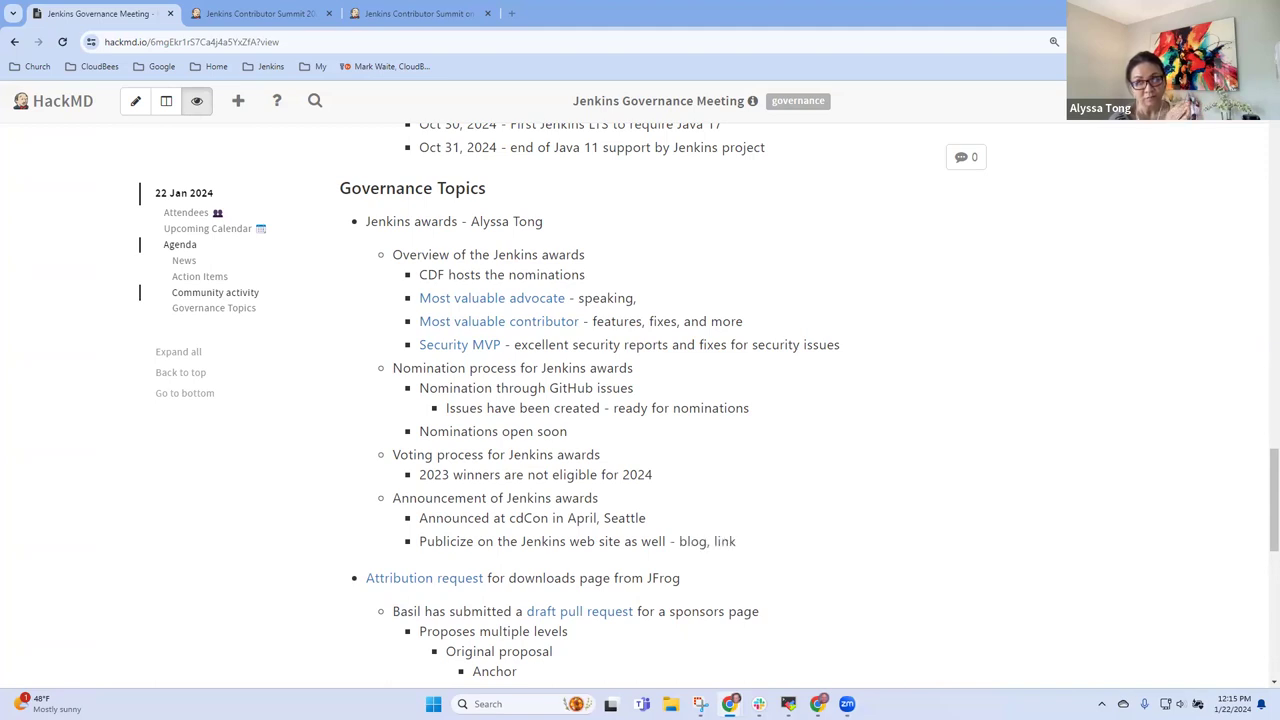
pyautogui.write('LinkedIn, Tweet, etc.')
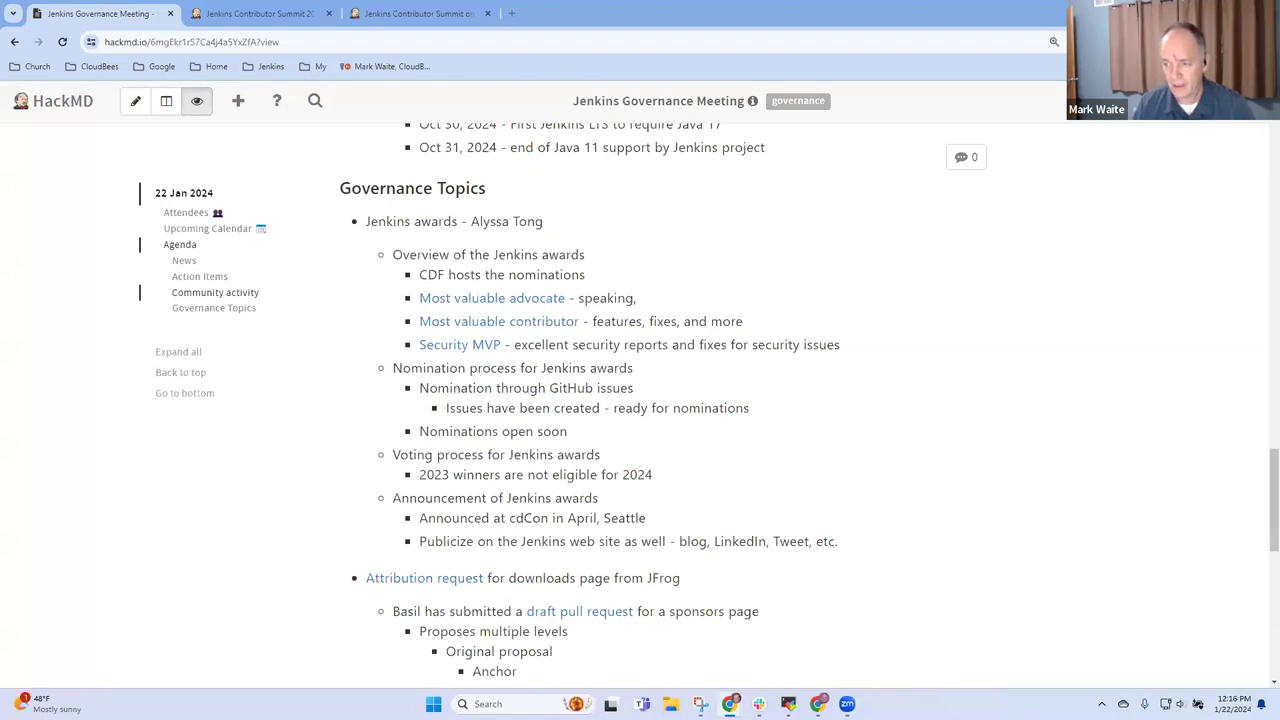
pyautogui.scroll(-3)
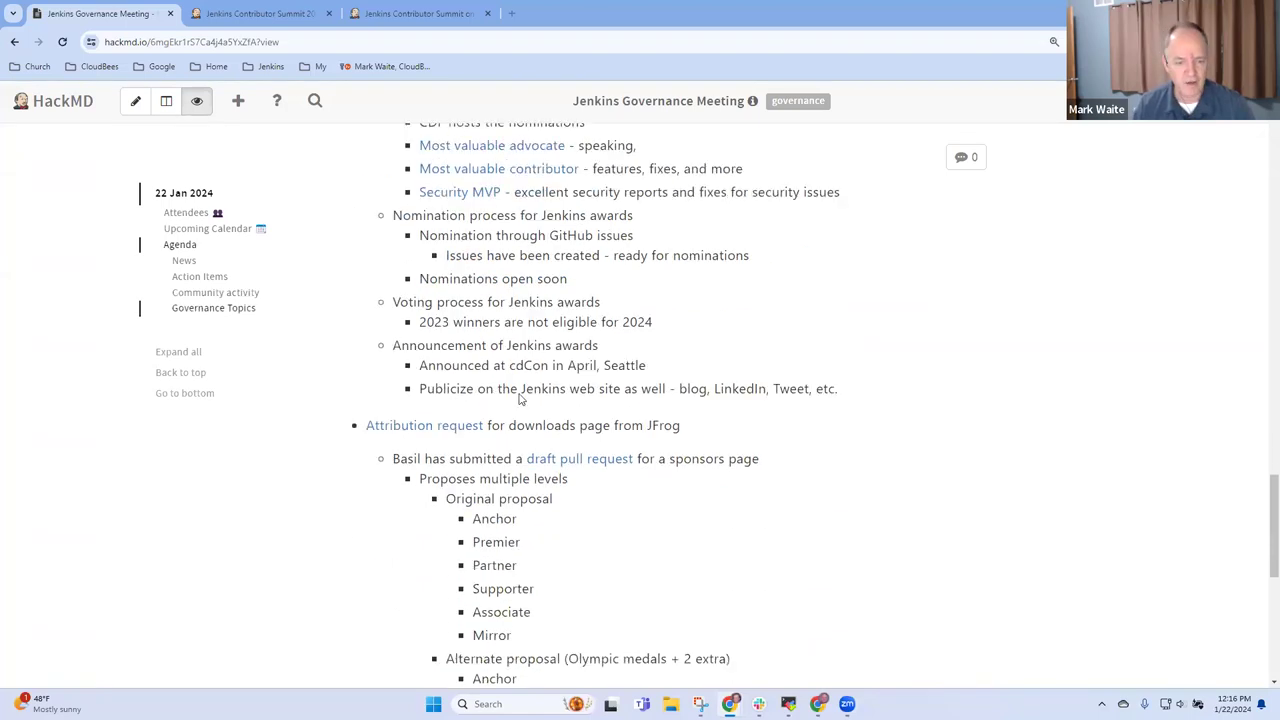
pyautogui.scroll(-3)
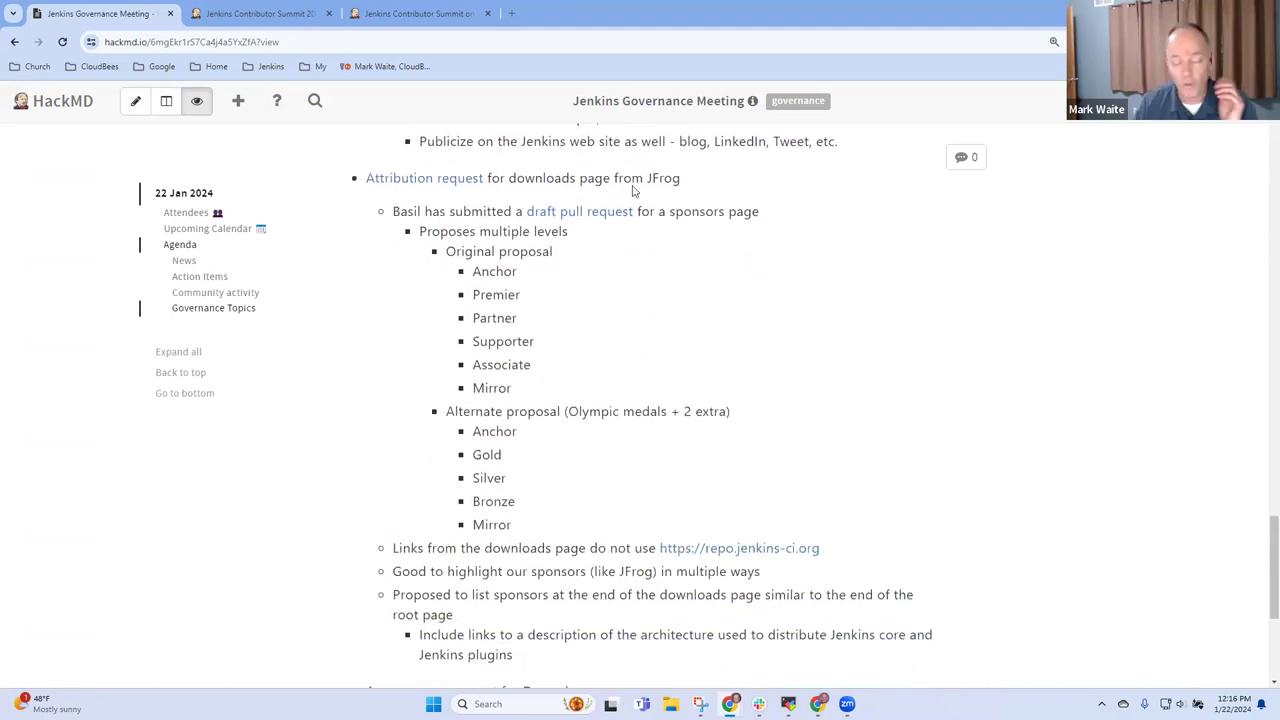
pyautogui.moveTo(544, 178); pyautogui.dragTo(680, 178)
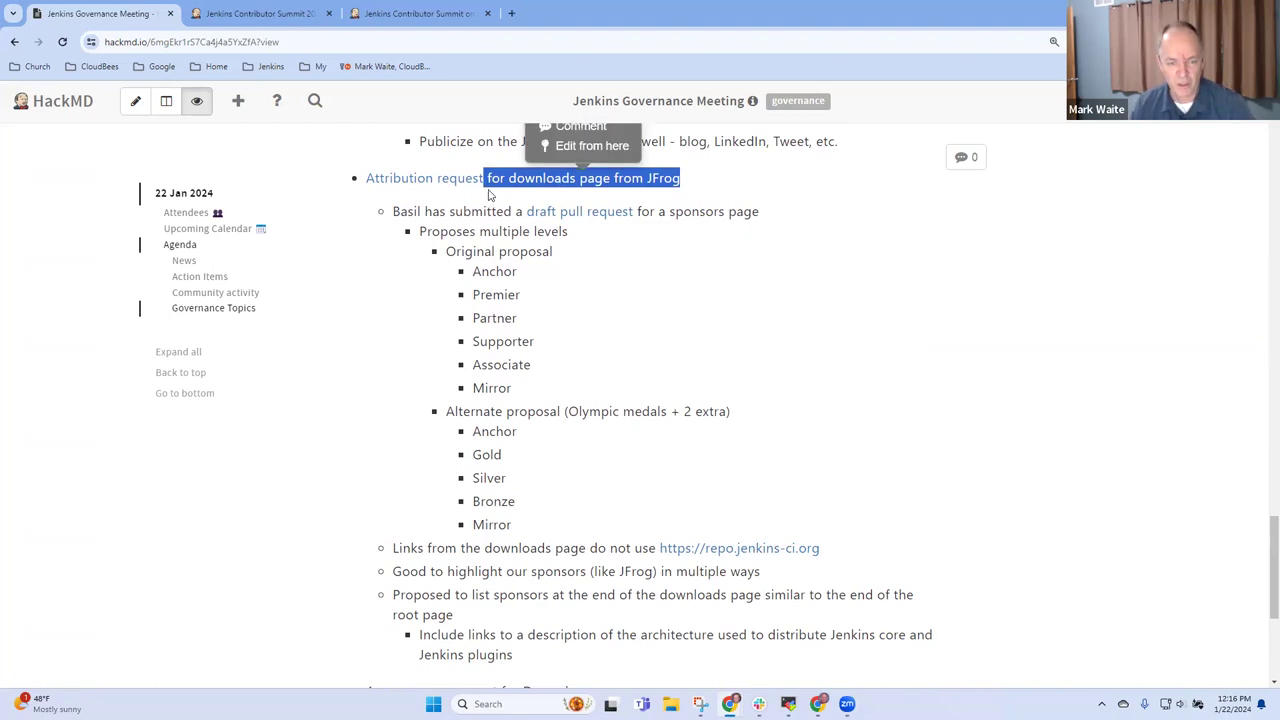
pyautogui.click(750, 308)
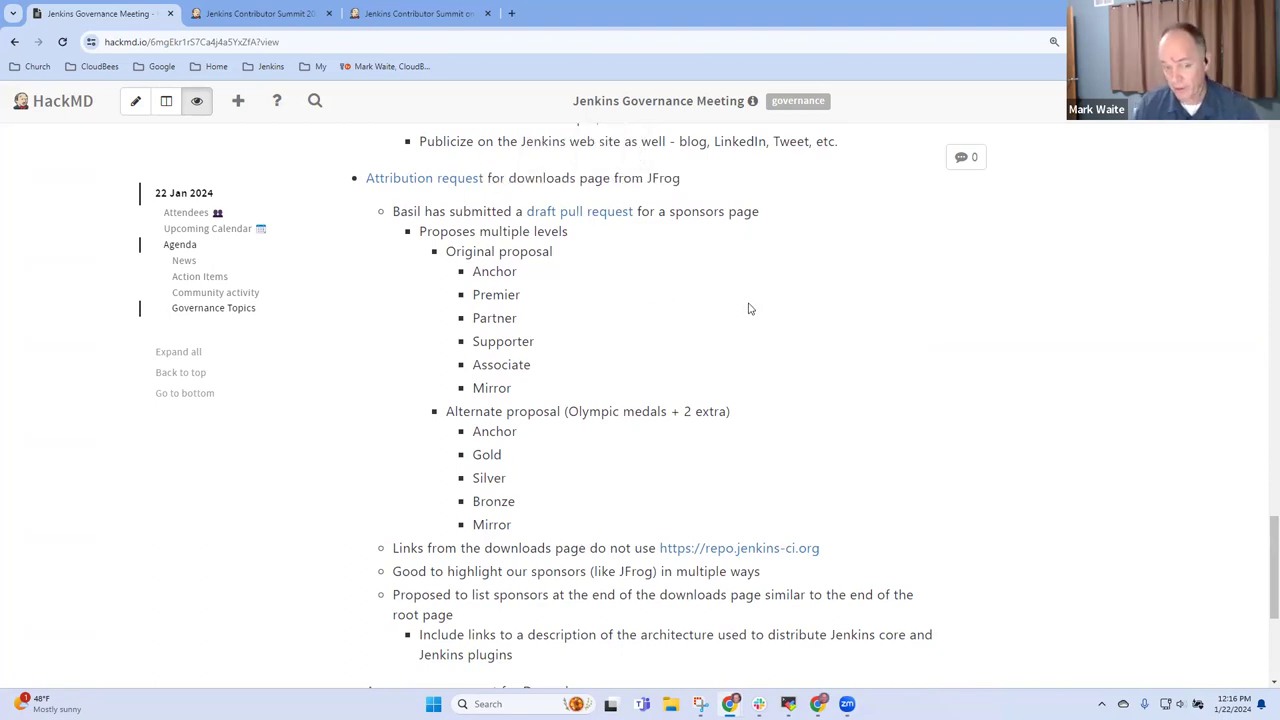
pyautogui.moveTo(673, 285)
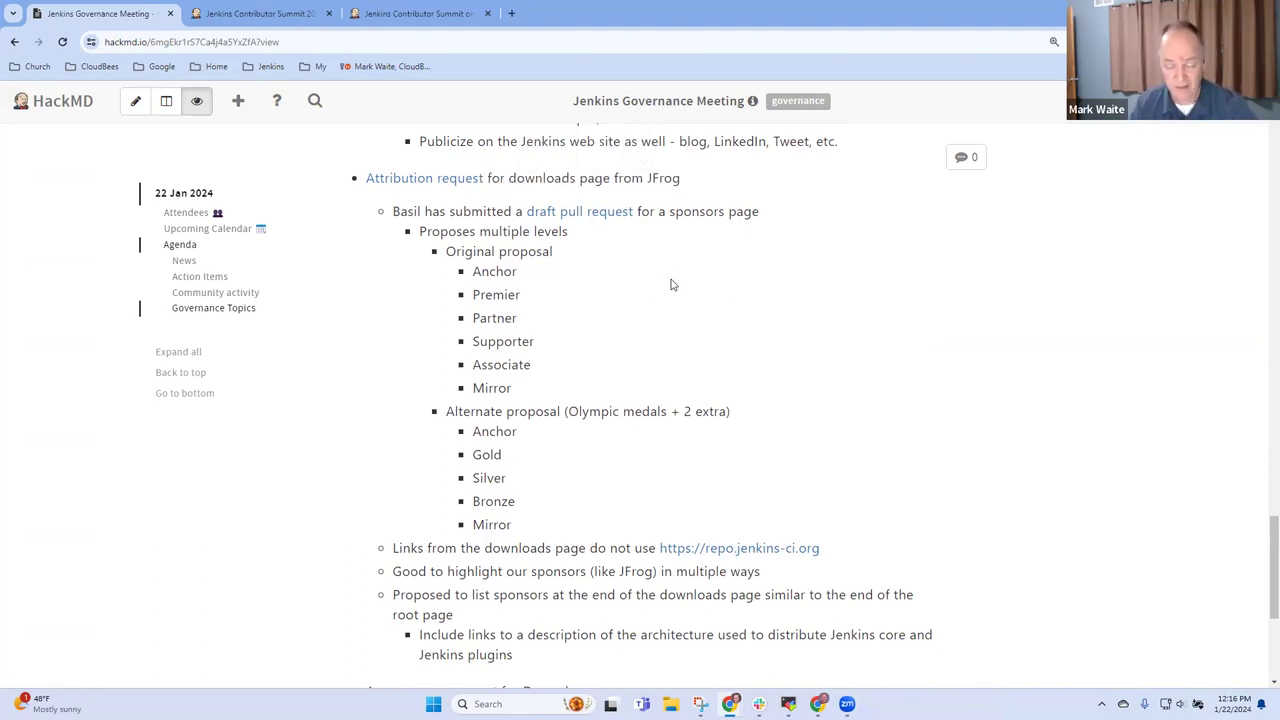
pyautogui.moveTo(699, 279)
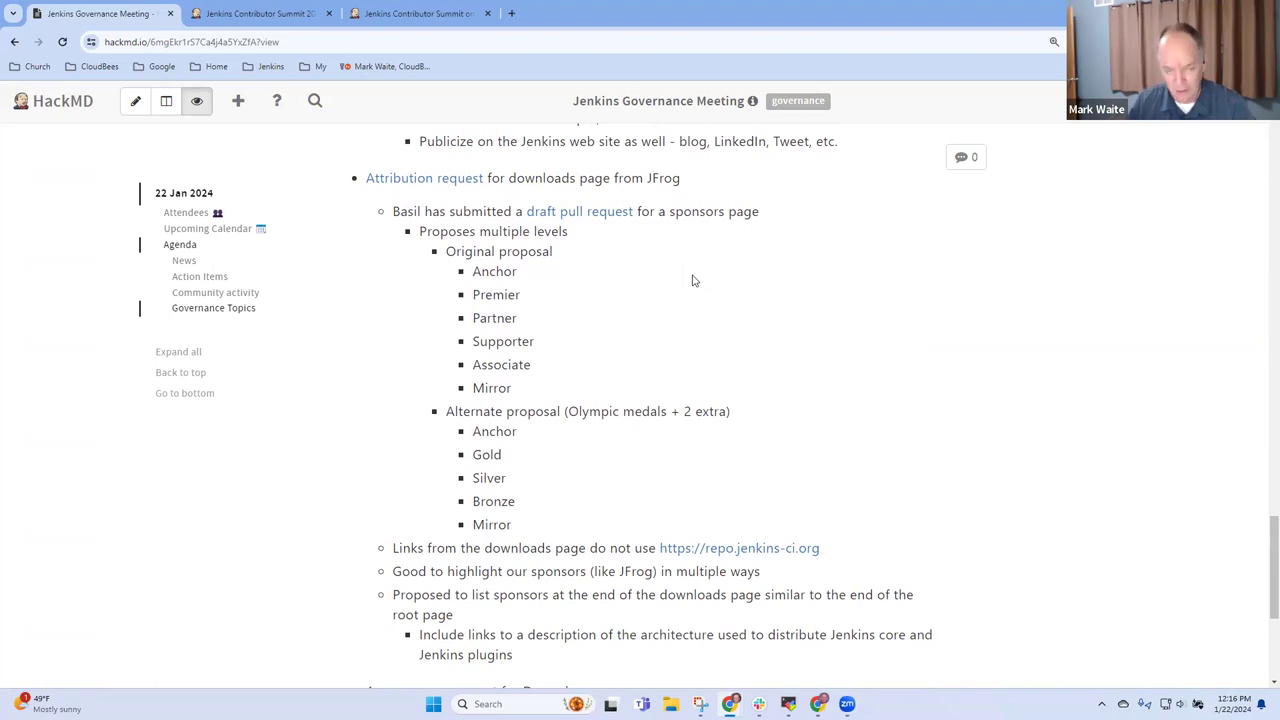
pyautogui.scroll(-3)
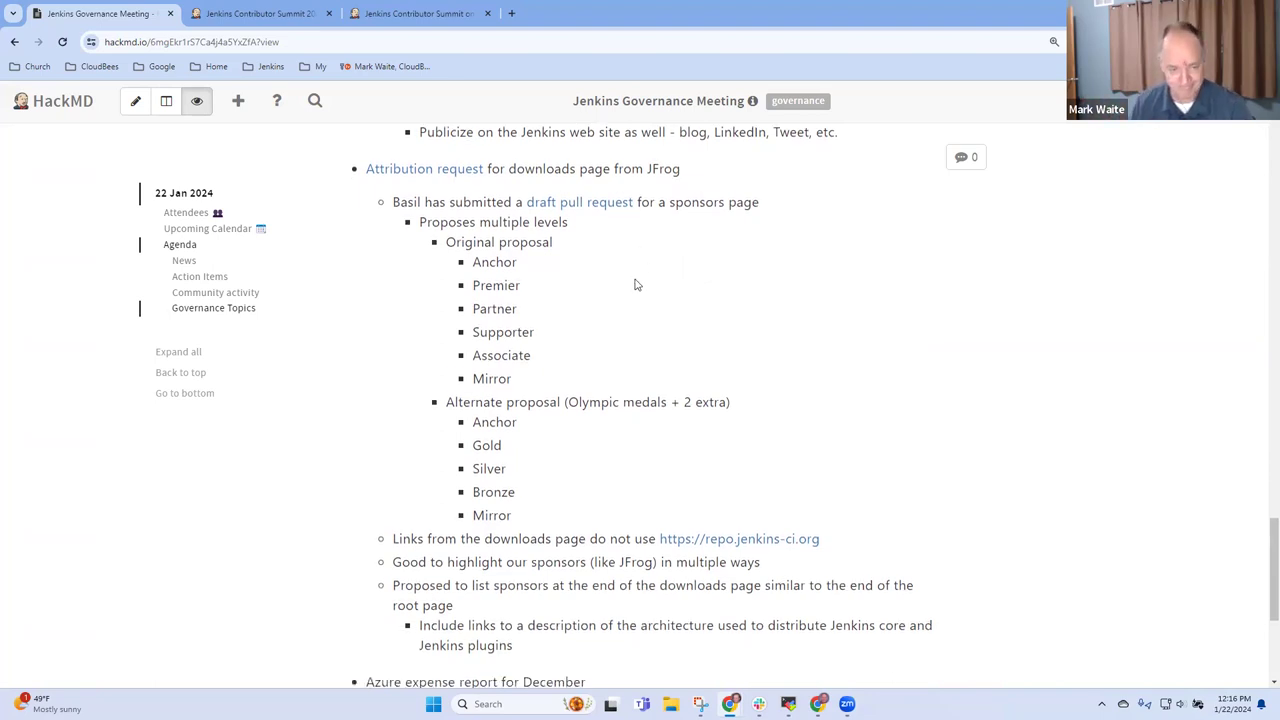
pyautogui.scroll(-3)
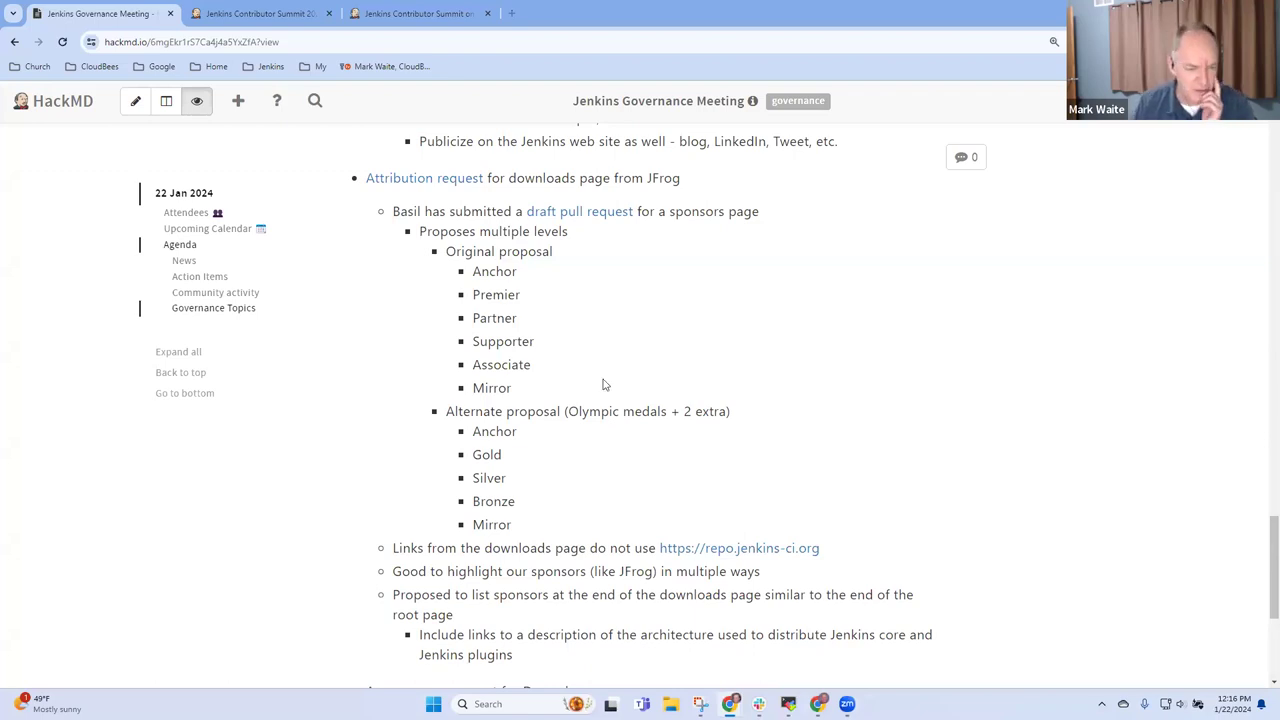
pyautogui.scroll(-3)
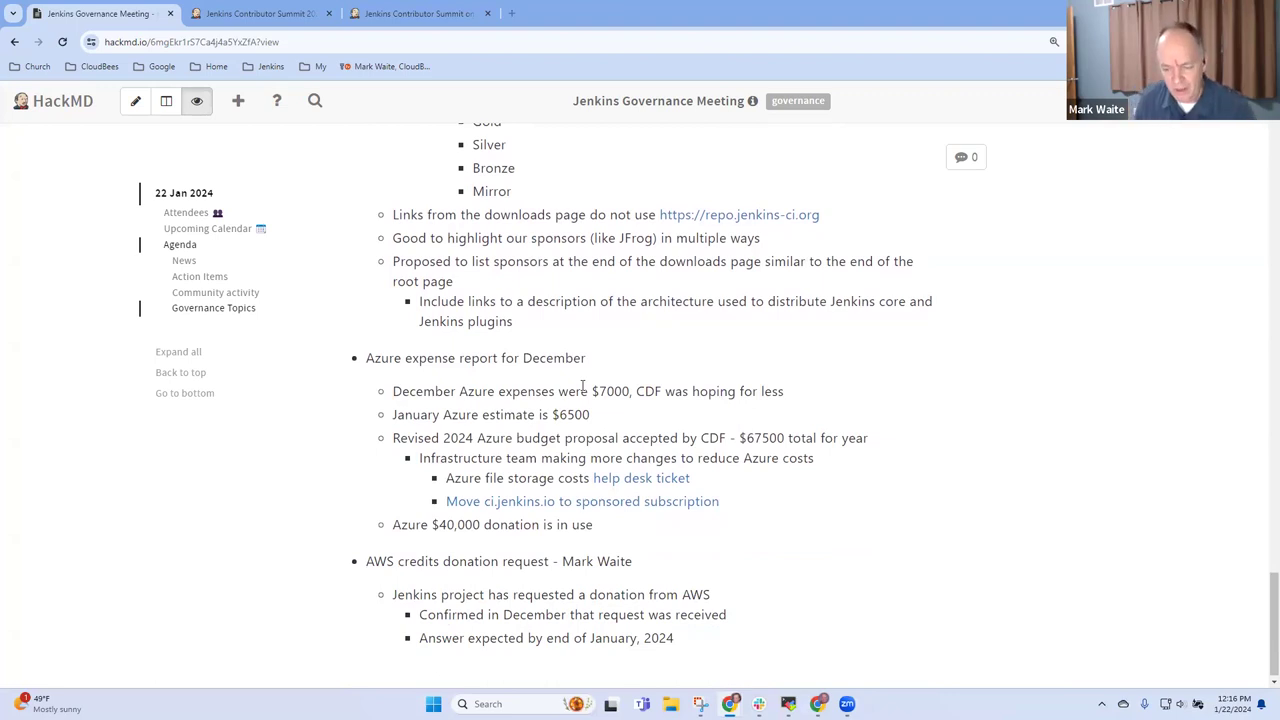
pyautogui.moveTo(516, 358)
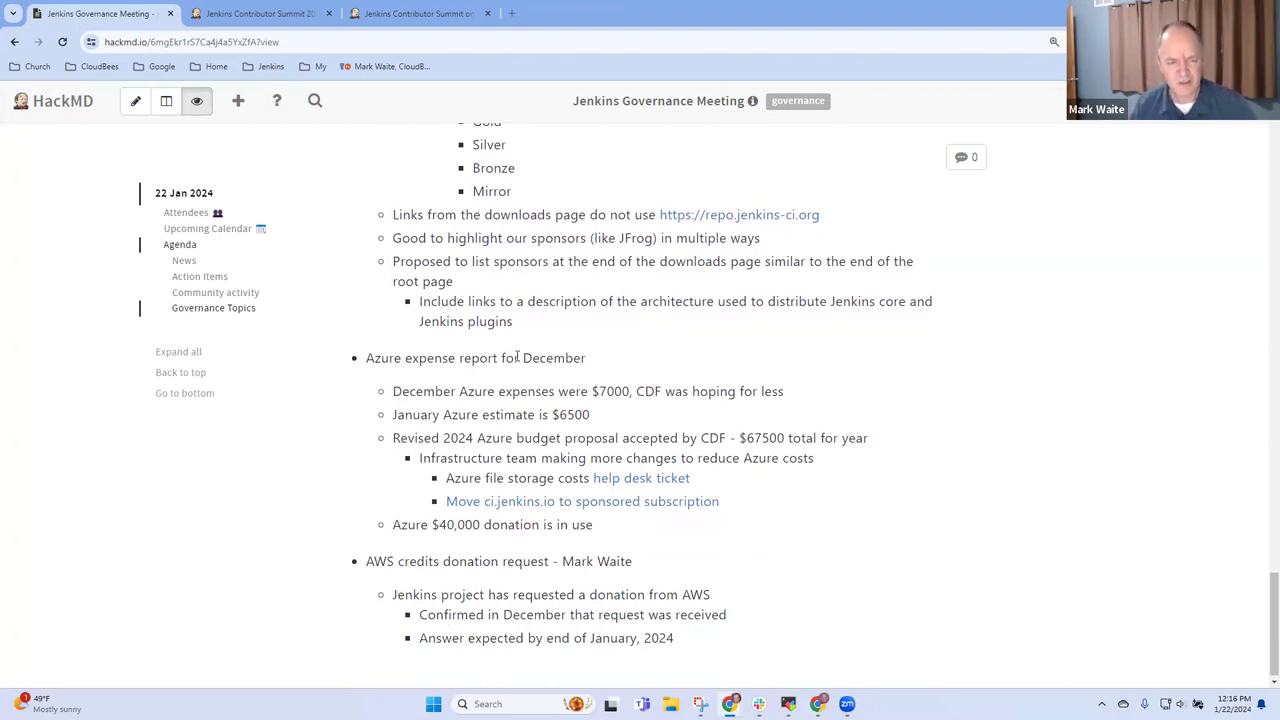
pyautogui.doubleClick(384, 358)
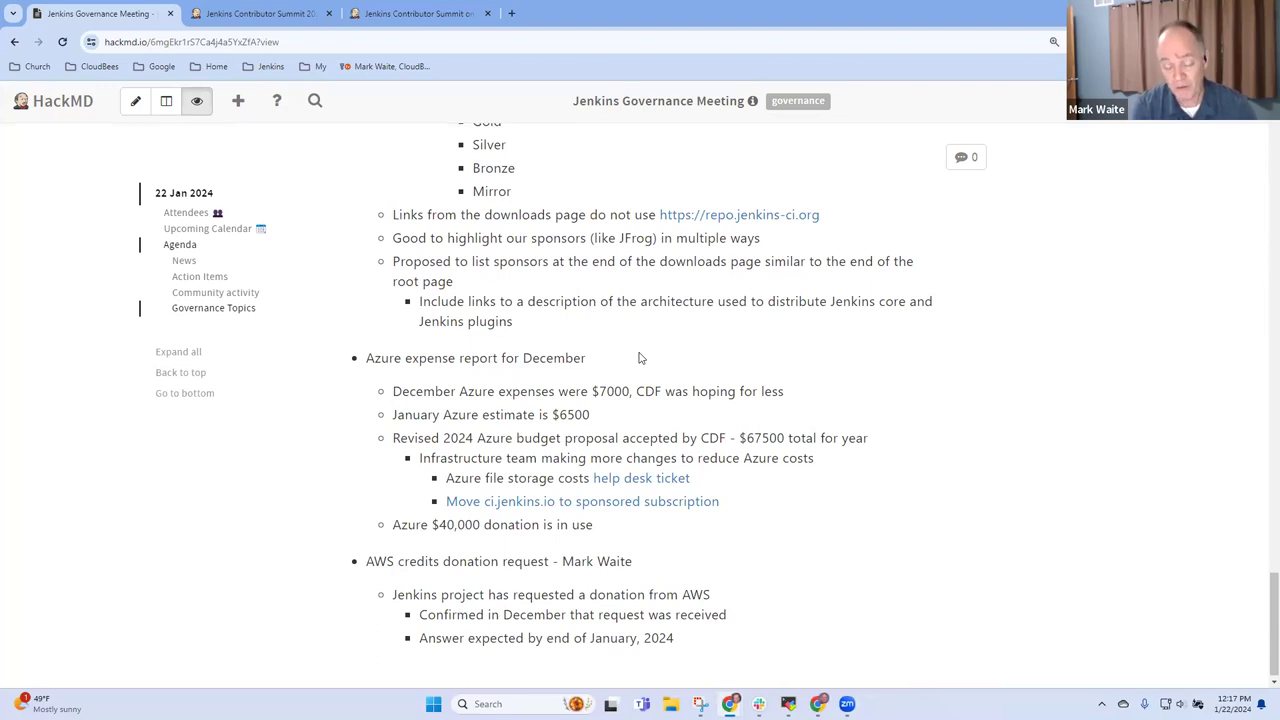
pyautogui.moveTo(603, 331)
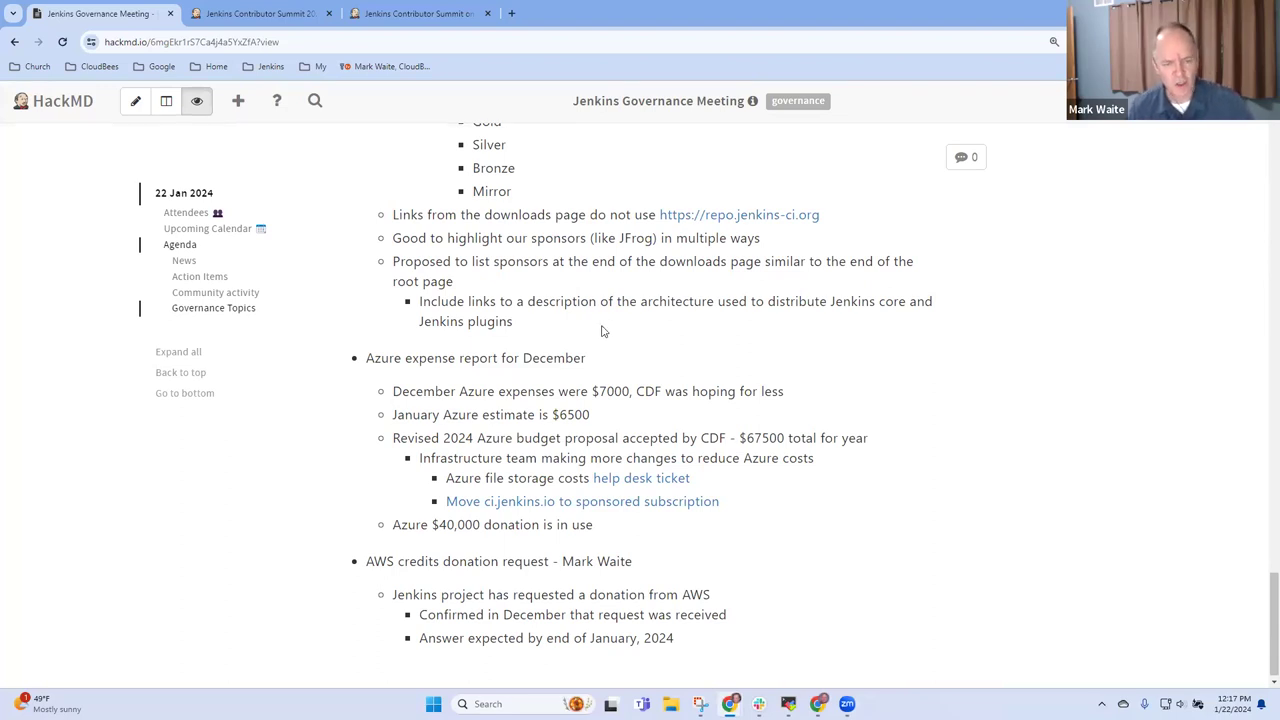
pyautogui.moveTo(400, 414); pyautogui.dragTo(590, 414)
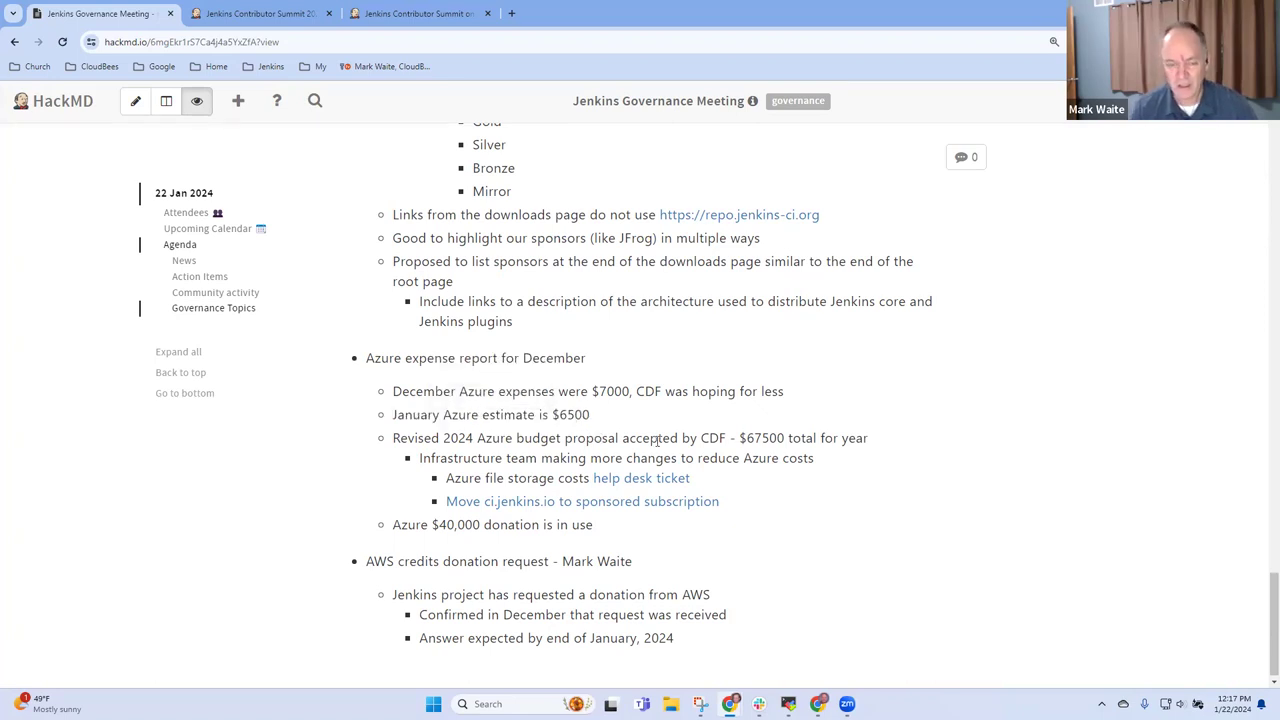
pyautogui.moveTo(418, 403)
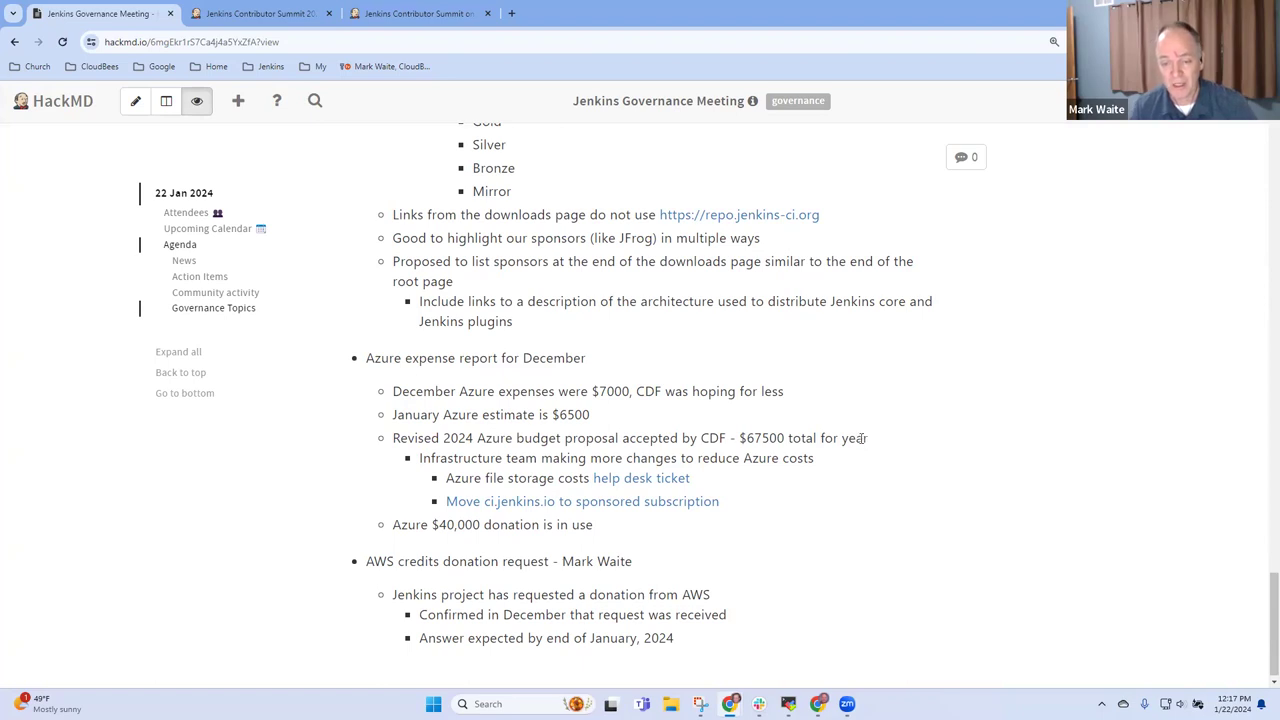
pyautogui.moveTo(432, 438); pyautogui.dragTo(868, 438)
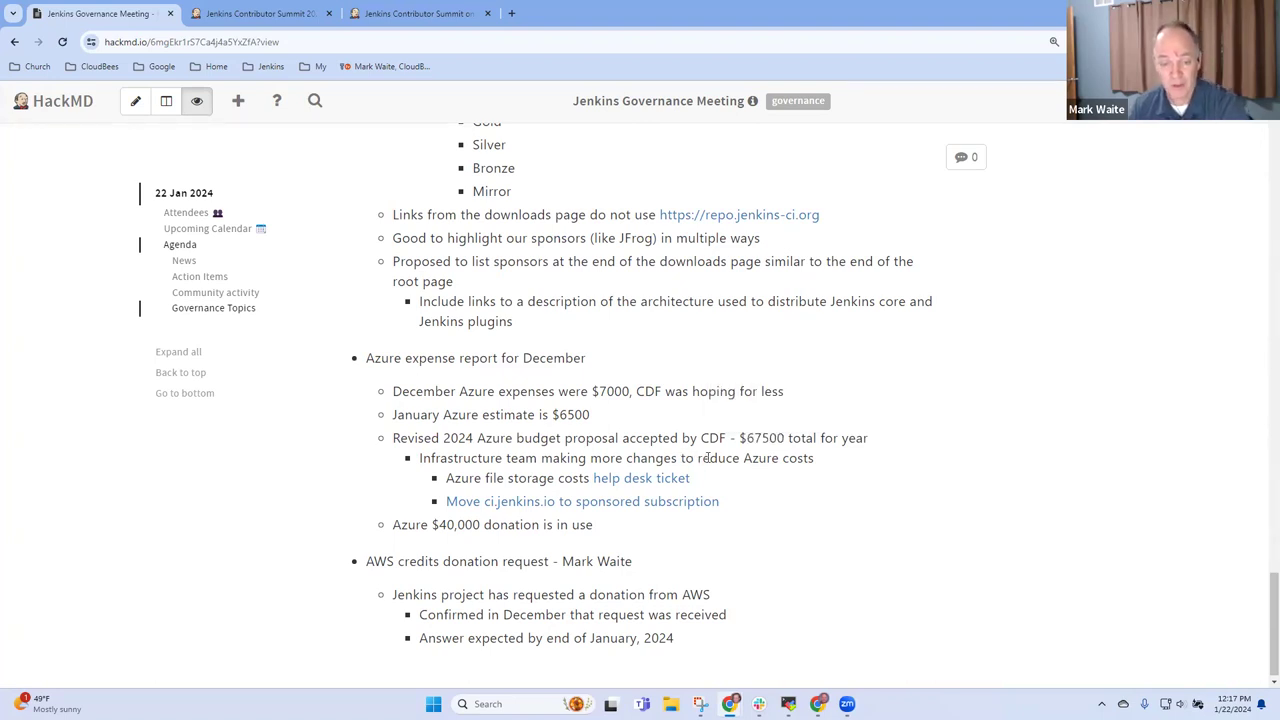
pyautogui.moveTo(717, 475)
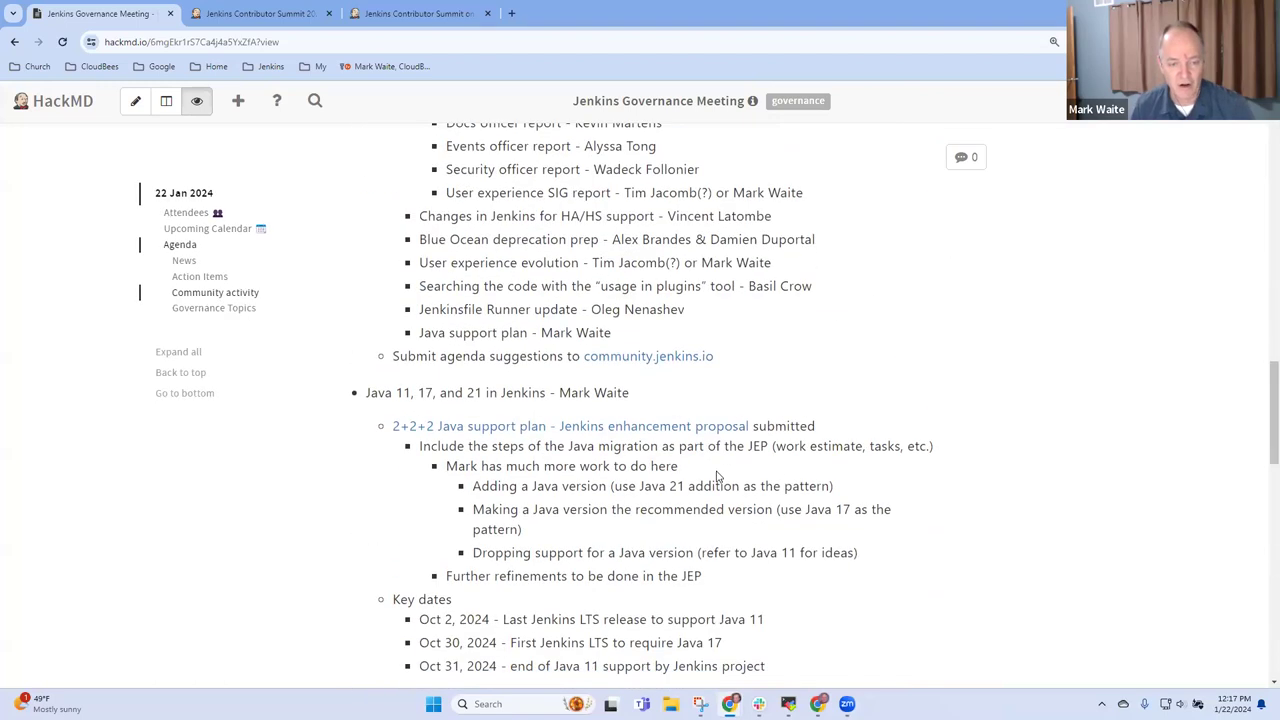
pyautogui.scroll(-3)
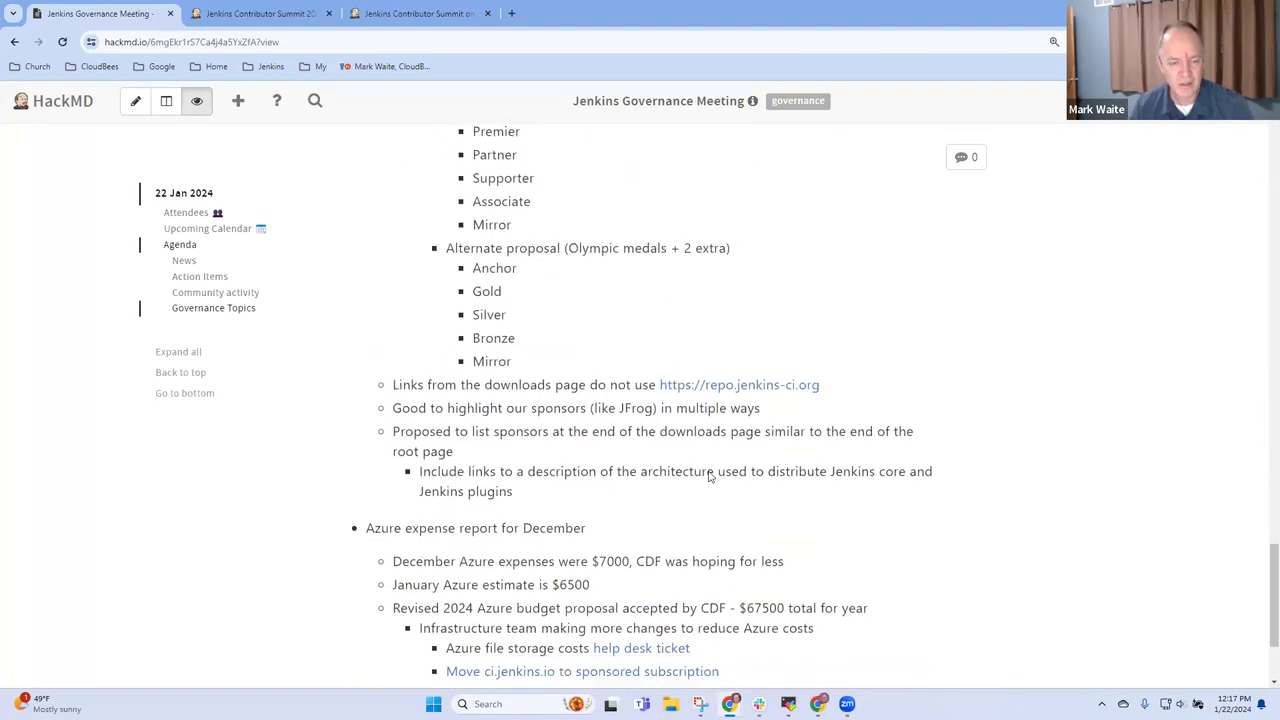
pyautogui.scroll(-3)
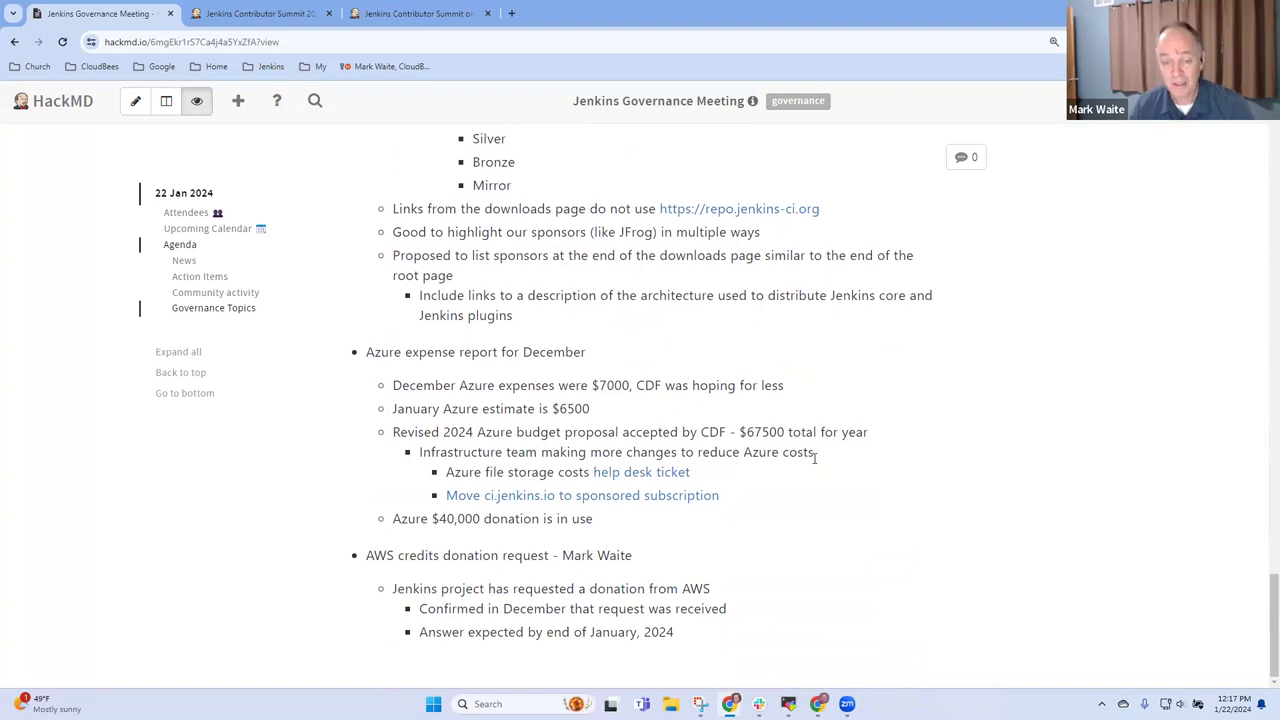
pyautogui.tripleClick(615, 452)
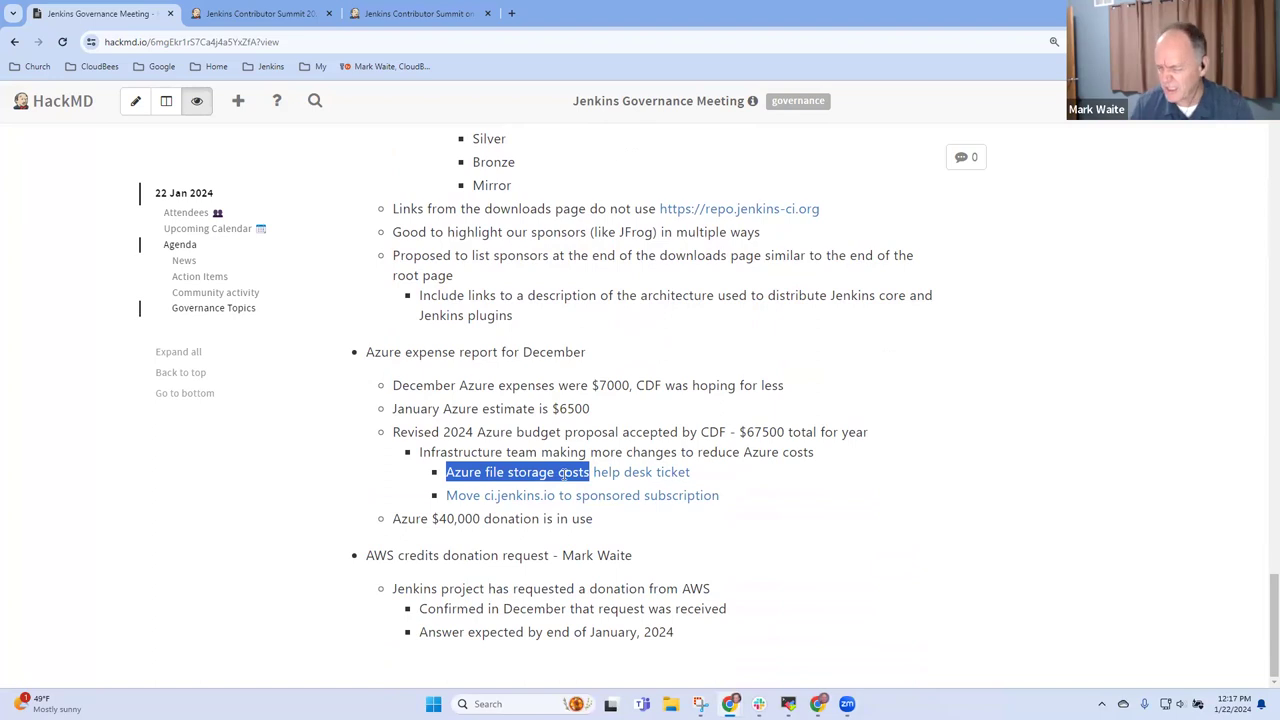
pyautogui.click(515, 472)
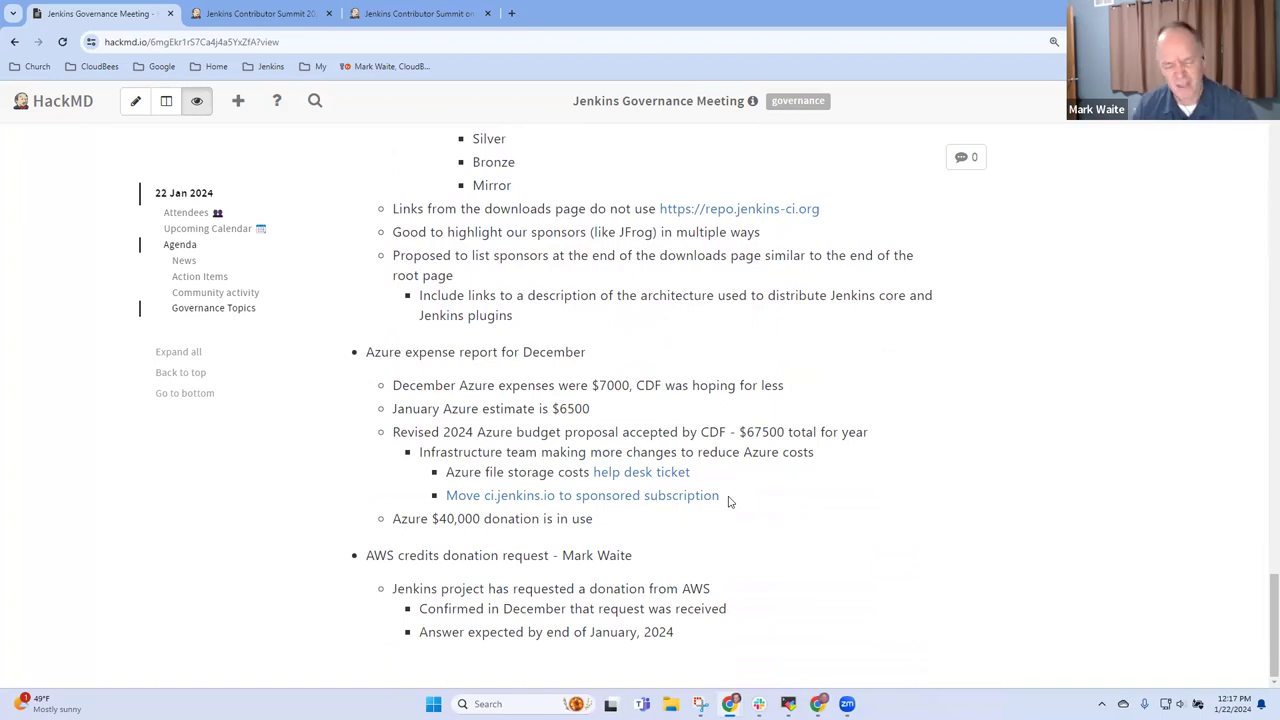
pyautogui.moveTo(556, 501)
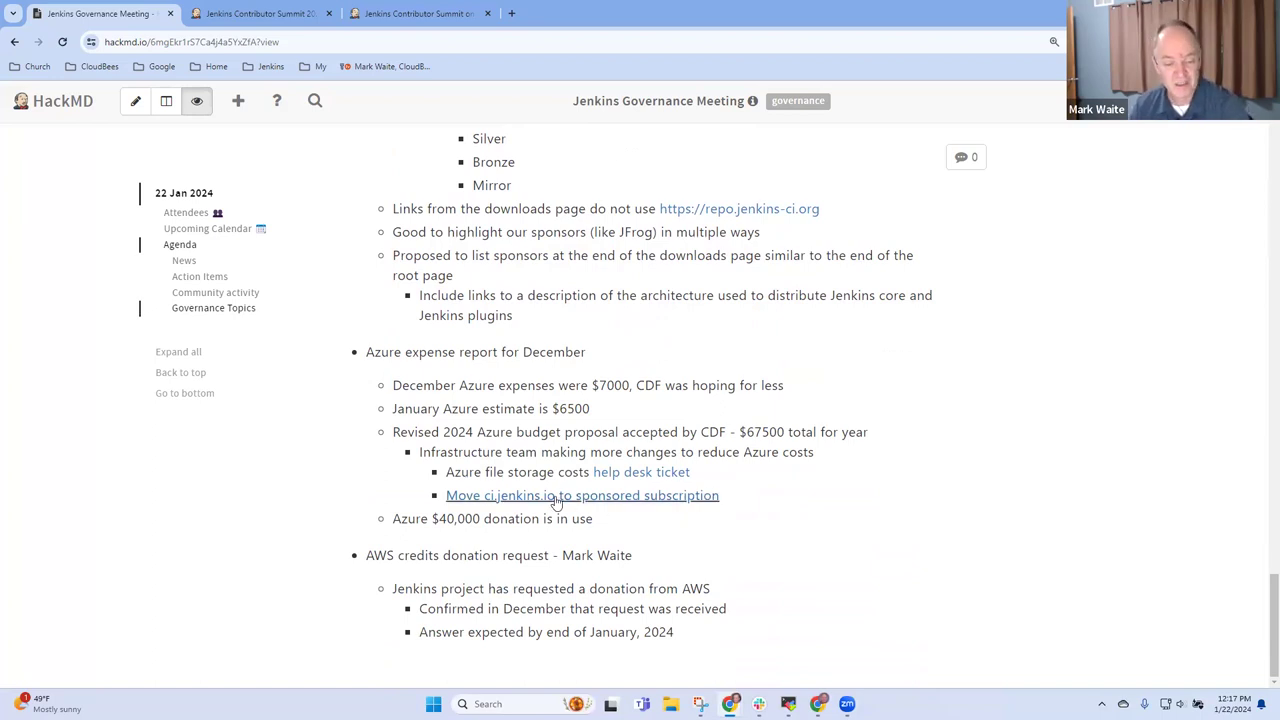
pyautogui.moveTo(797, 505)
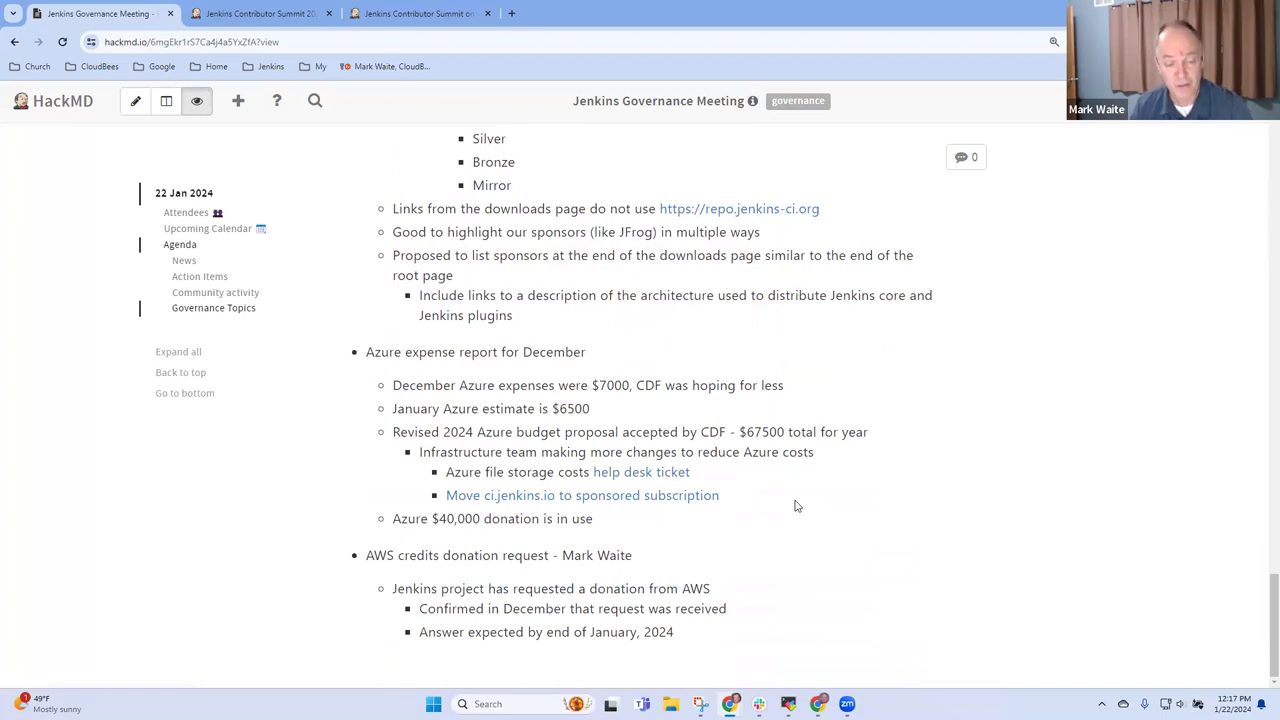
pyautogui.moveTo(665, 539)
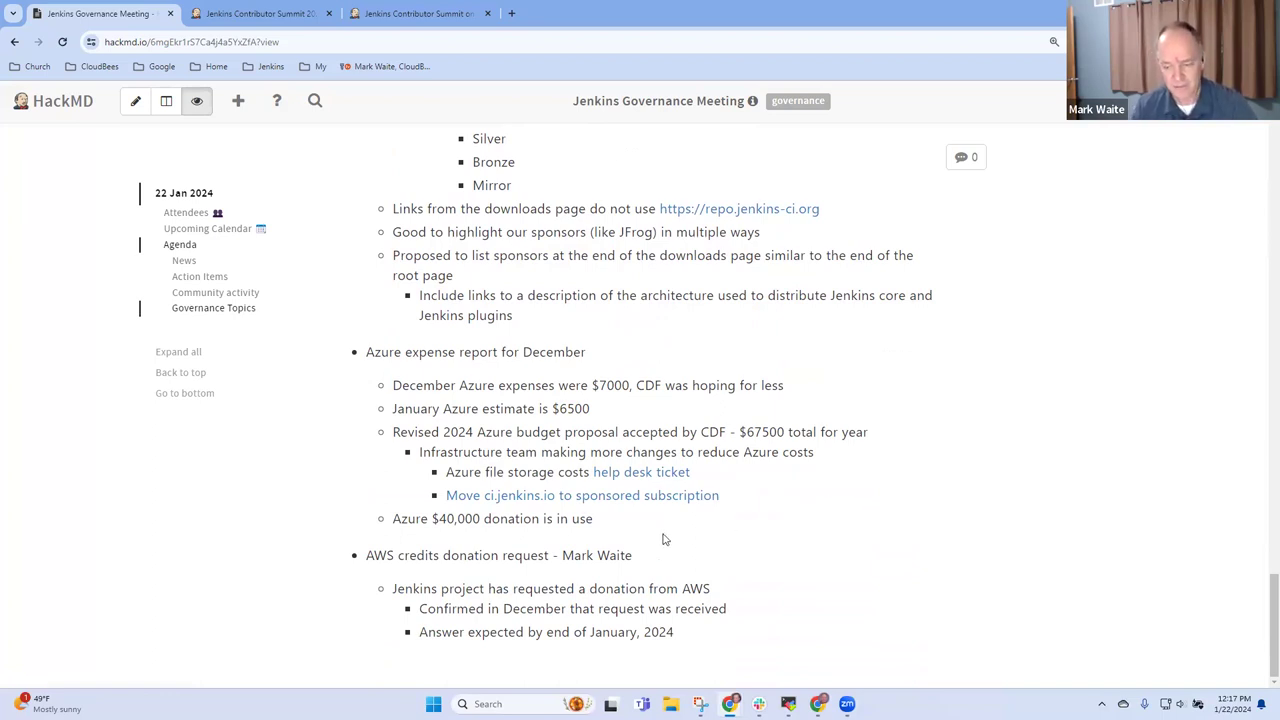
pyautogui.moveTo(500, 518); pyautogui.dragTo(592, 518)
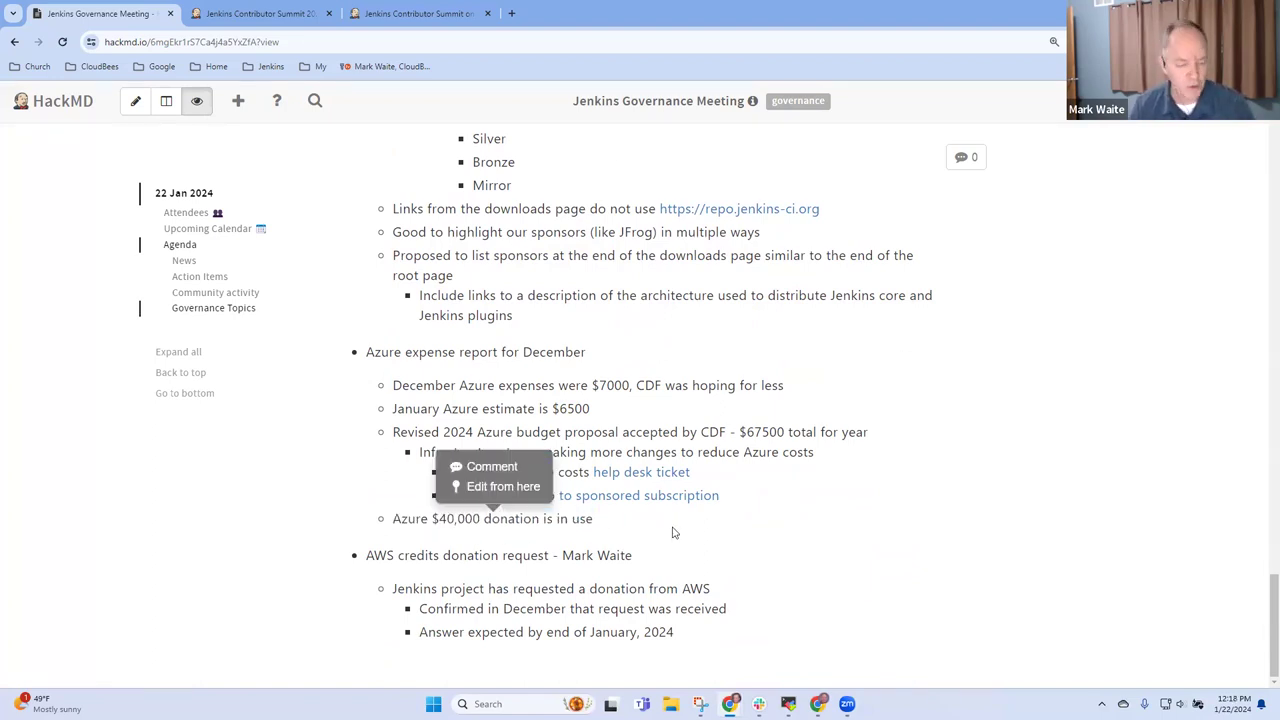
pyautogui.moveTo(564, 536)
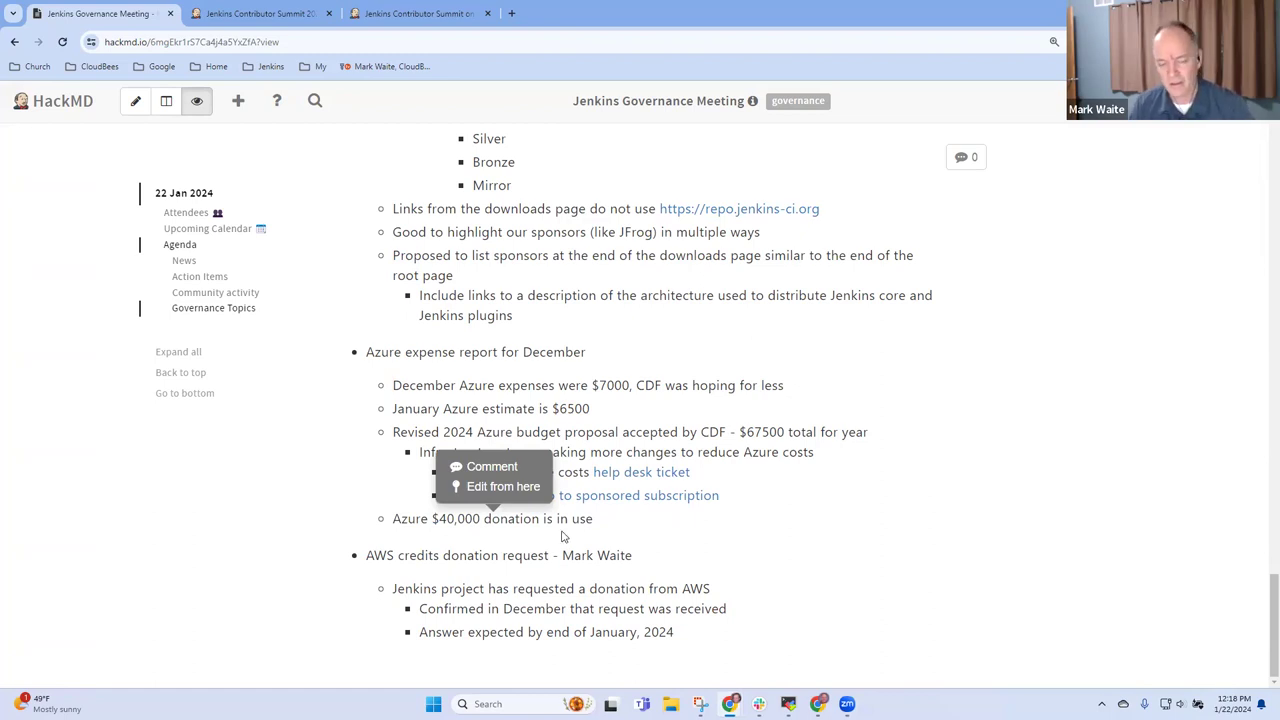
pyautogui.moveTo(667, 545)
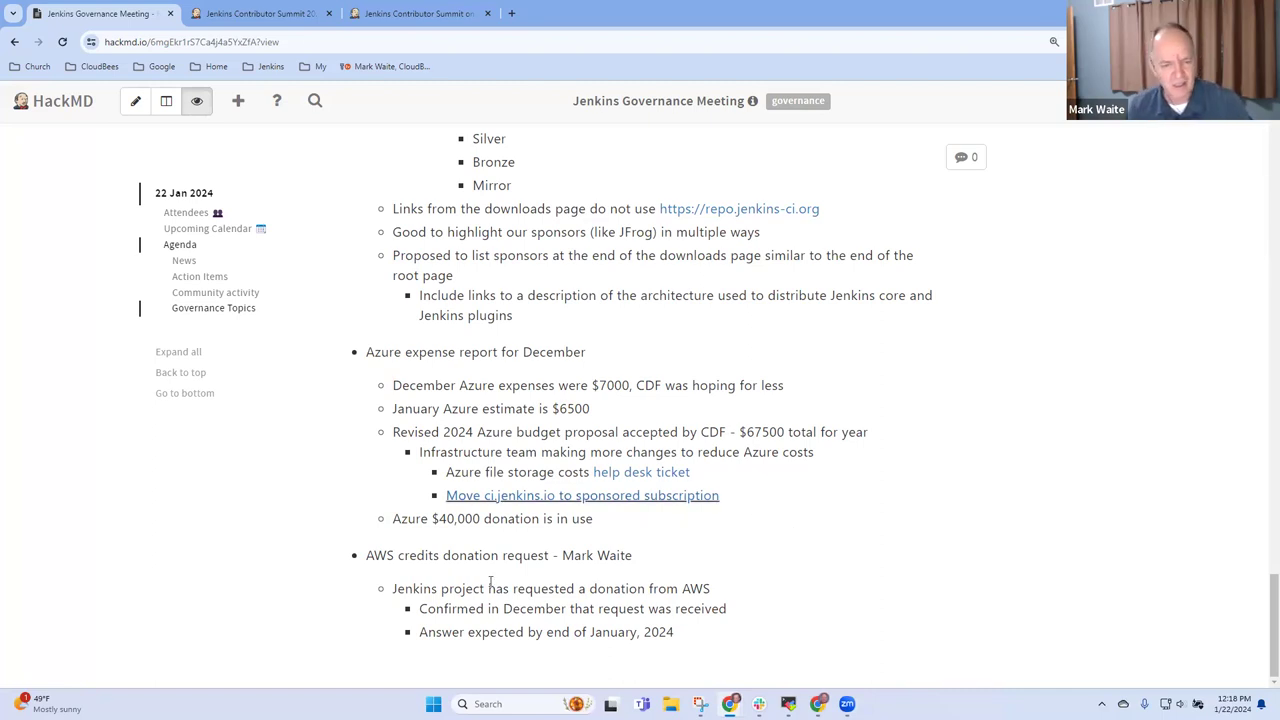
# Step: Begin the agenda item 'Contributor spotlight for Ulli Hafner being pu…' after the AWS credits section
pyautogui.moveTo(396, 555); pyautogui.dragTo(631, 555)
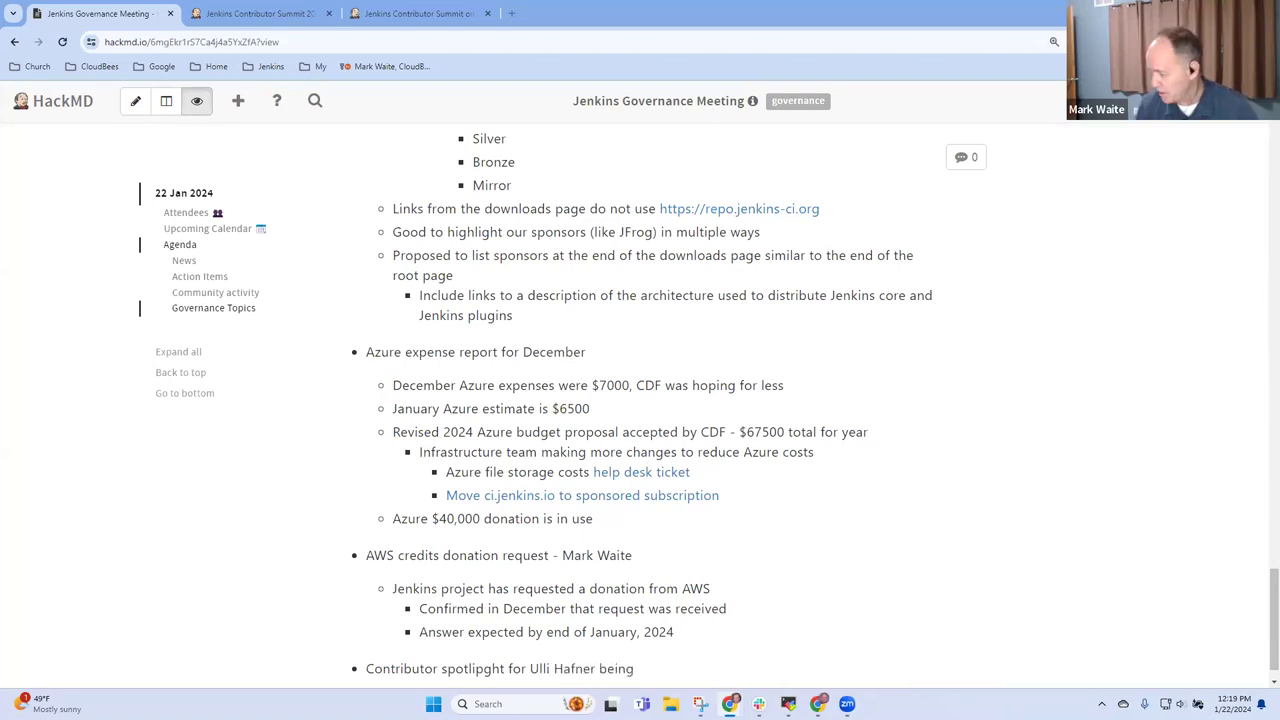
pyautogui.write('pu')
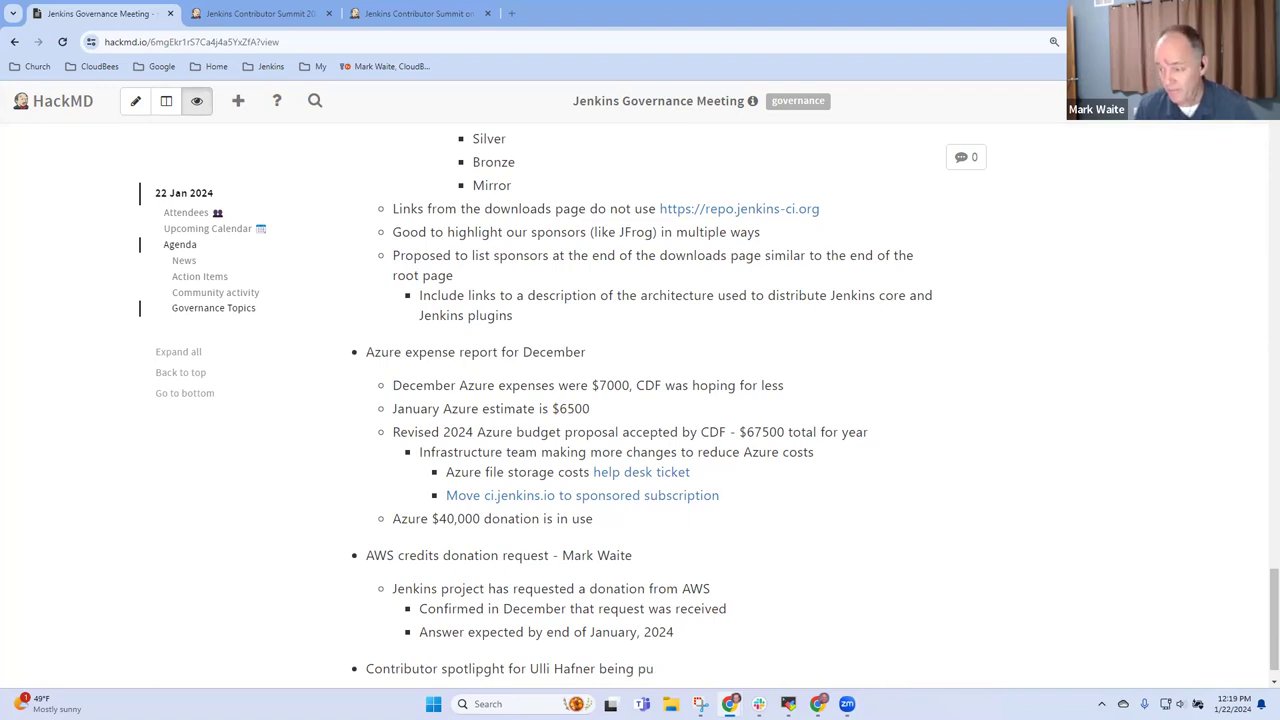